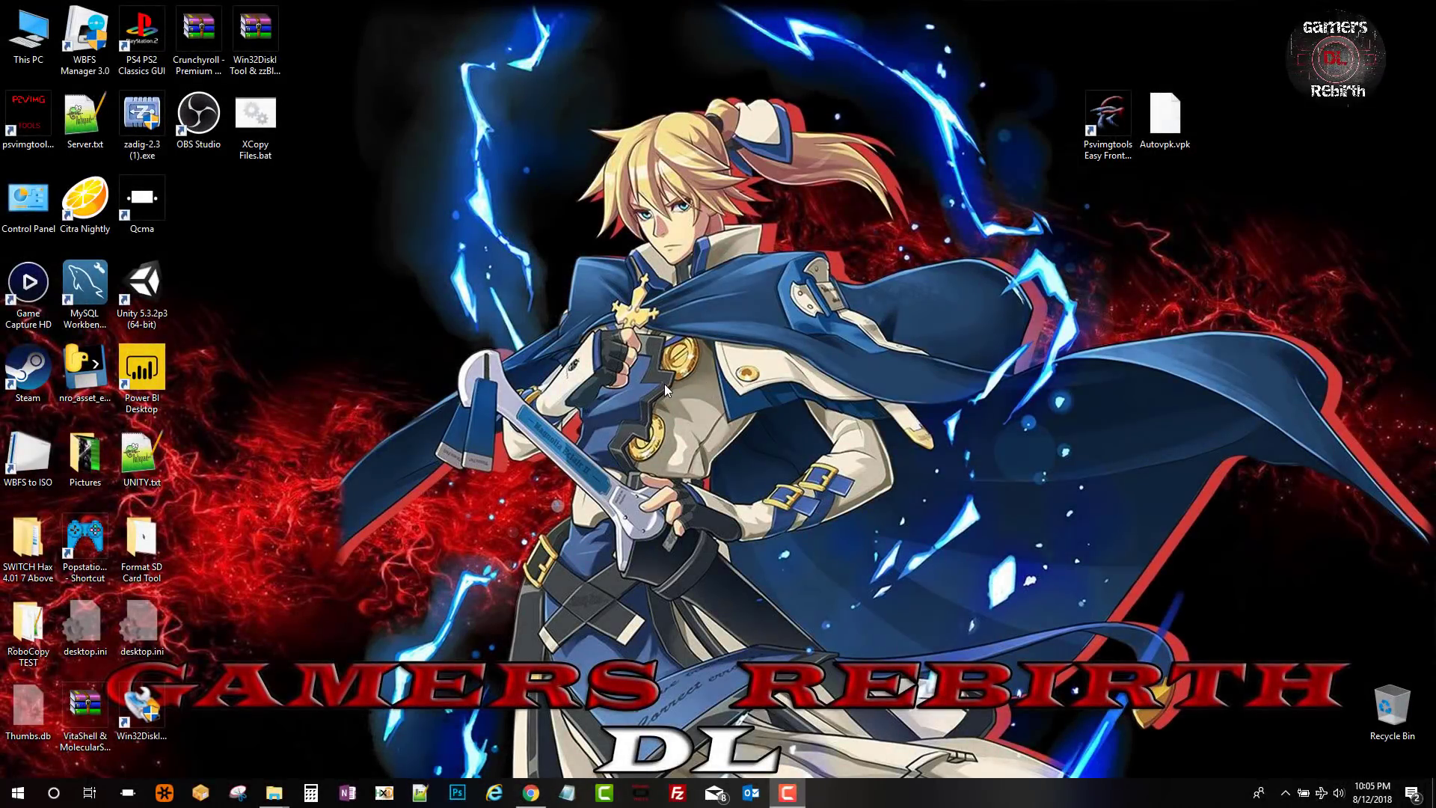
mouse_move(682, 391)
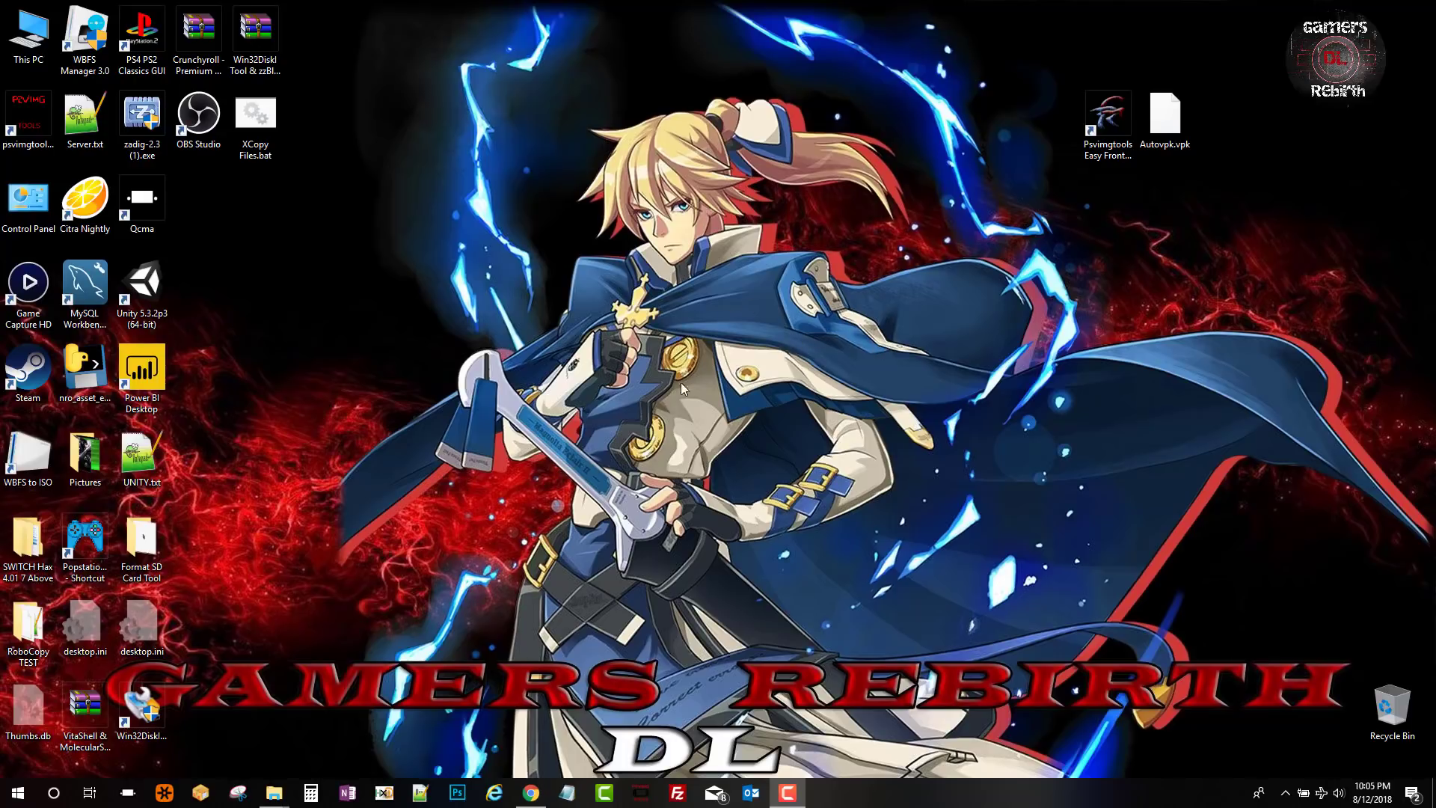
mouse_move(870, 504)
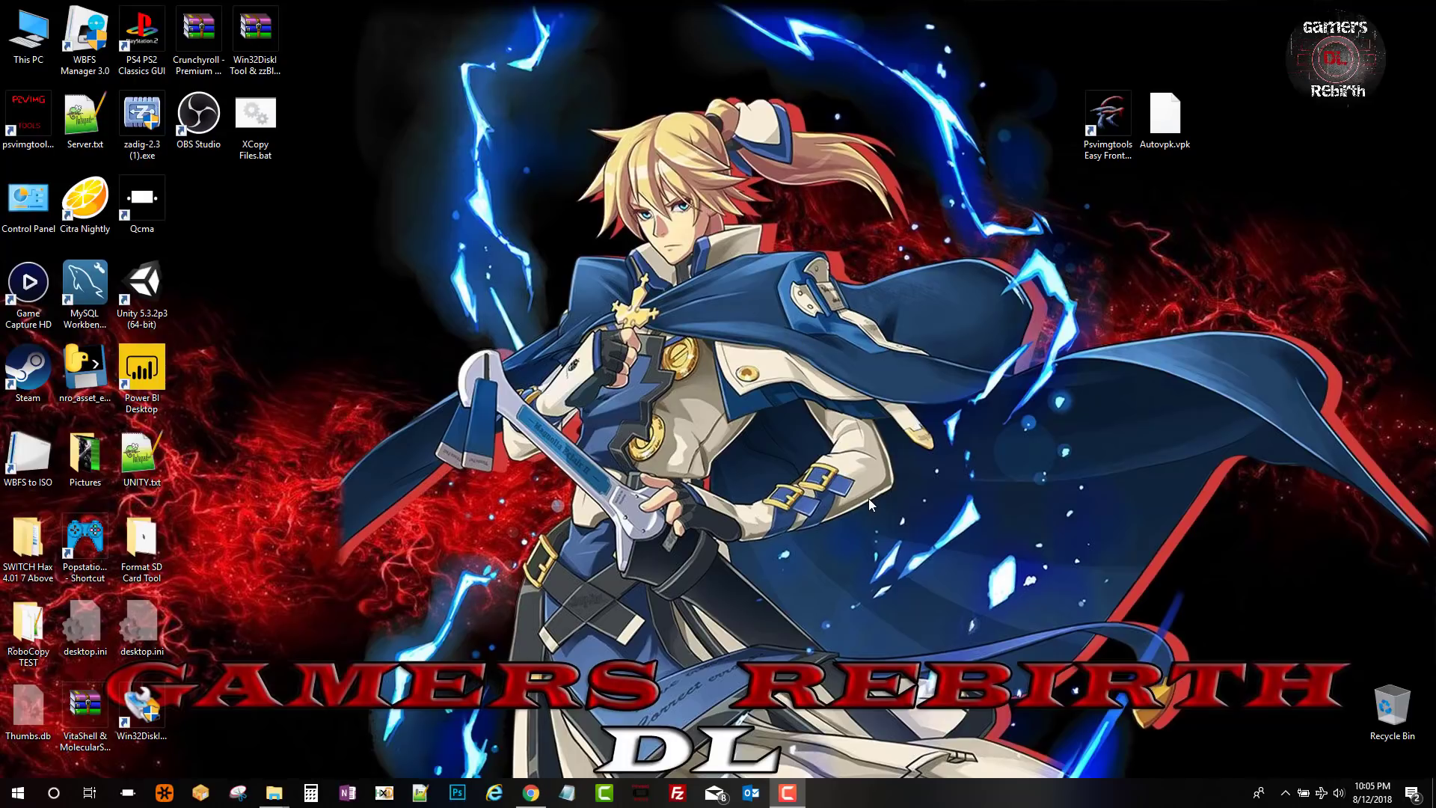
mouse_move(977, 470)
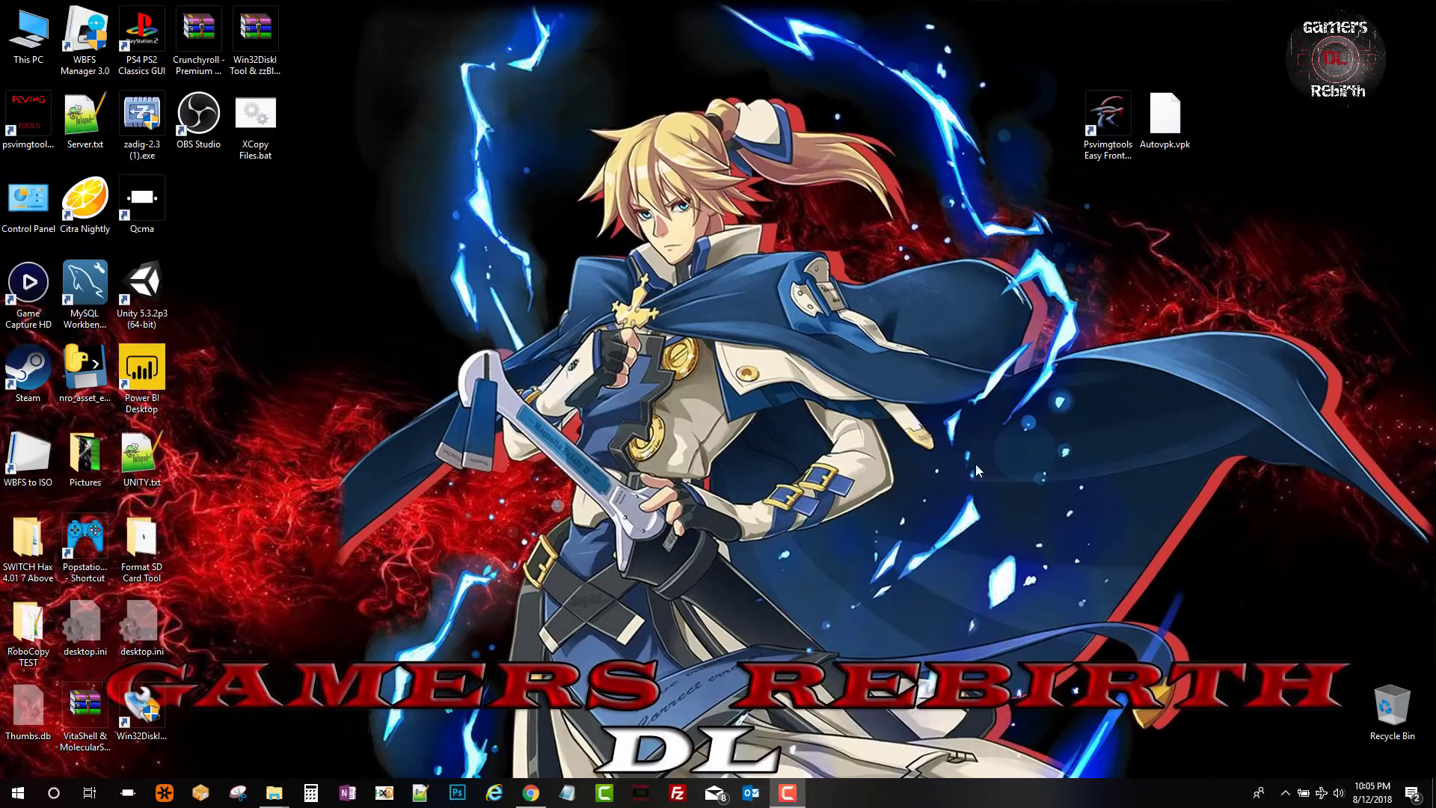
Bring the browser with the Autovpk V1.00 article to the front and start reading it.
click(1164, 119)
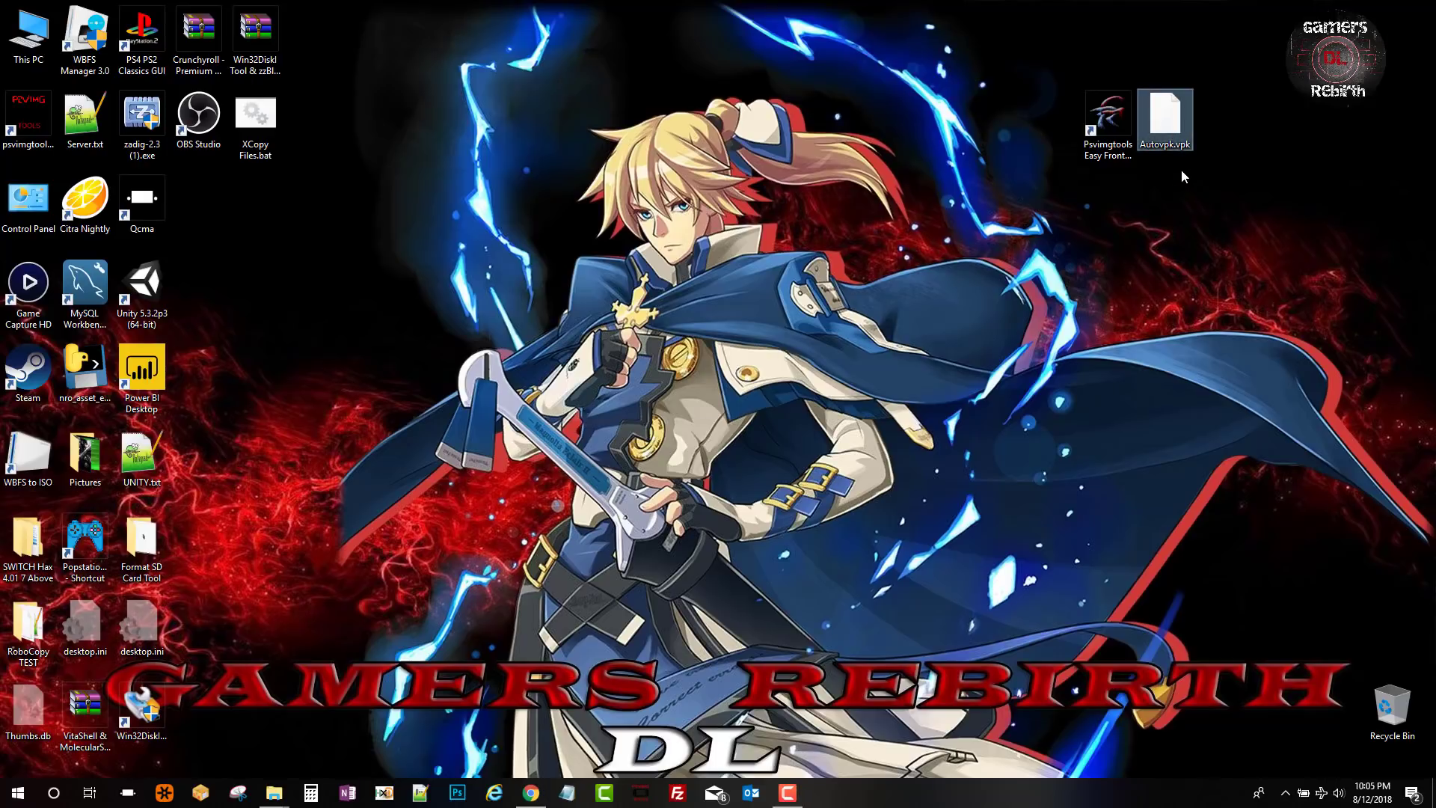
mouse_move(1185, 170)
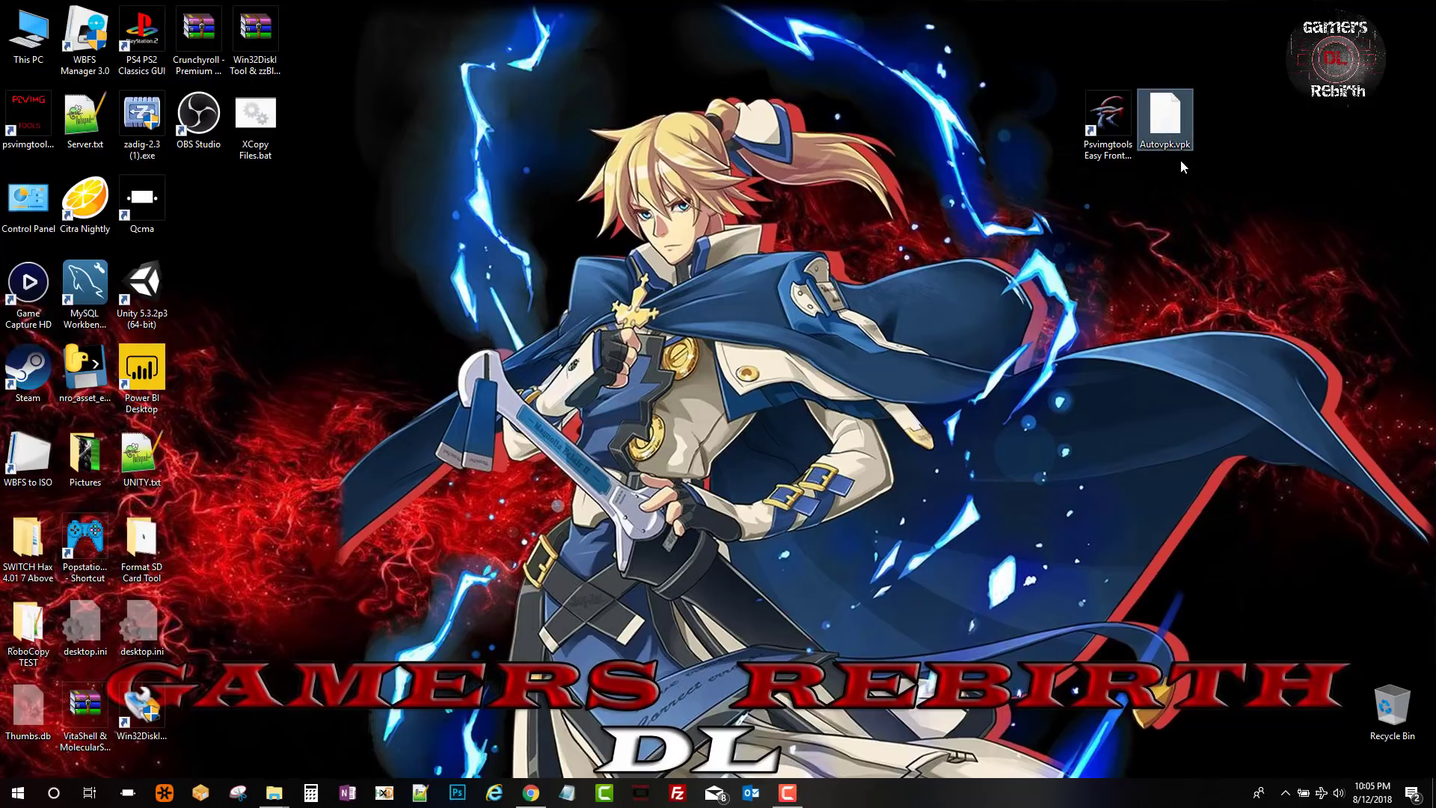
mouse_move(1172, 278)
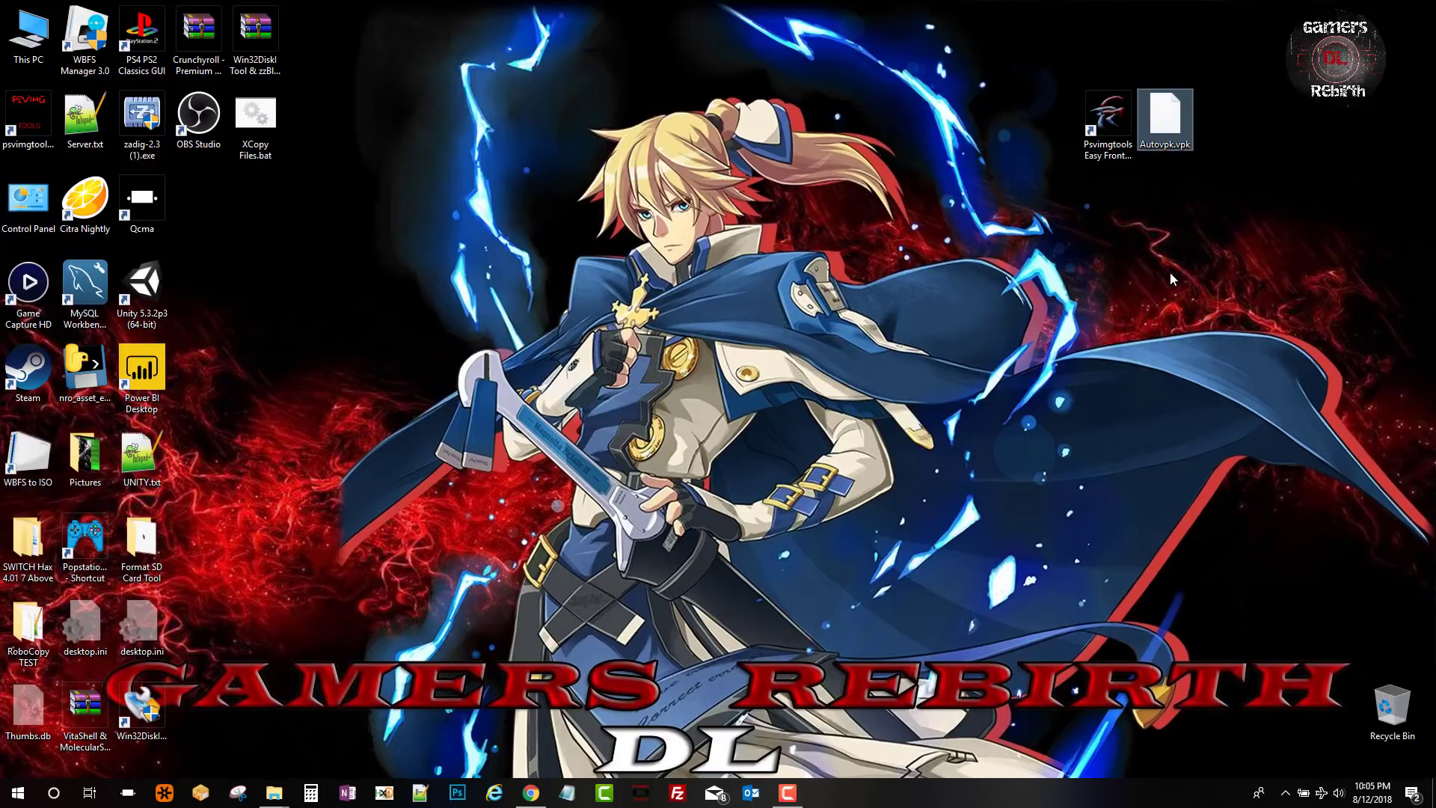
mouse_move(1185, 158)
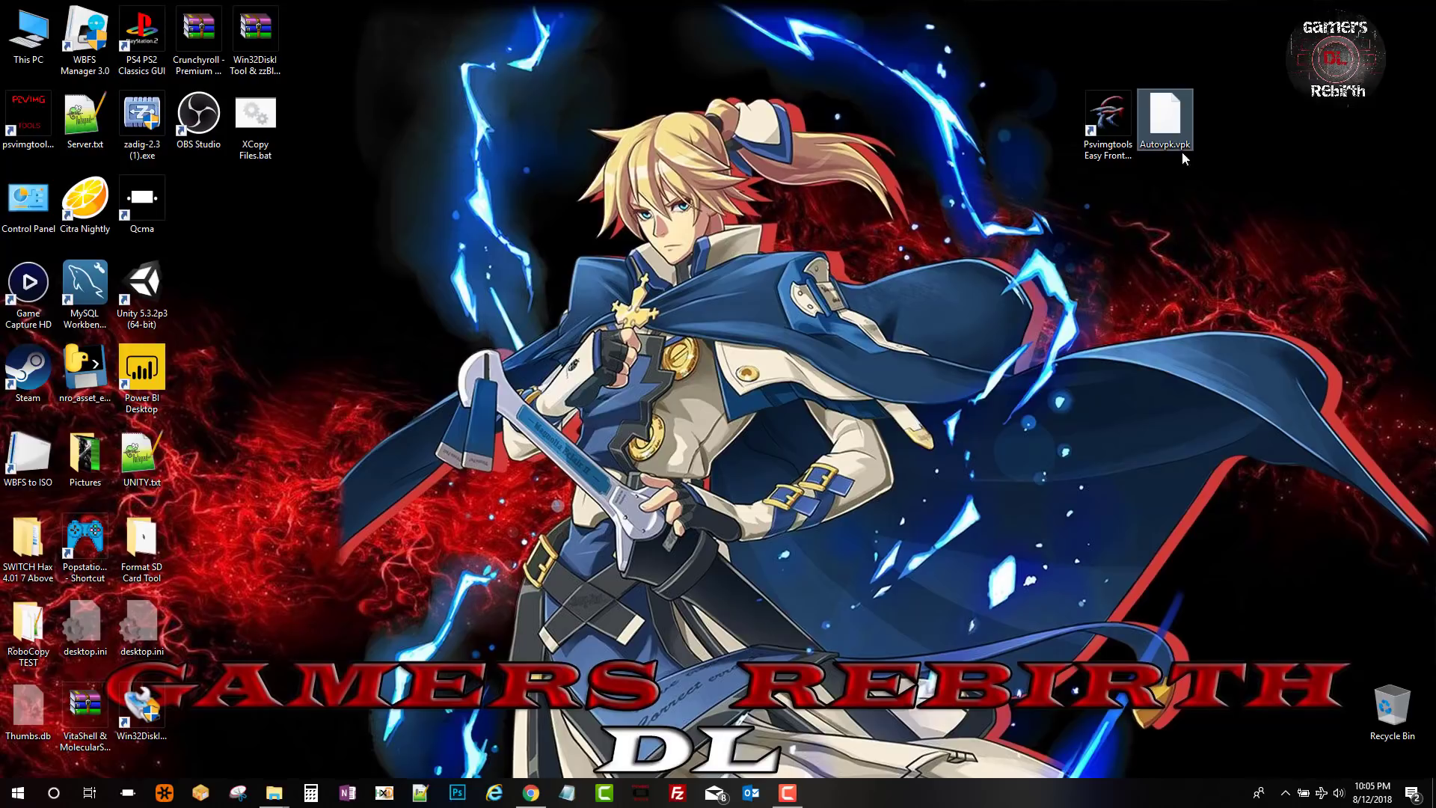
mouse_move(1207, 188)
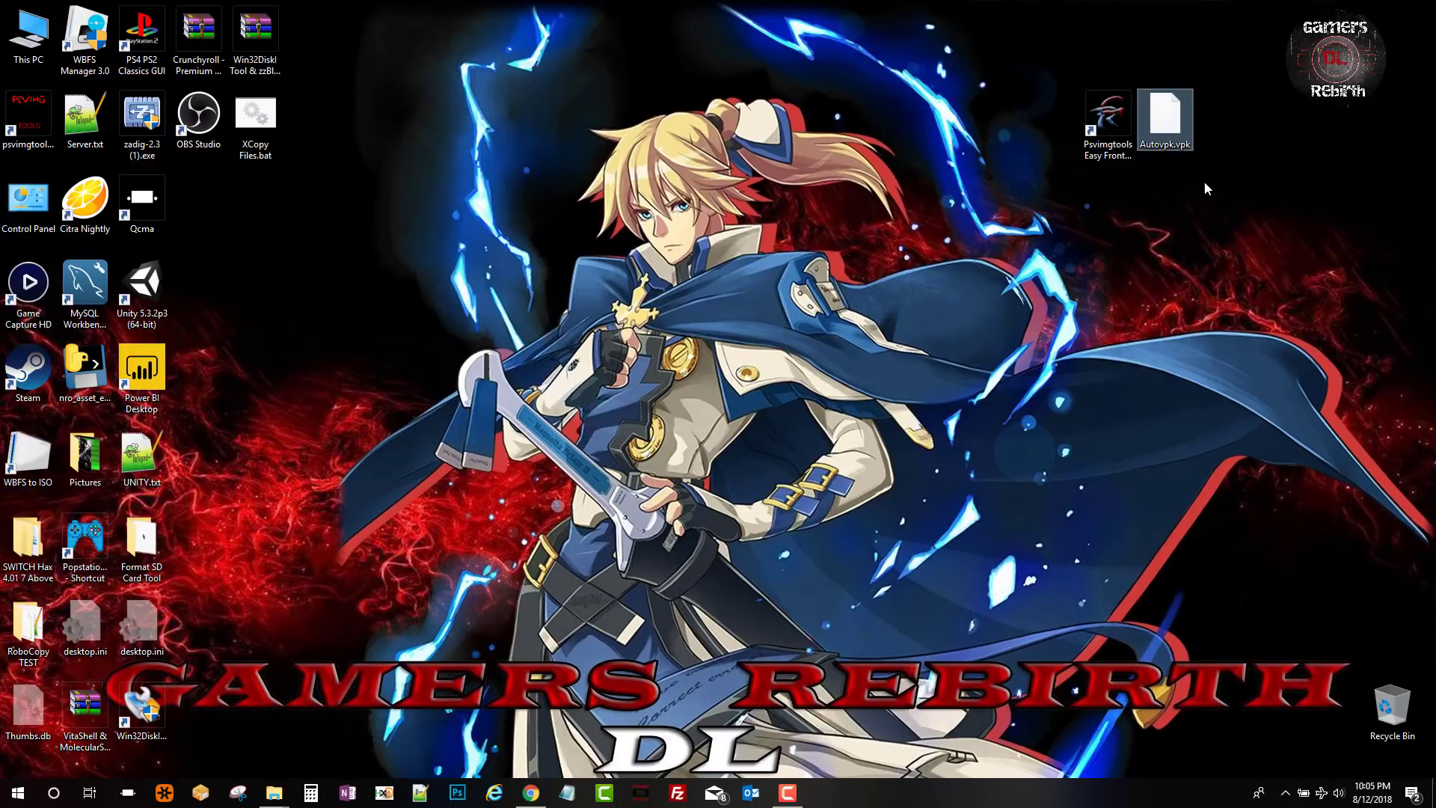
mouse_move(1190, 236)
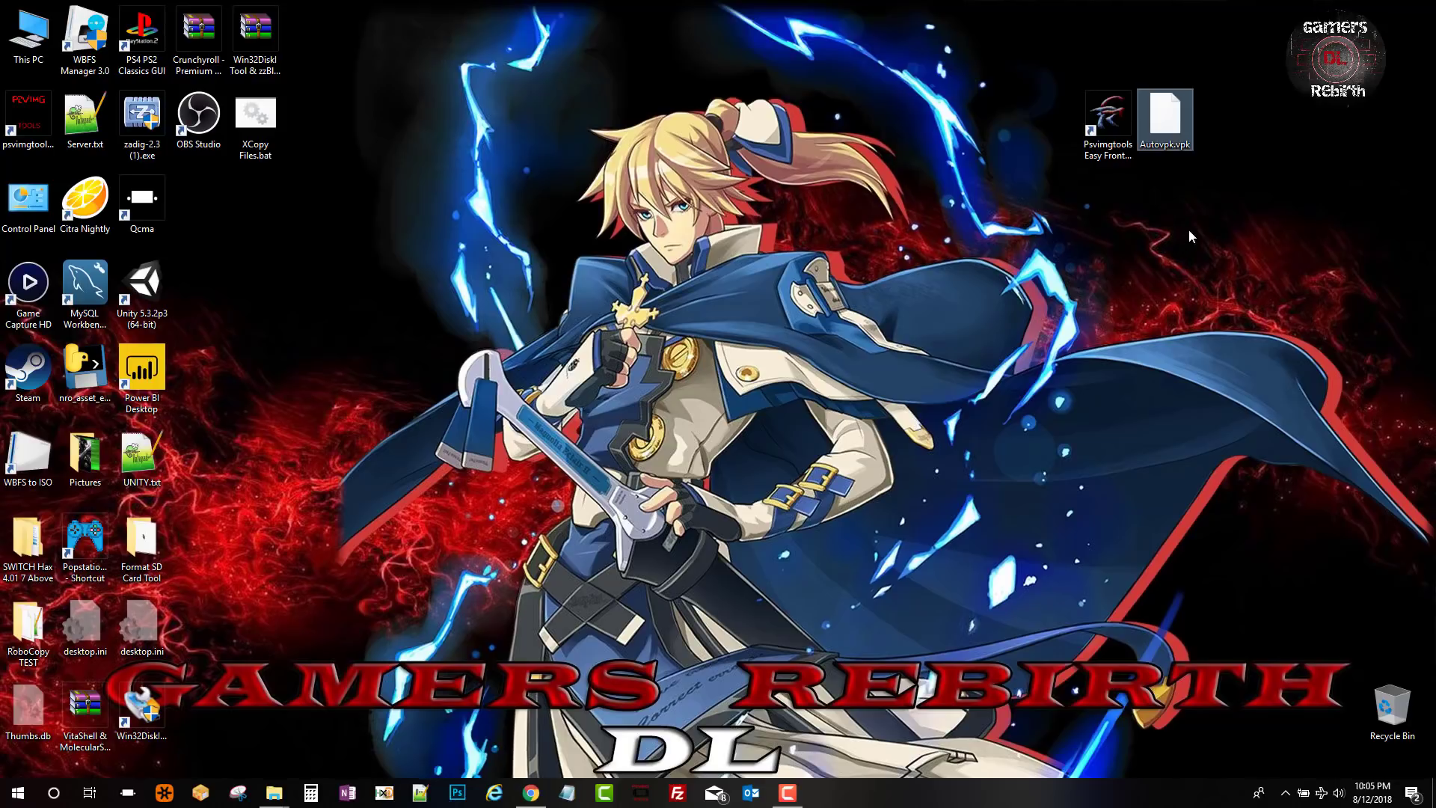
mouse_move(1213, 157)
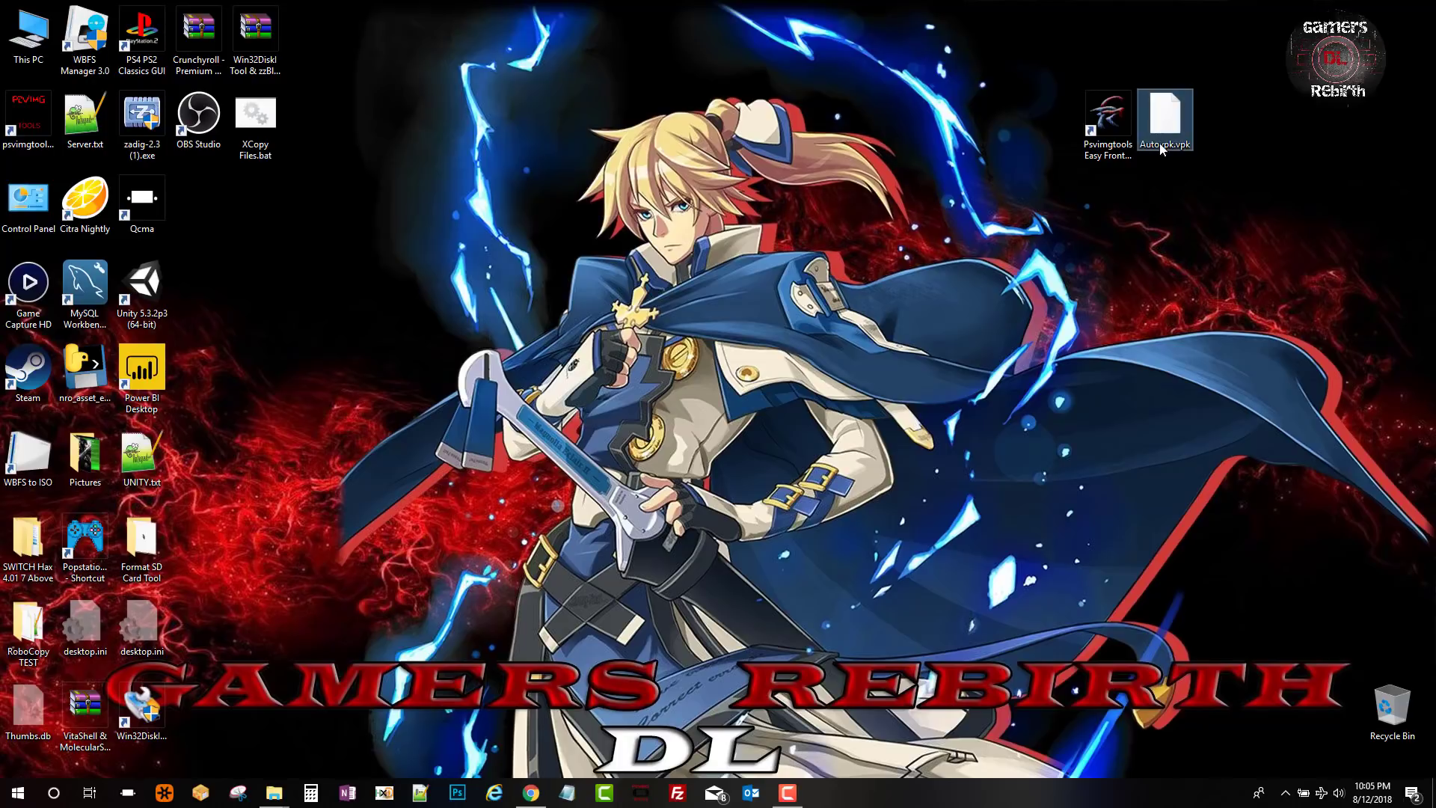
mouse_move(1203, 236)
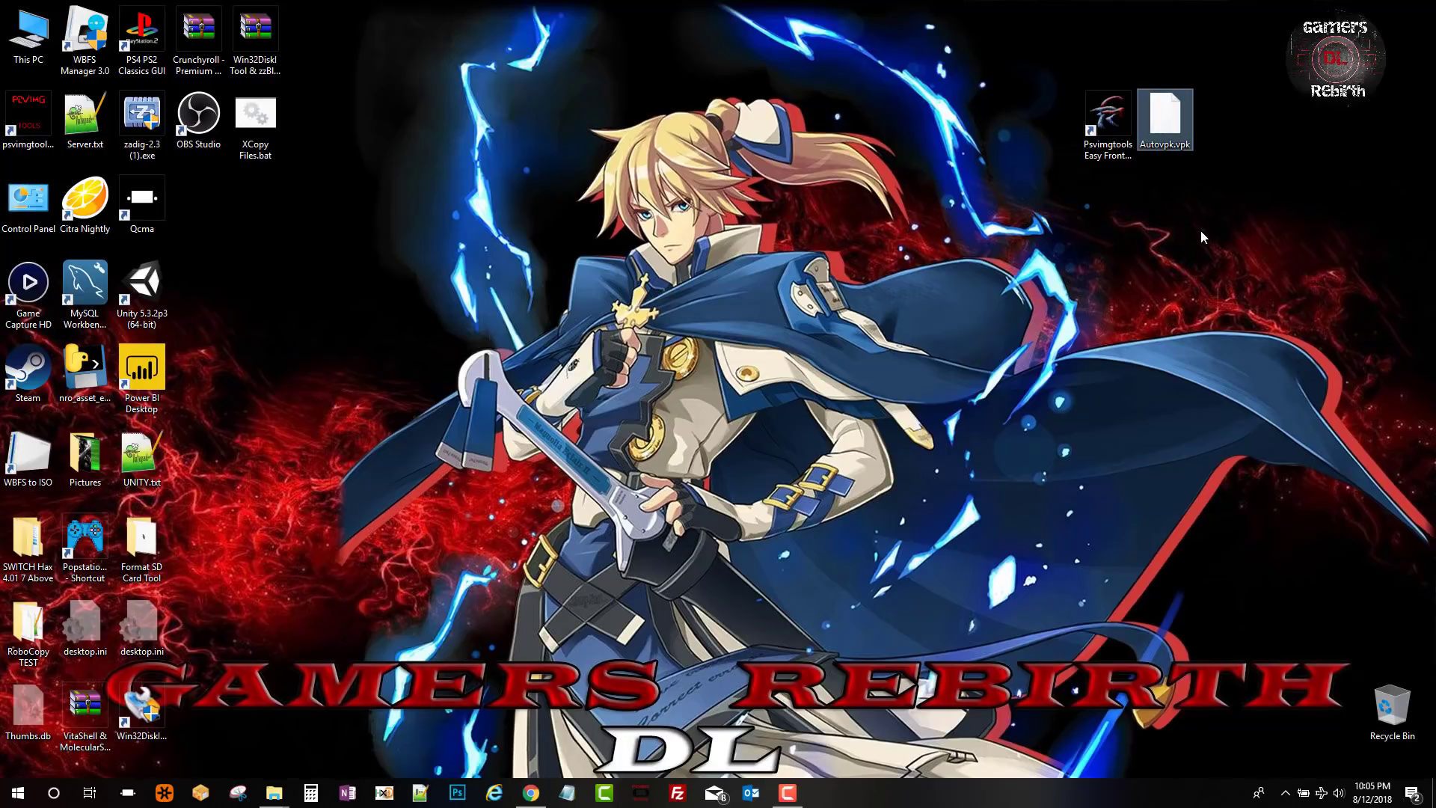
click(1106, 124)
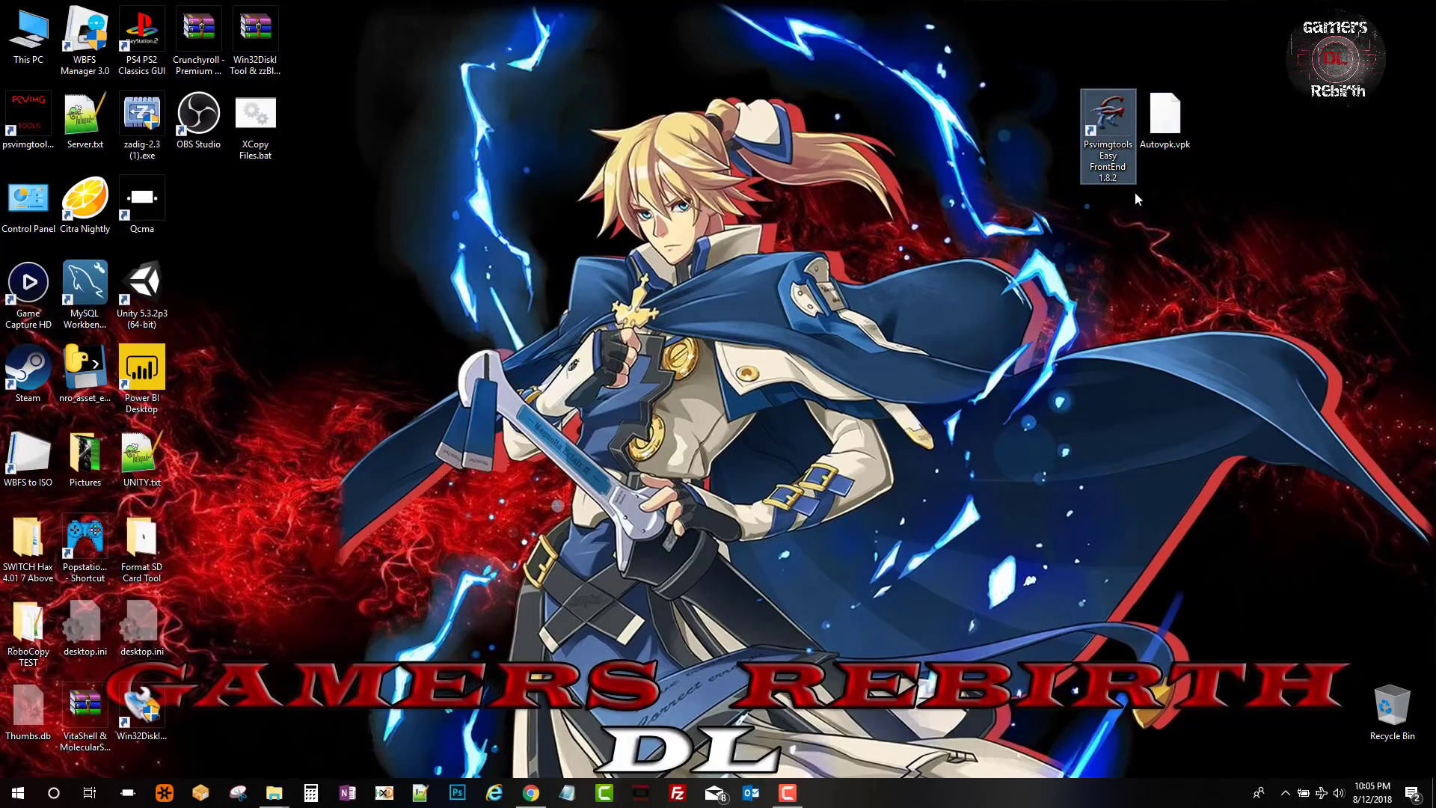
mouse_move(1125, 209)
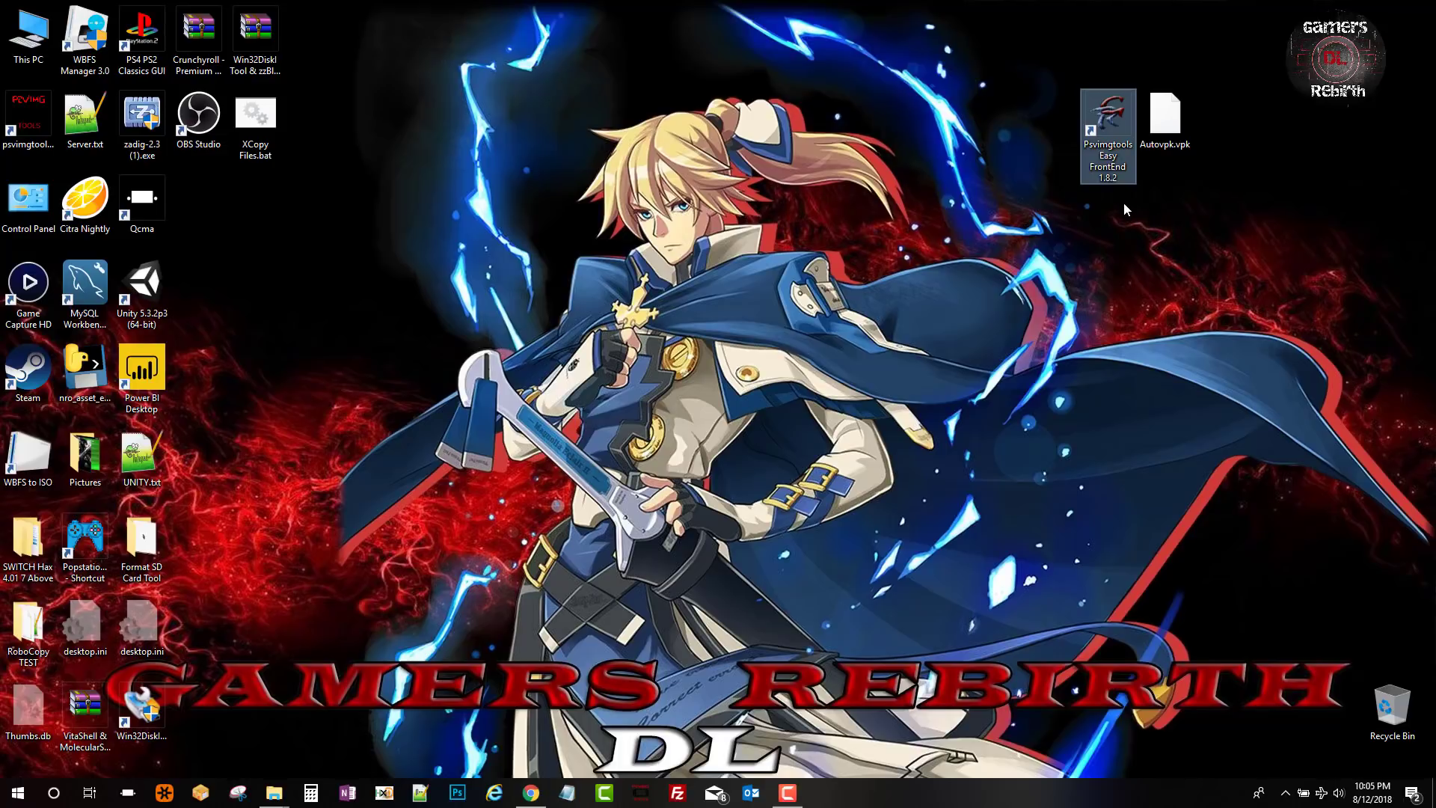
mouse_move(1092, 195)
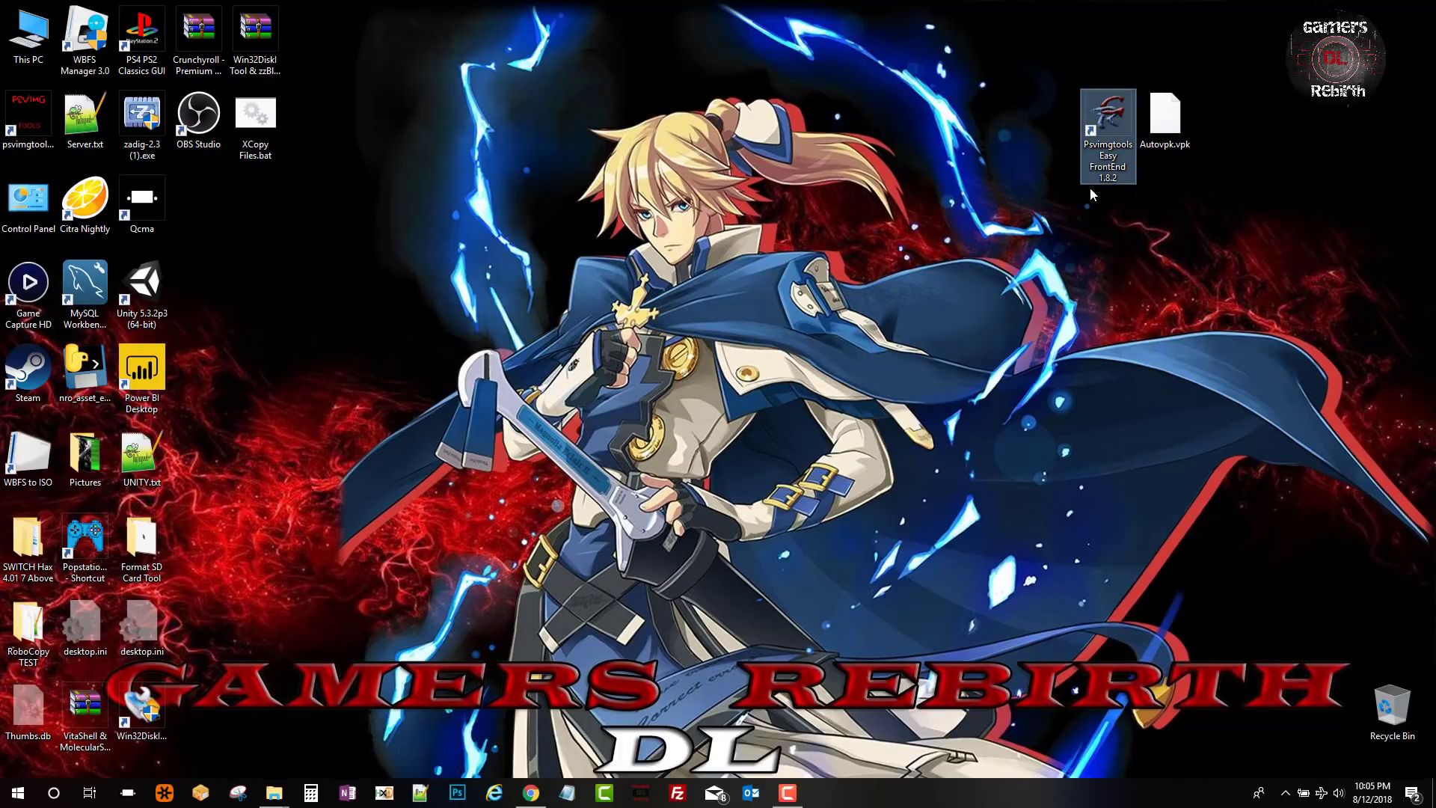
mouse_move(1089, 193)
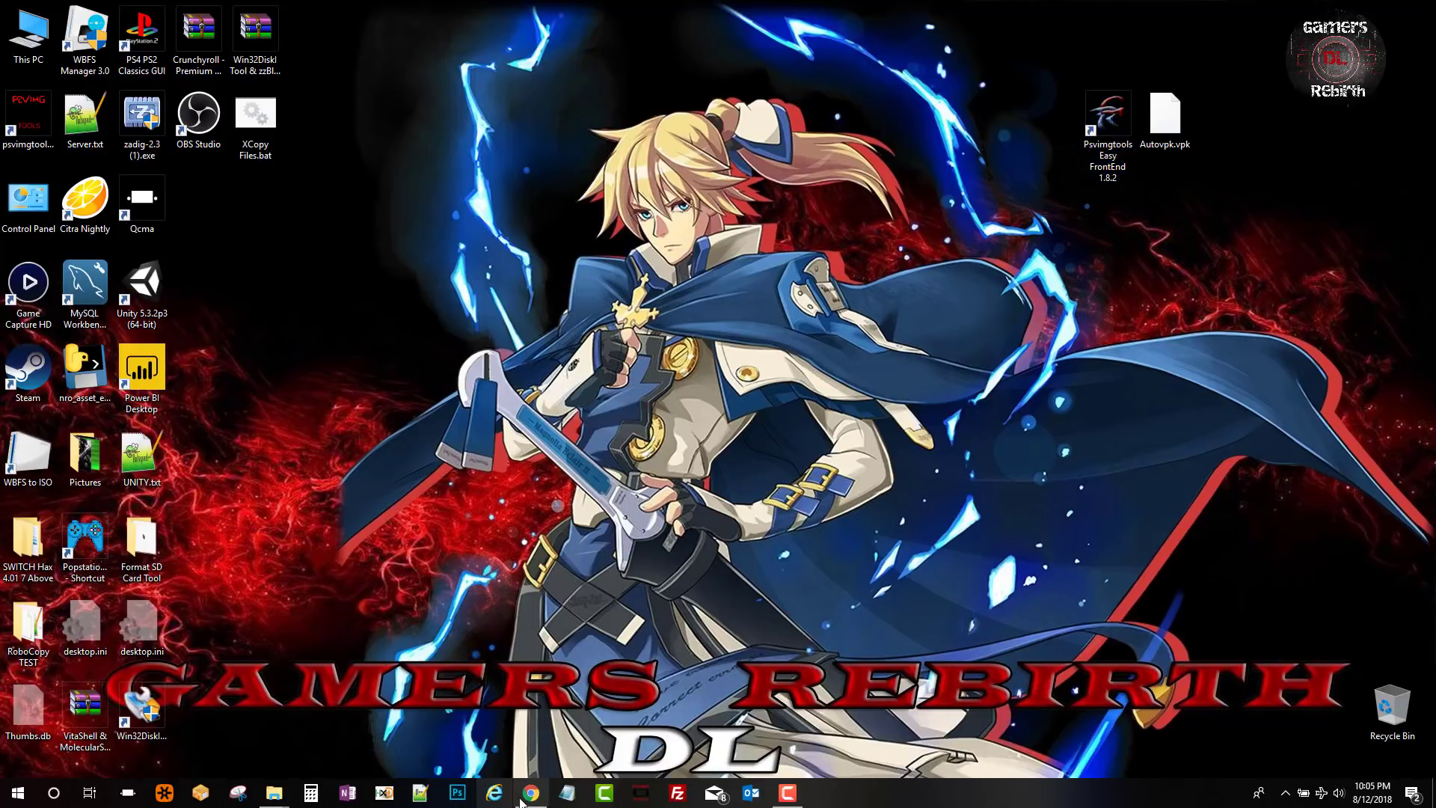
click(530, 792)
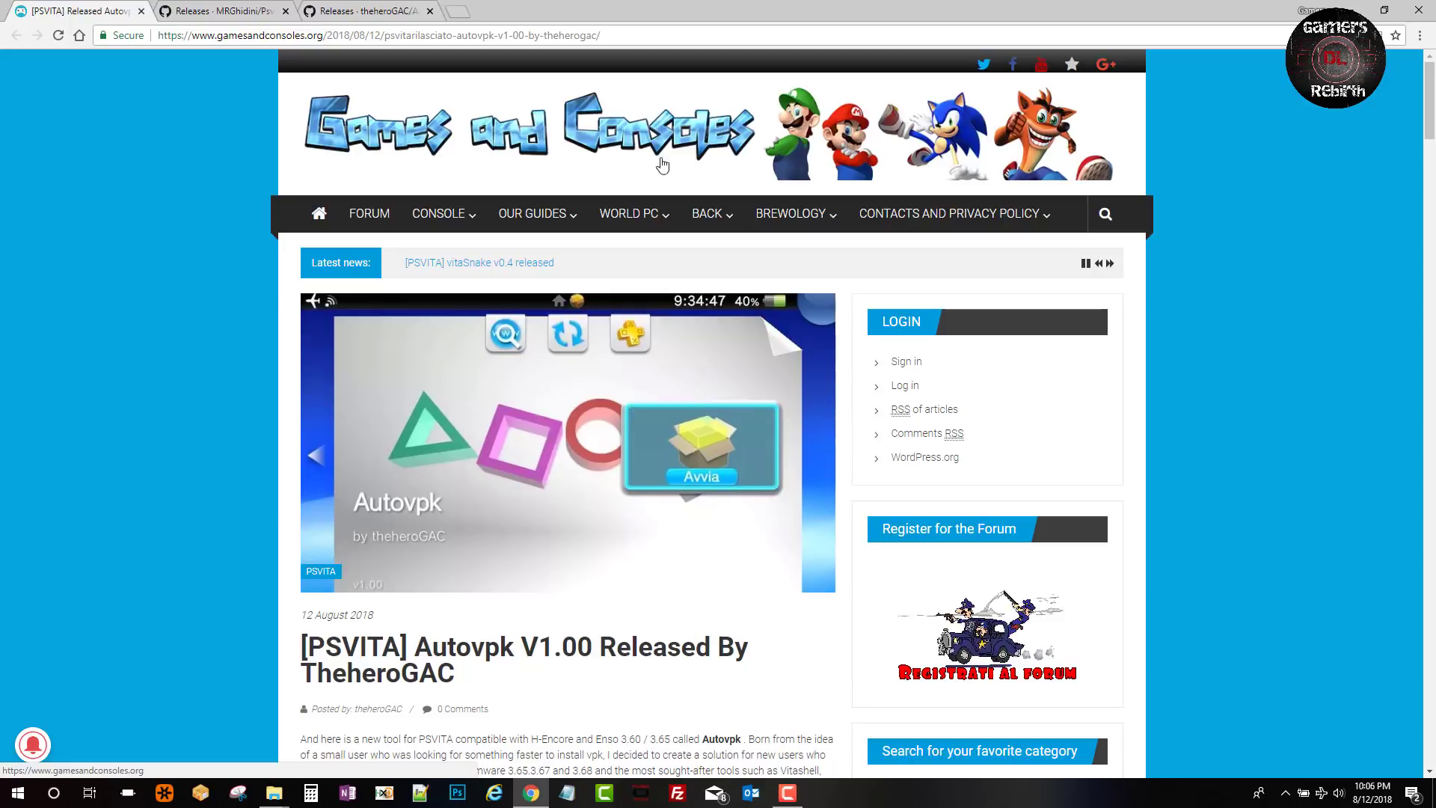
scroll(down, 3)
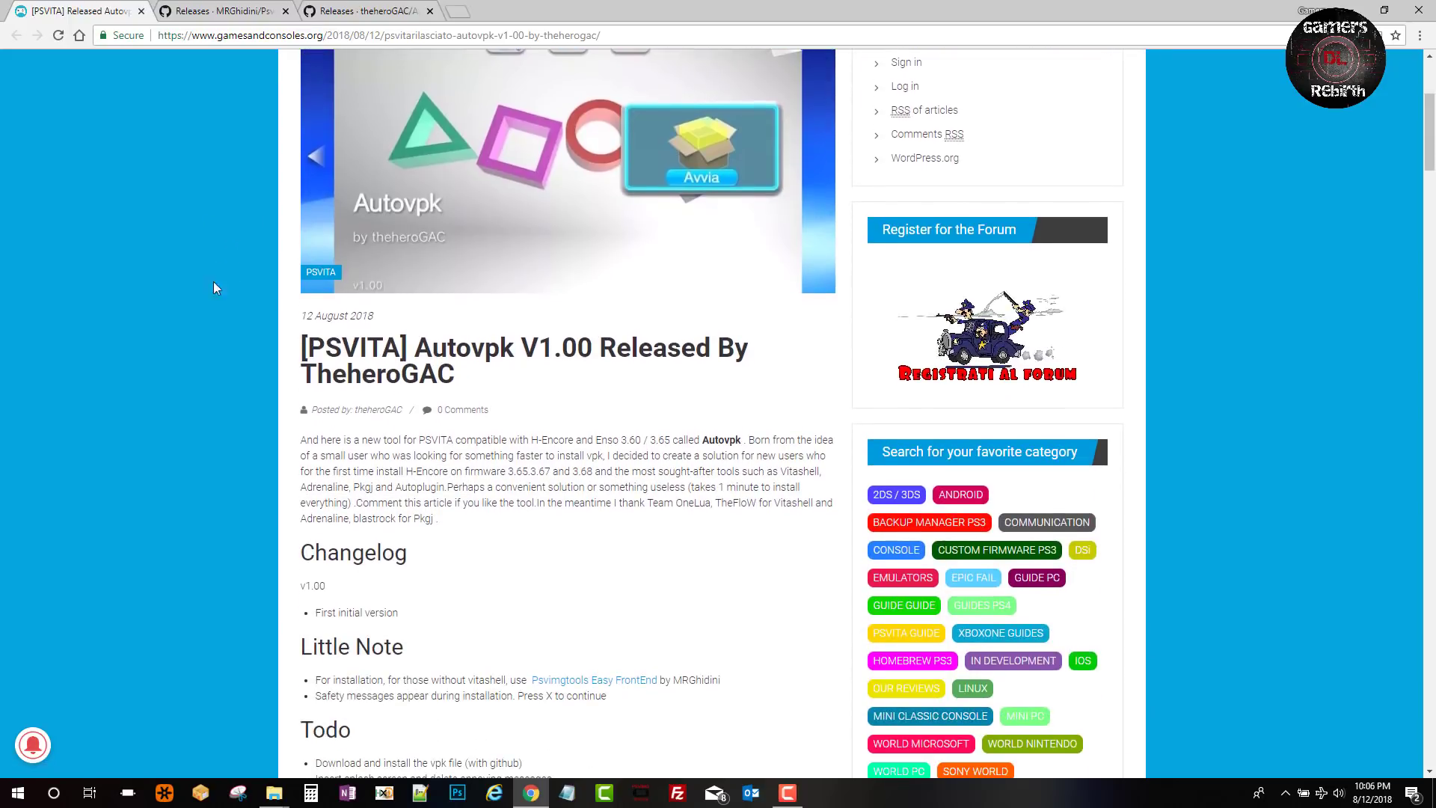
mouse_move(603, 374)
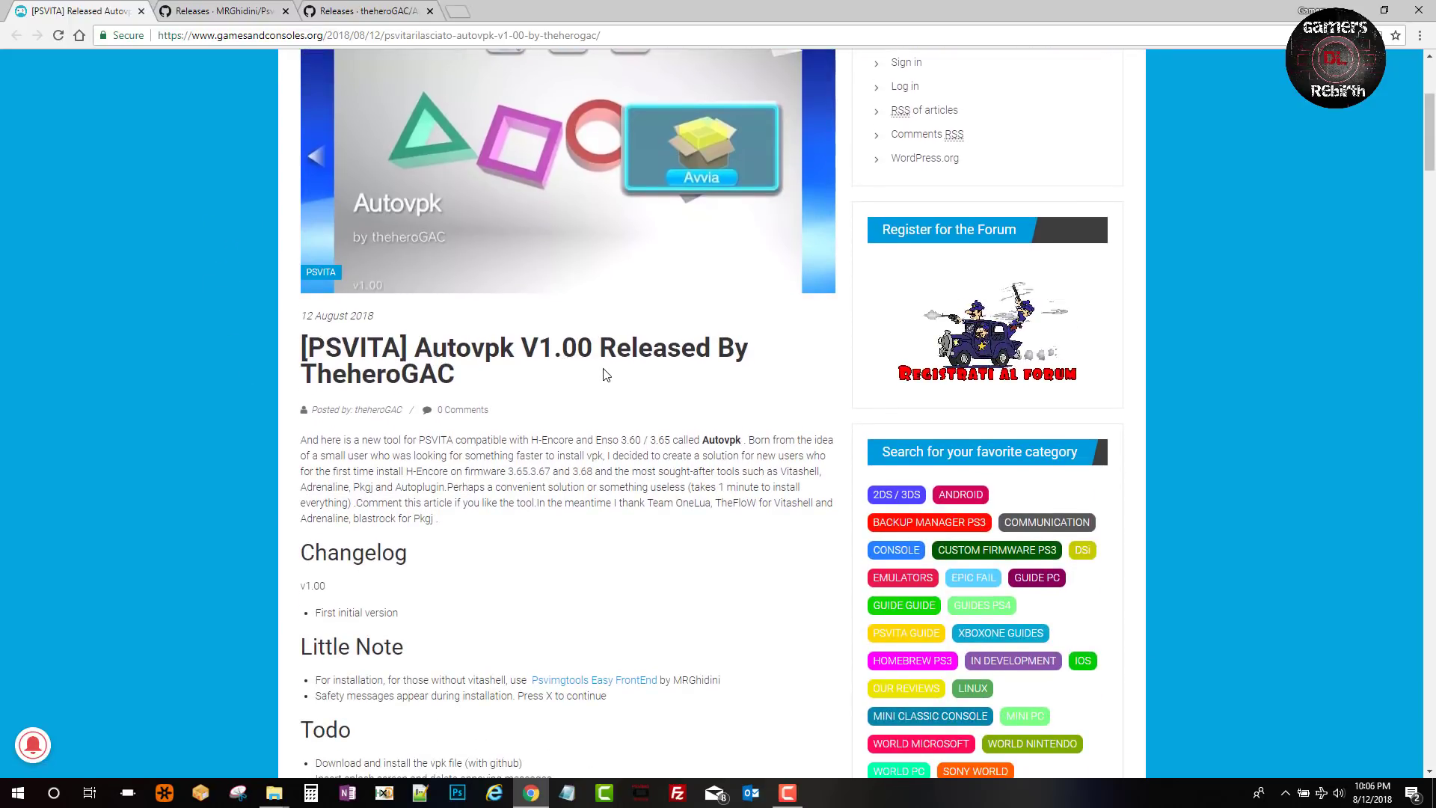
mouse_move(677, 375)
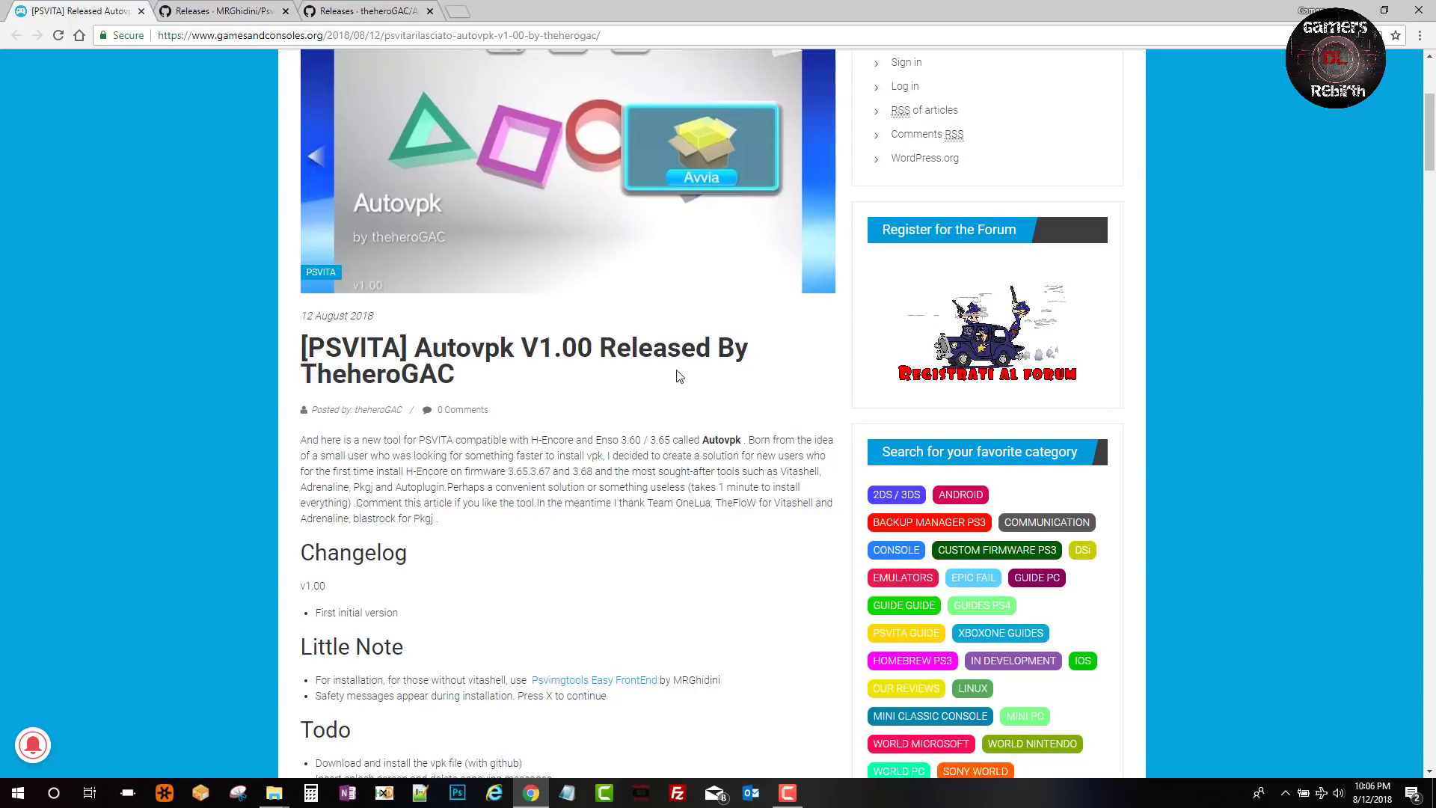
scroll(down, 3)
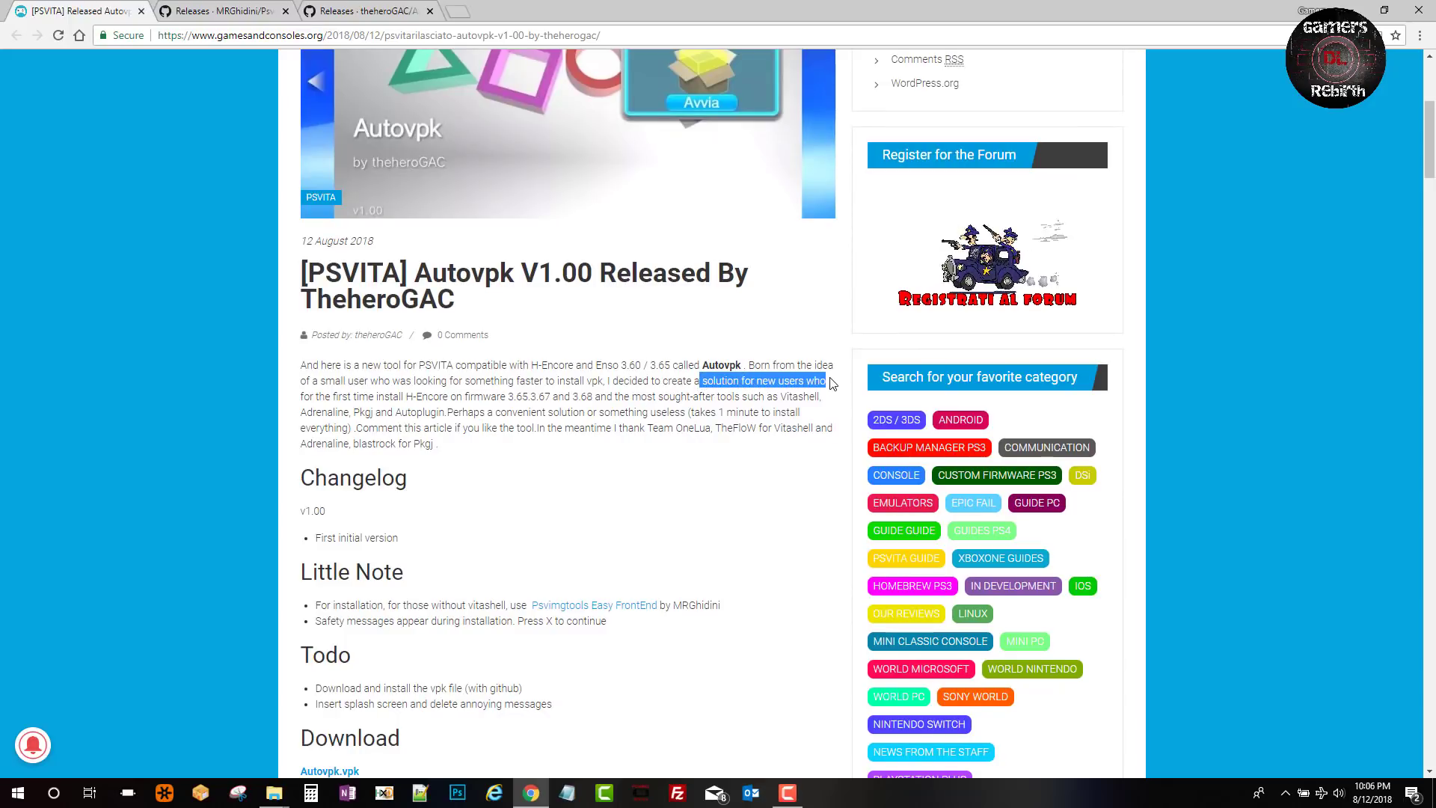
mouse_move(412, 410)
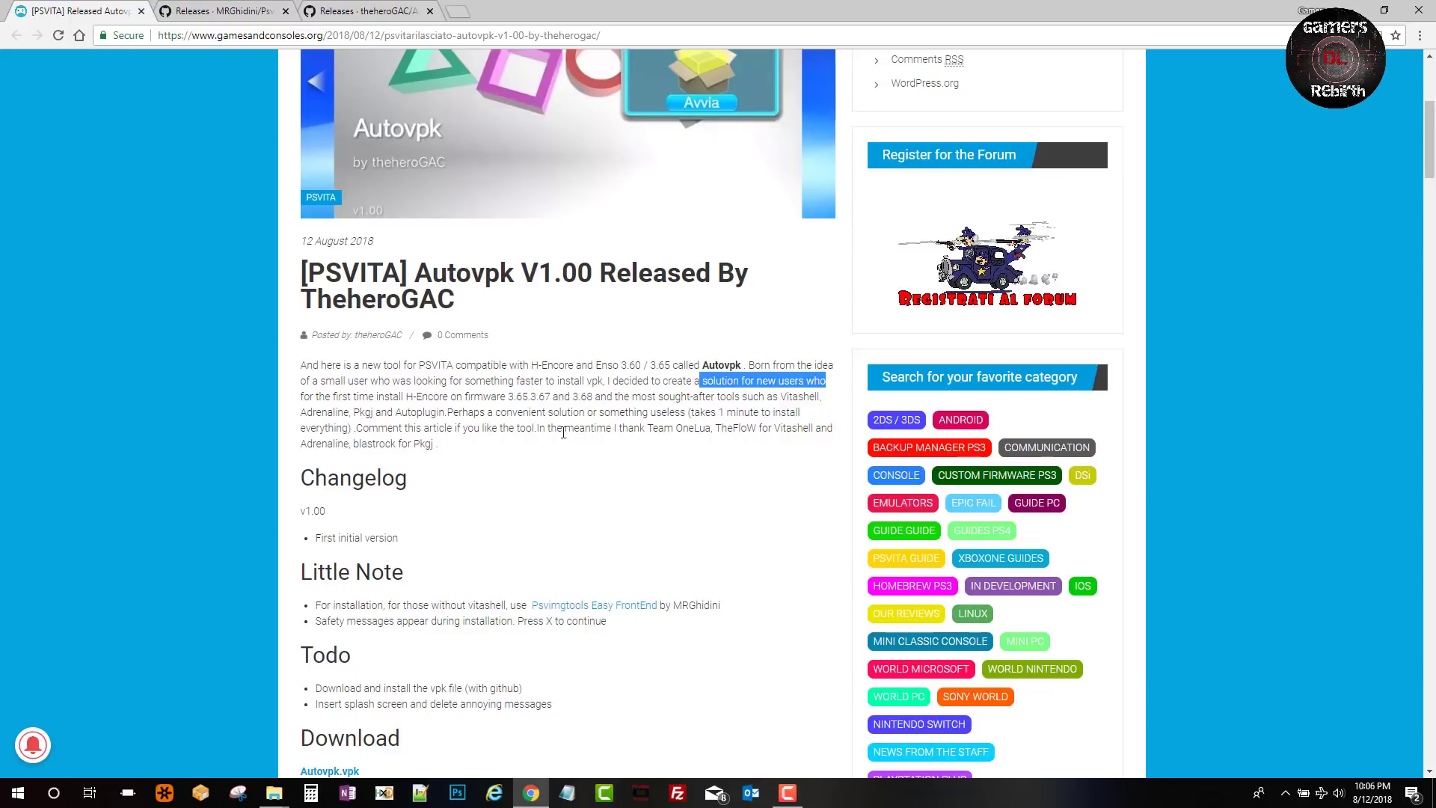
mouse_move(407, 429)
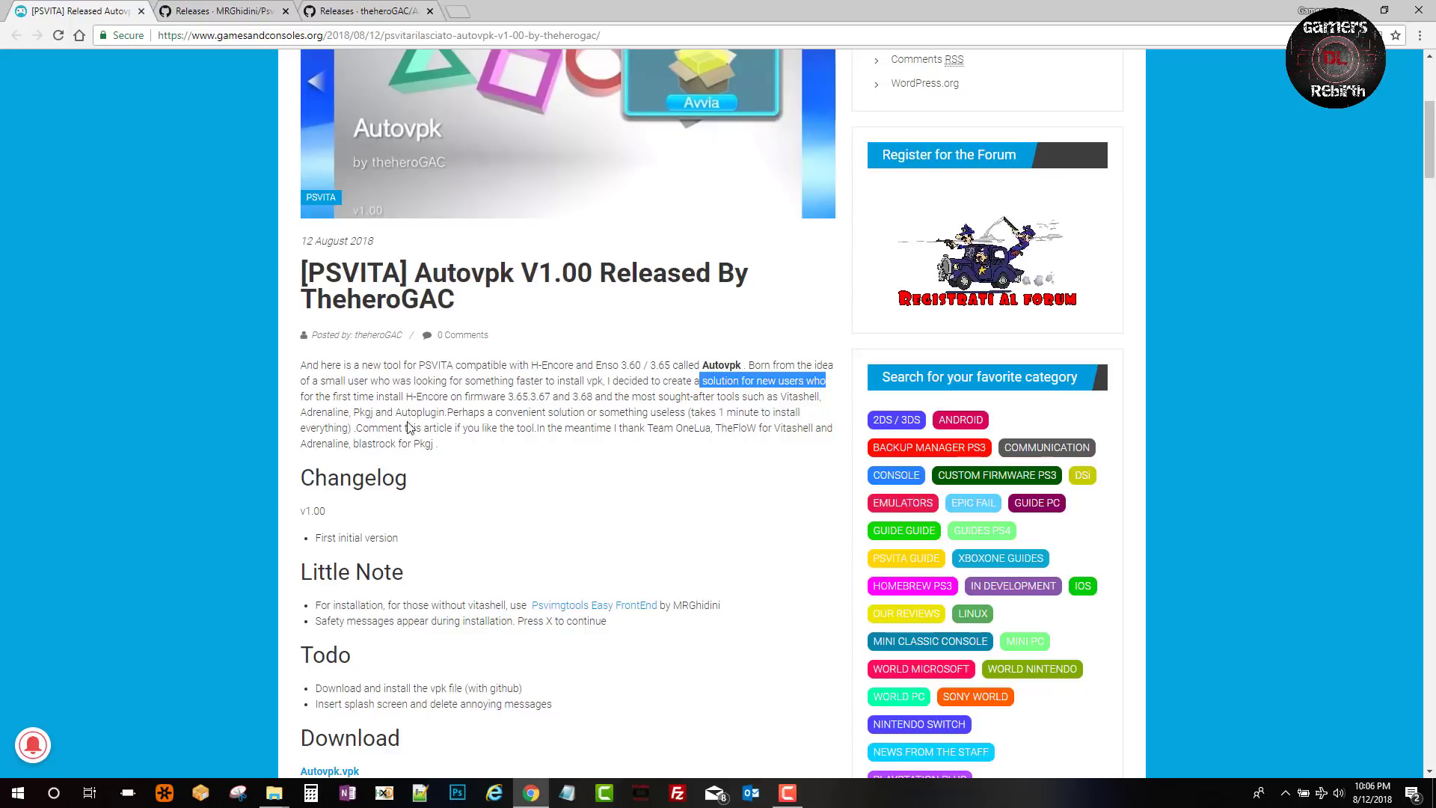
Scroll the article down to its Download section with the Autovpk.vpk and Github links.
click(443, 409)
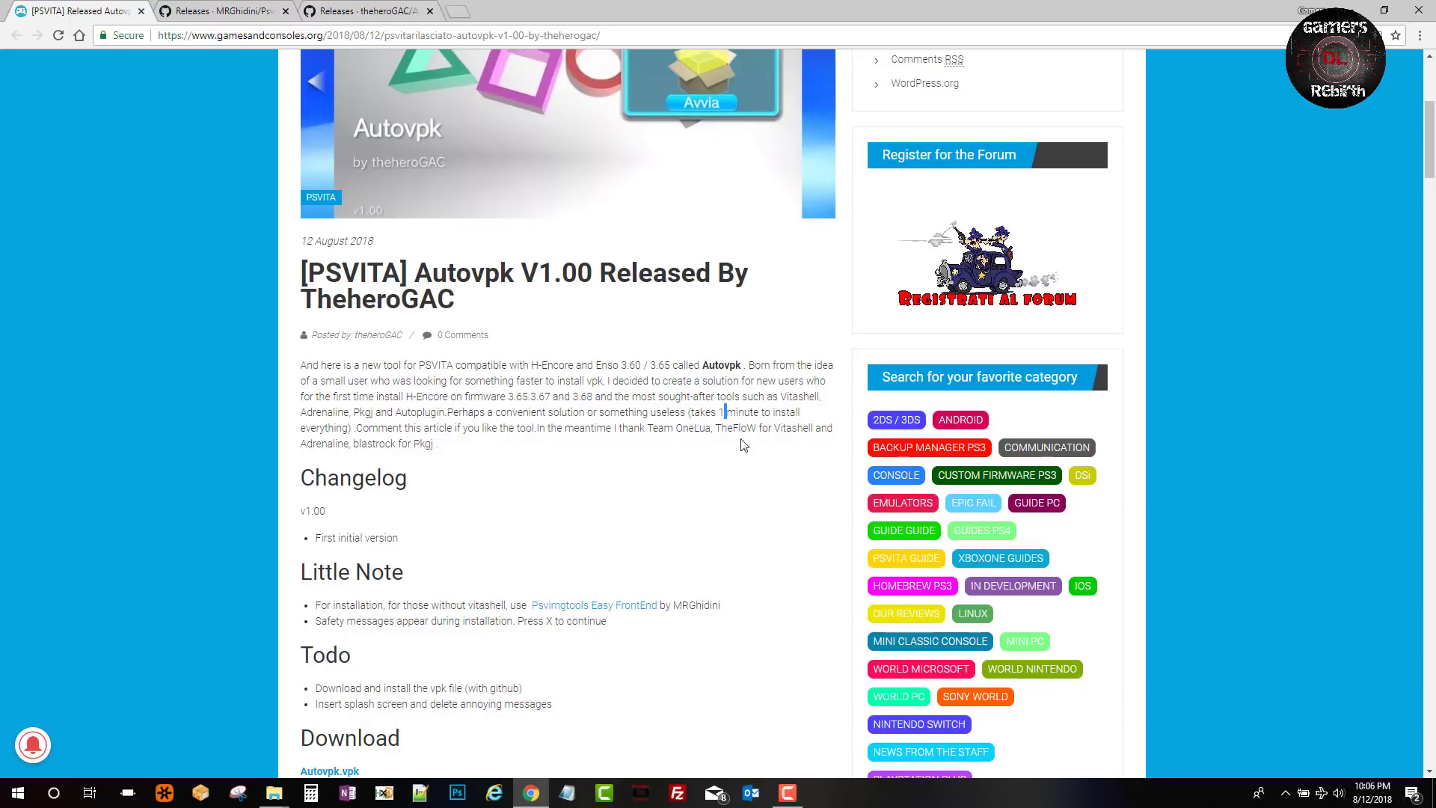
double_click(737, 411)
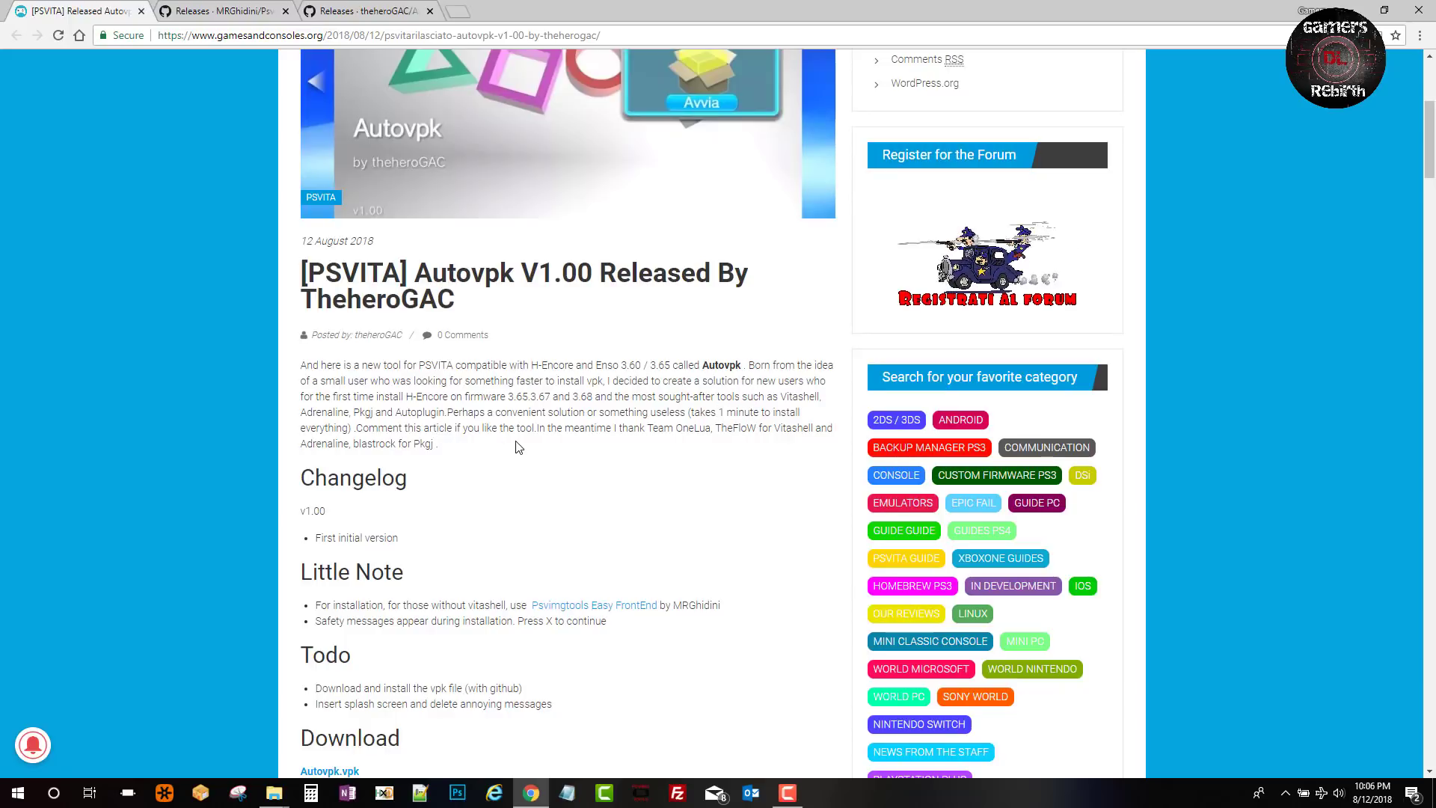
mouse_move(663, 443)
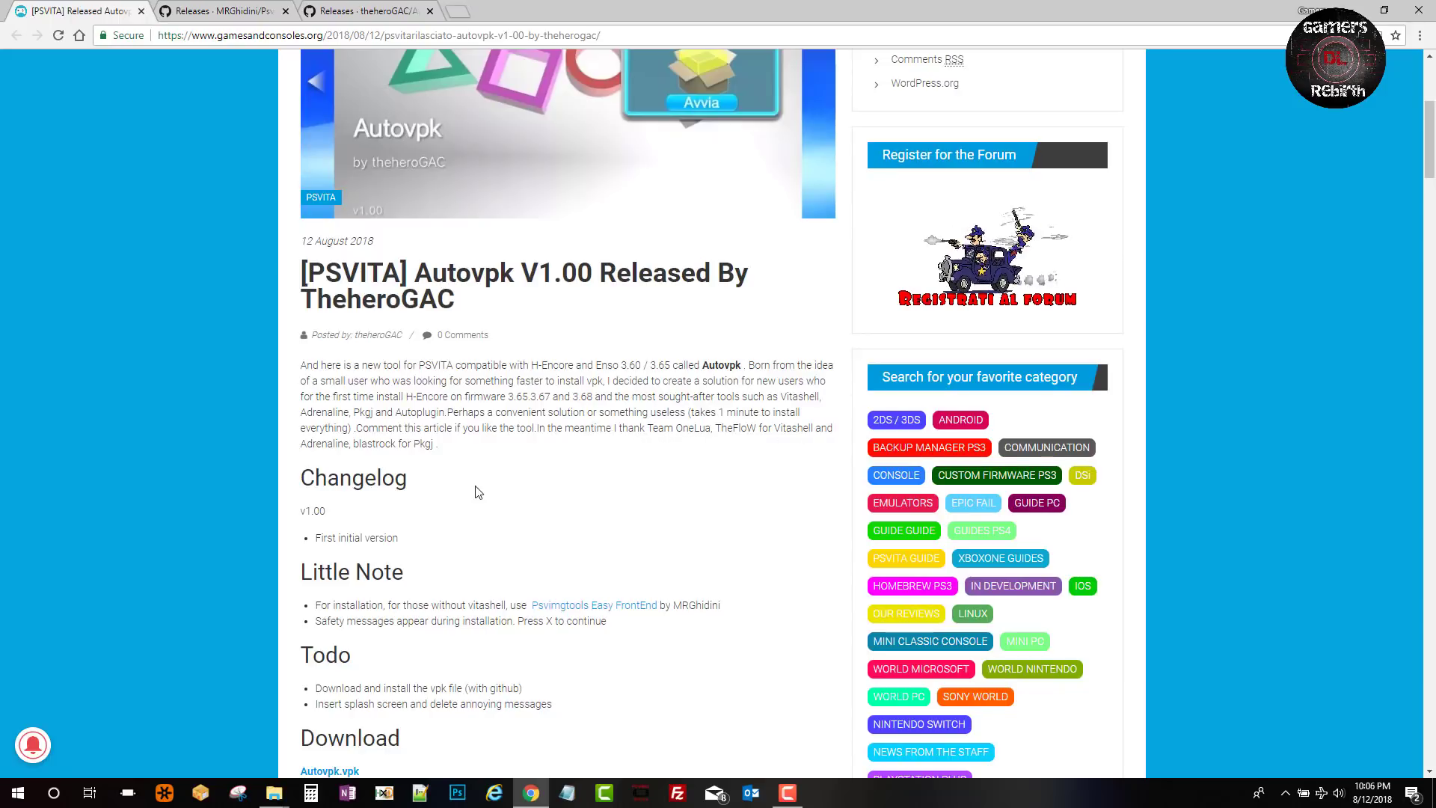
scroll(down, 3)
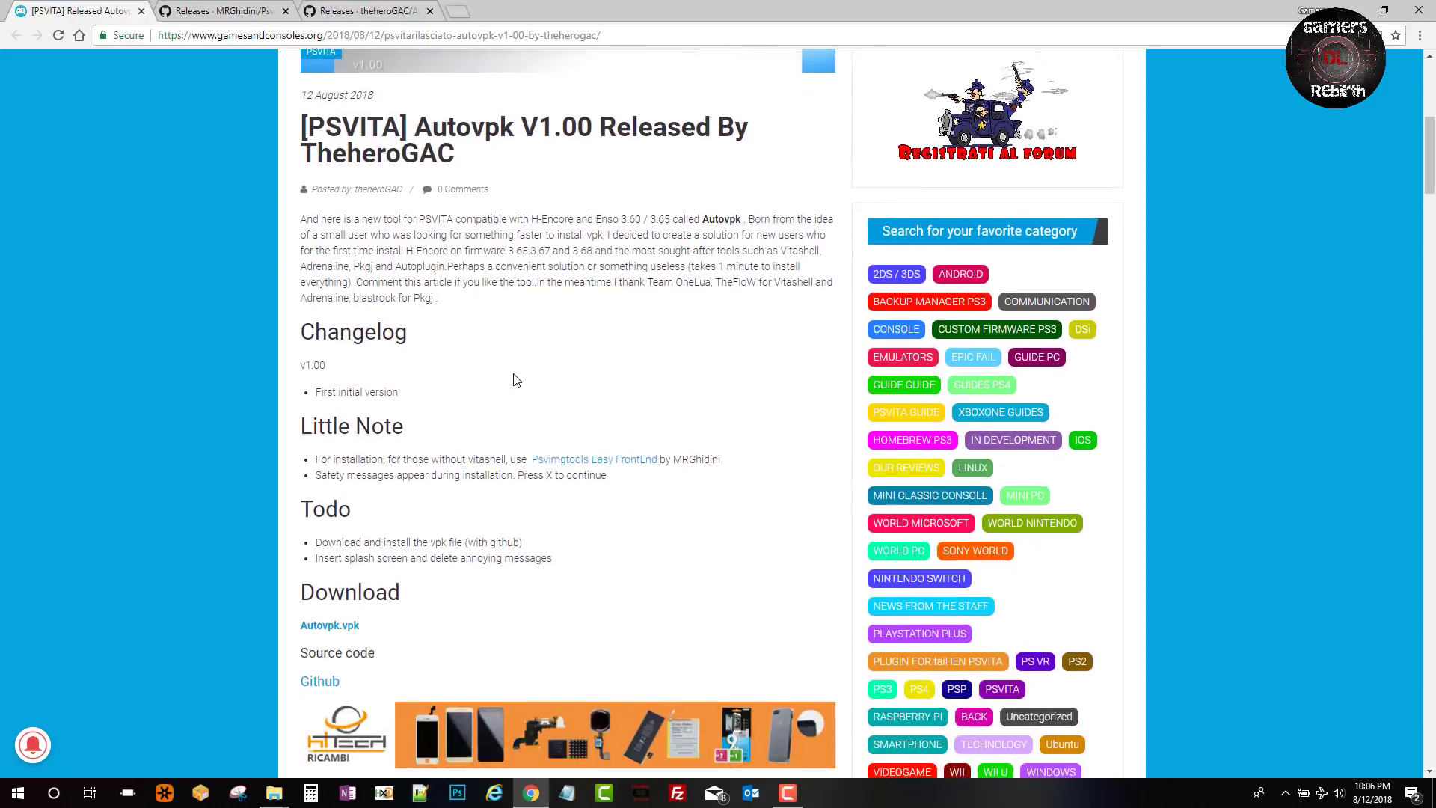
scroll(down, 3)
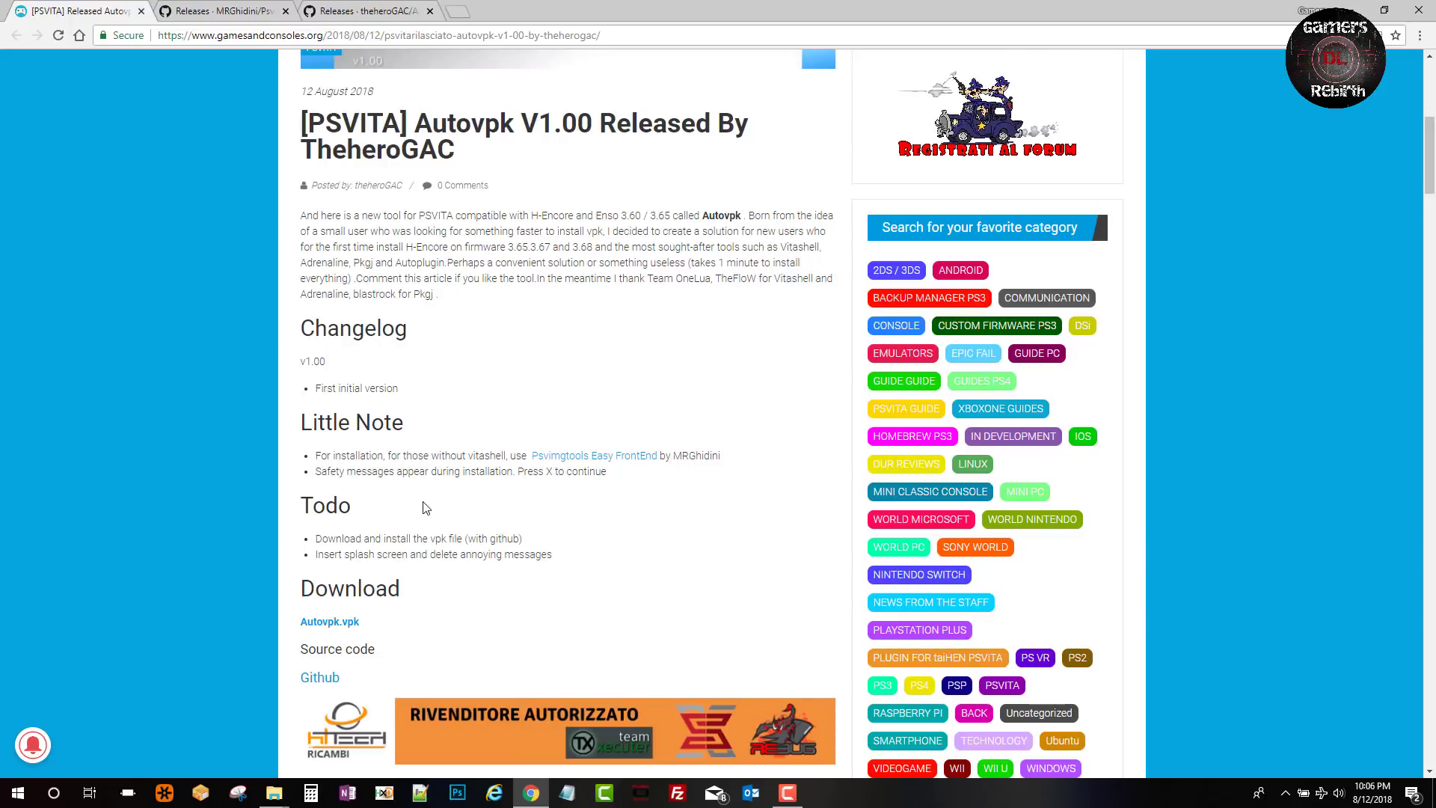
scroll(down, 3)
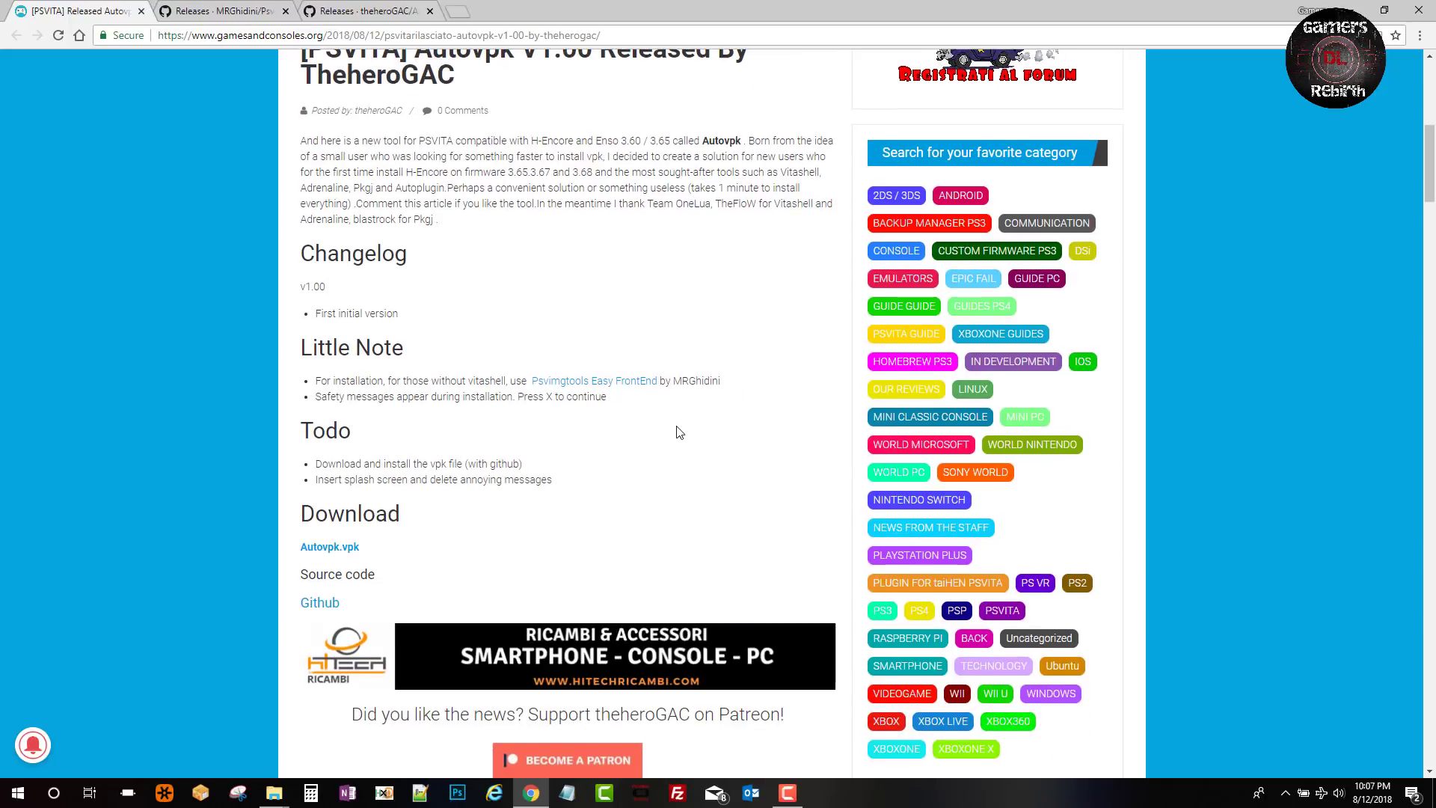
mouse_move(538, 468)
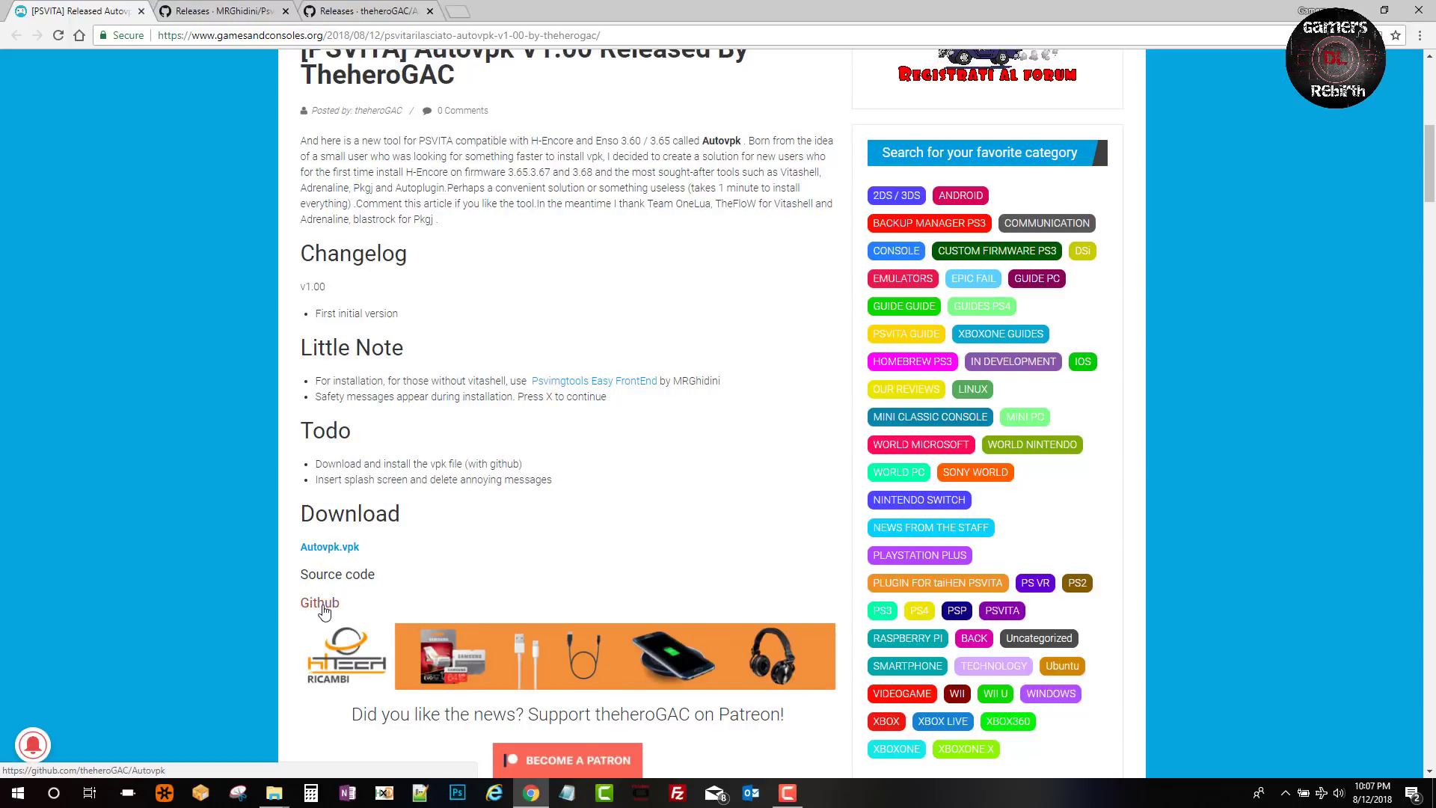
mouse_move(591, 503)
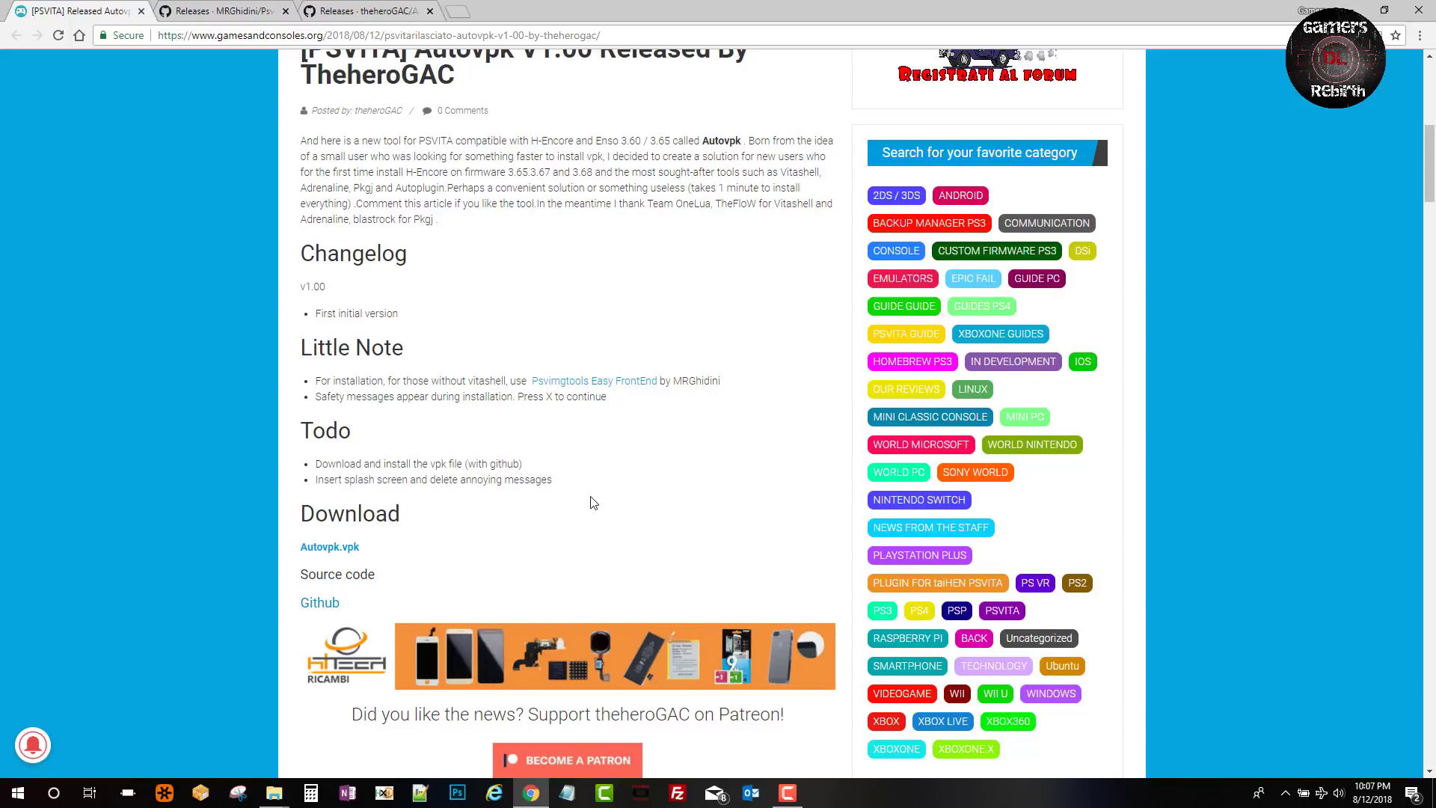
Download Psvimgtools.Easy.FrontEnd1.8.2.zip from the release's Assets list.
scroll(down, 3)
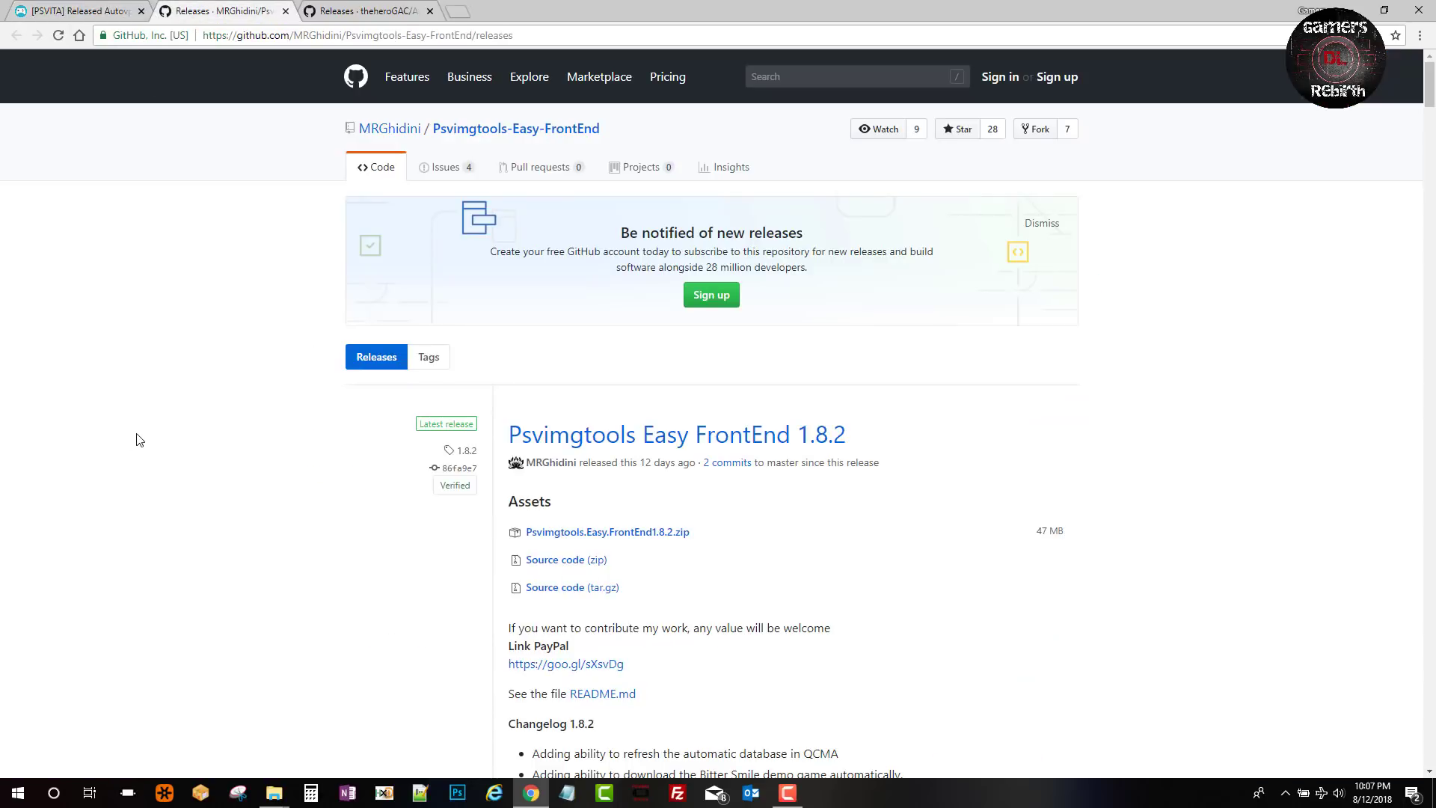
mouse_move(622, 524)
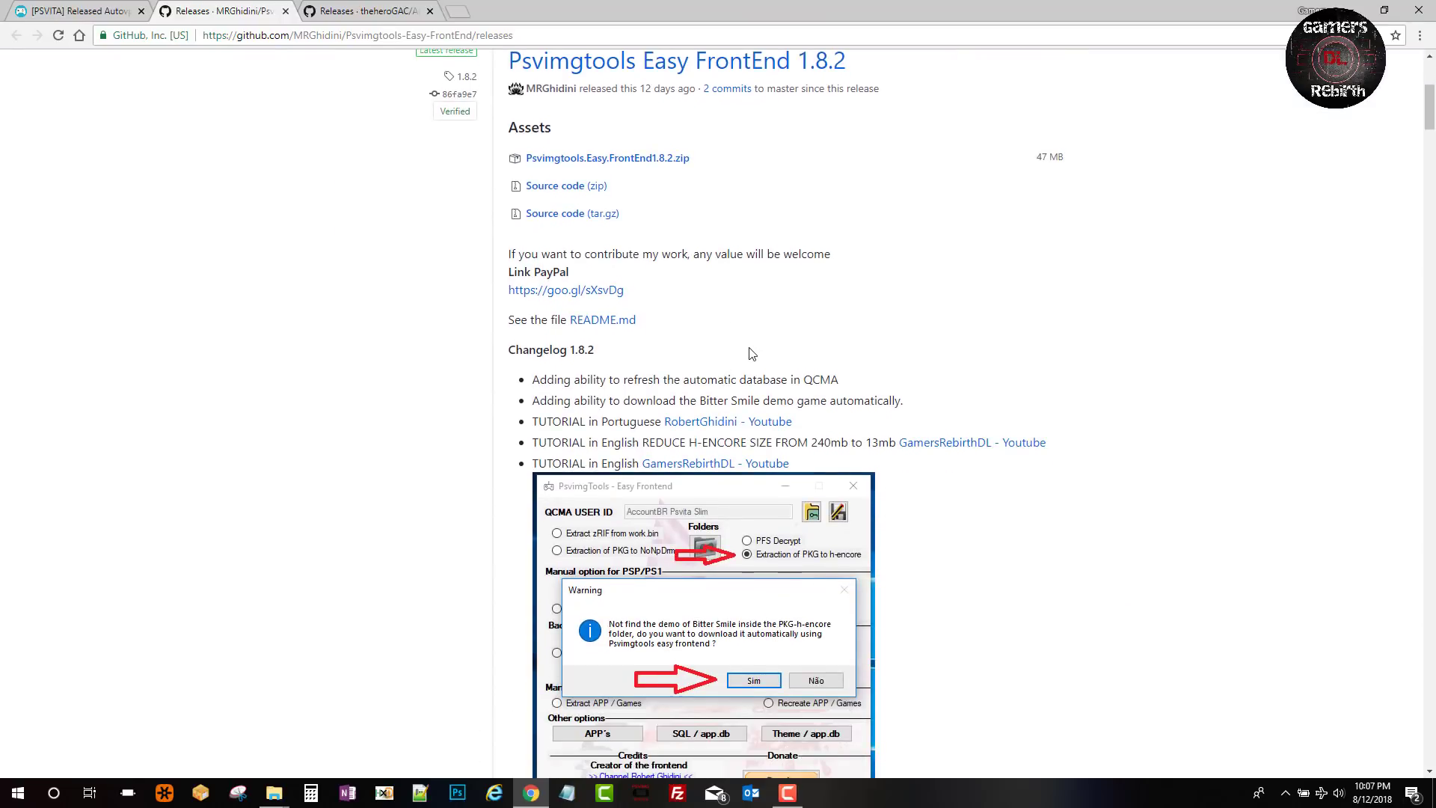
scroll(down, 3)
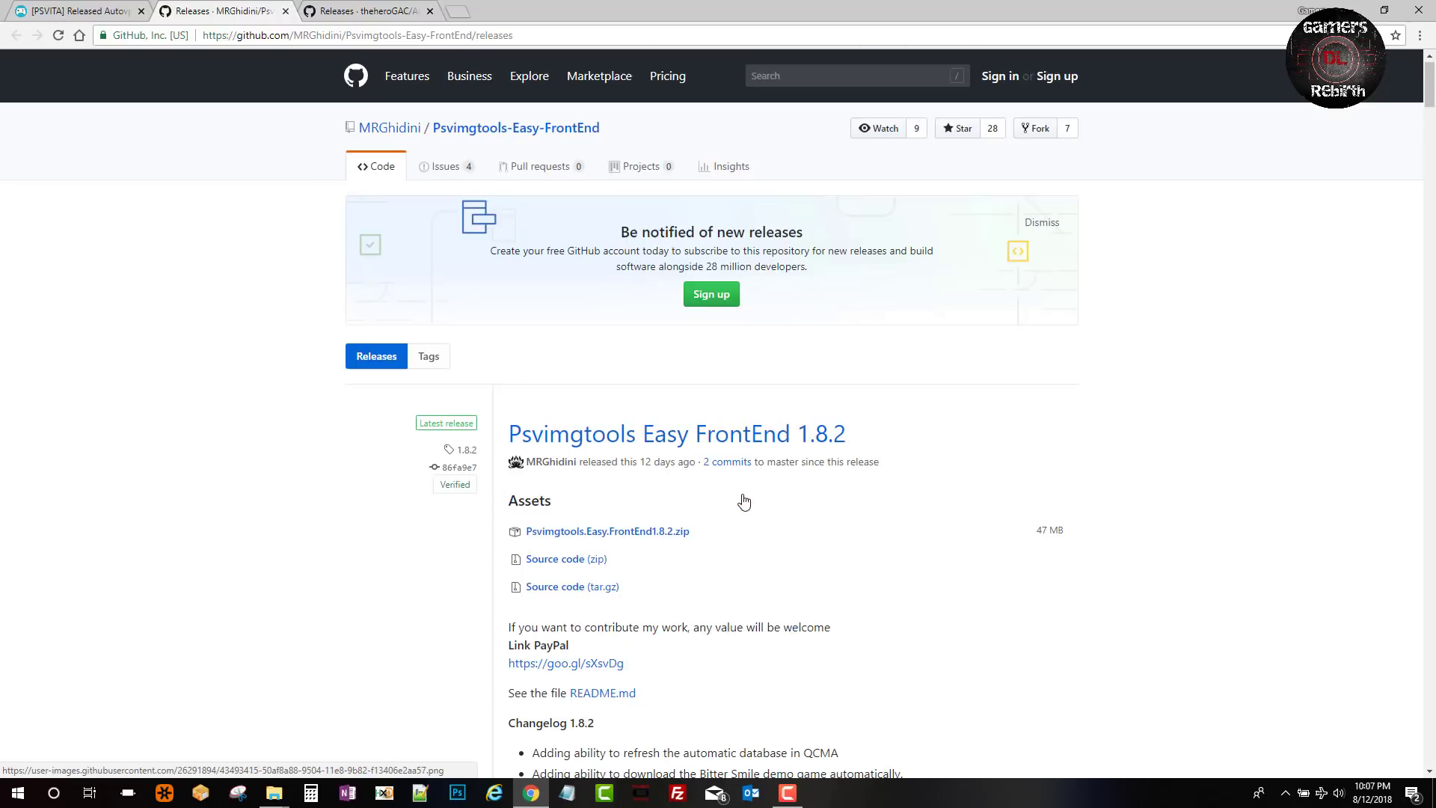
mouse_move(749, 596)
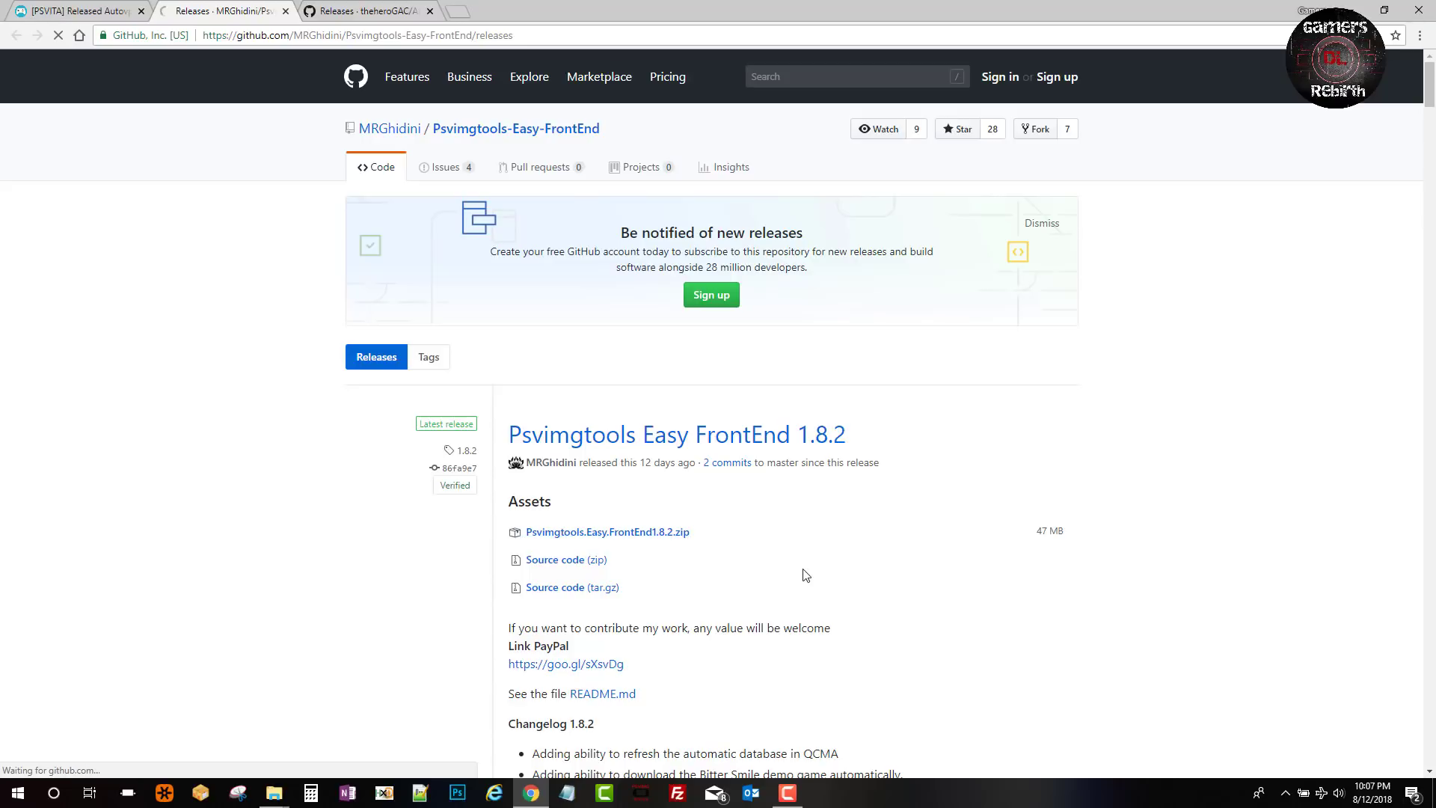
click(607, 532)
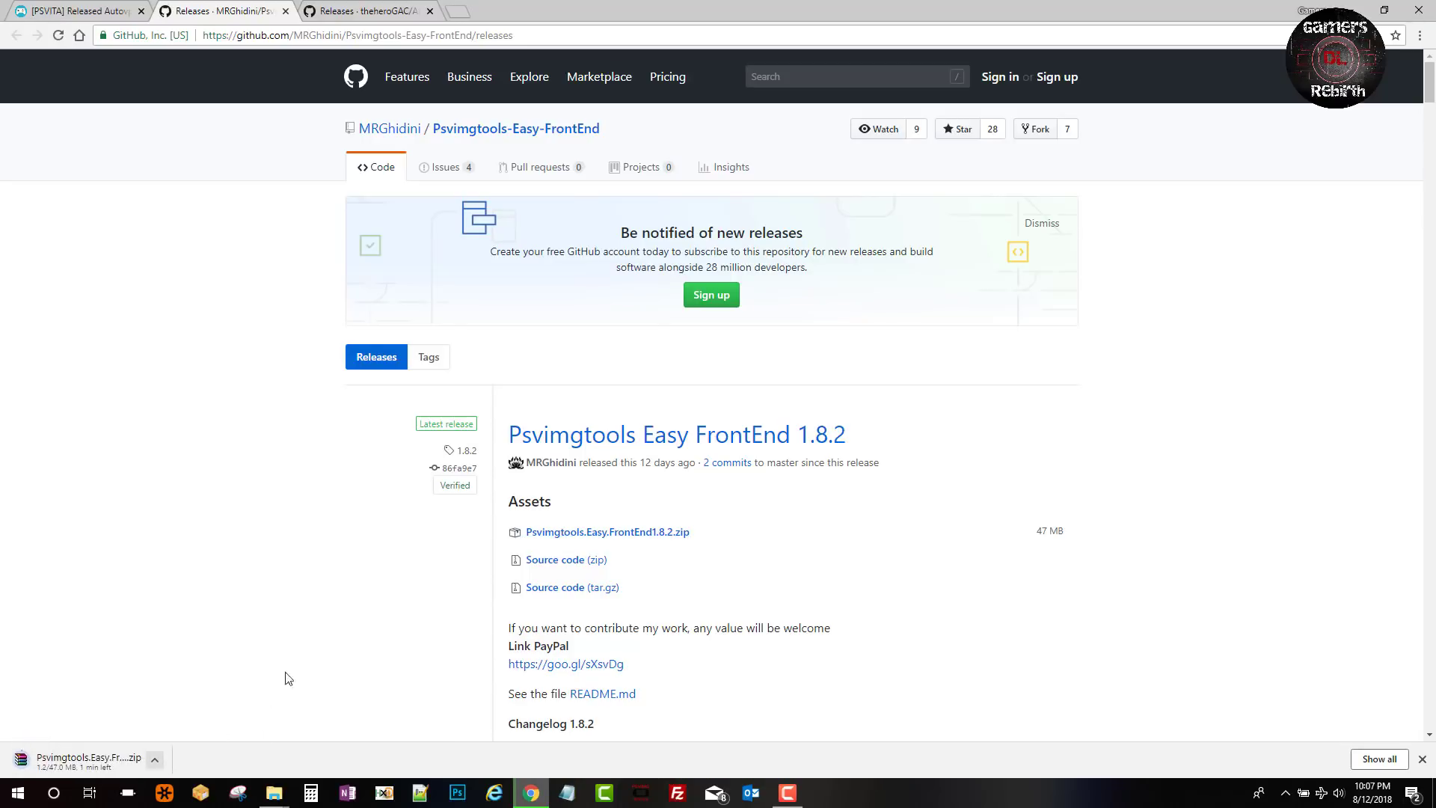
mouse_move(371, 10)
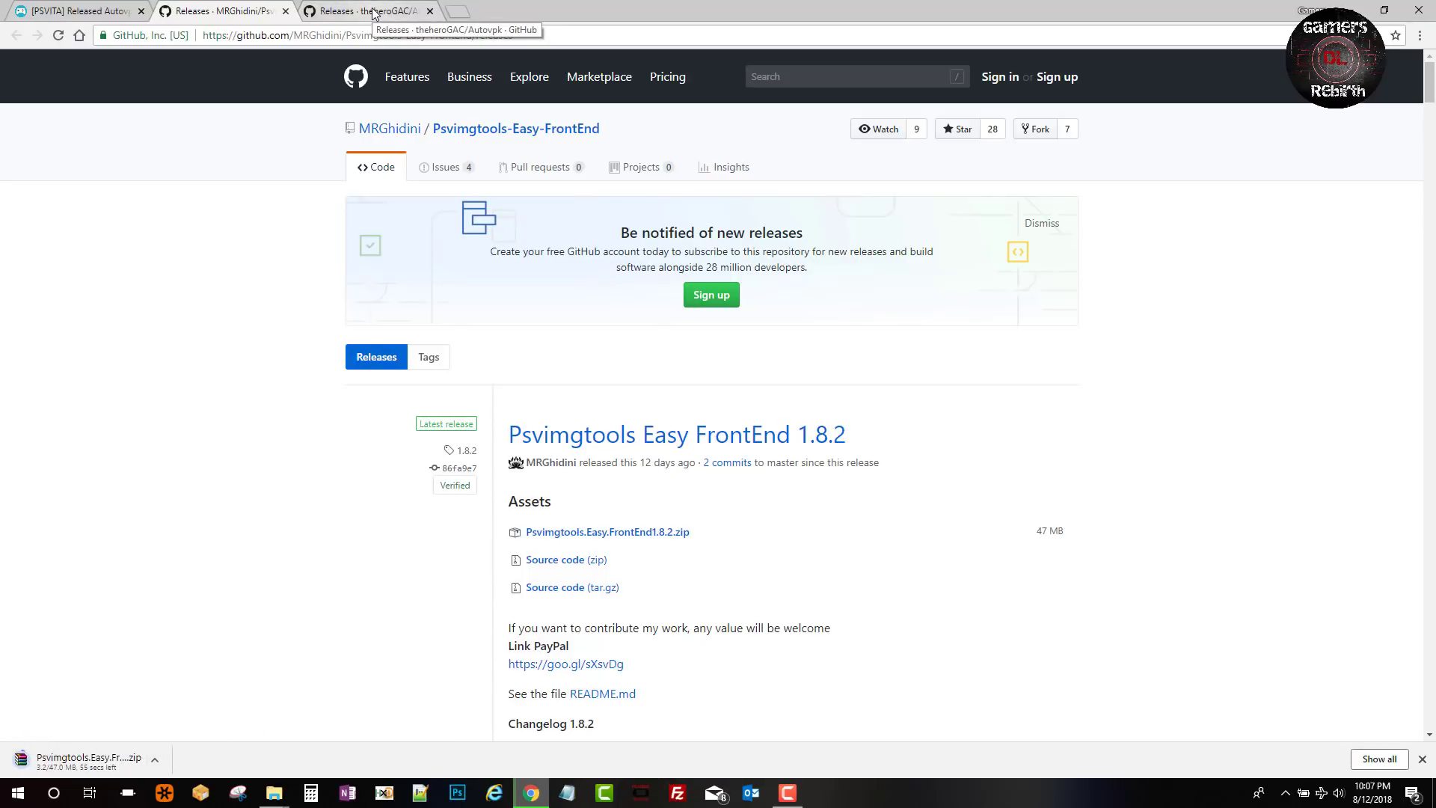
Download Autovpk.vpk from the 1.01 release on the Autovpk releases page.
click(366, 11)
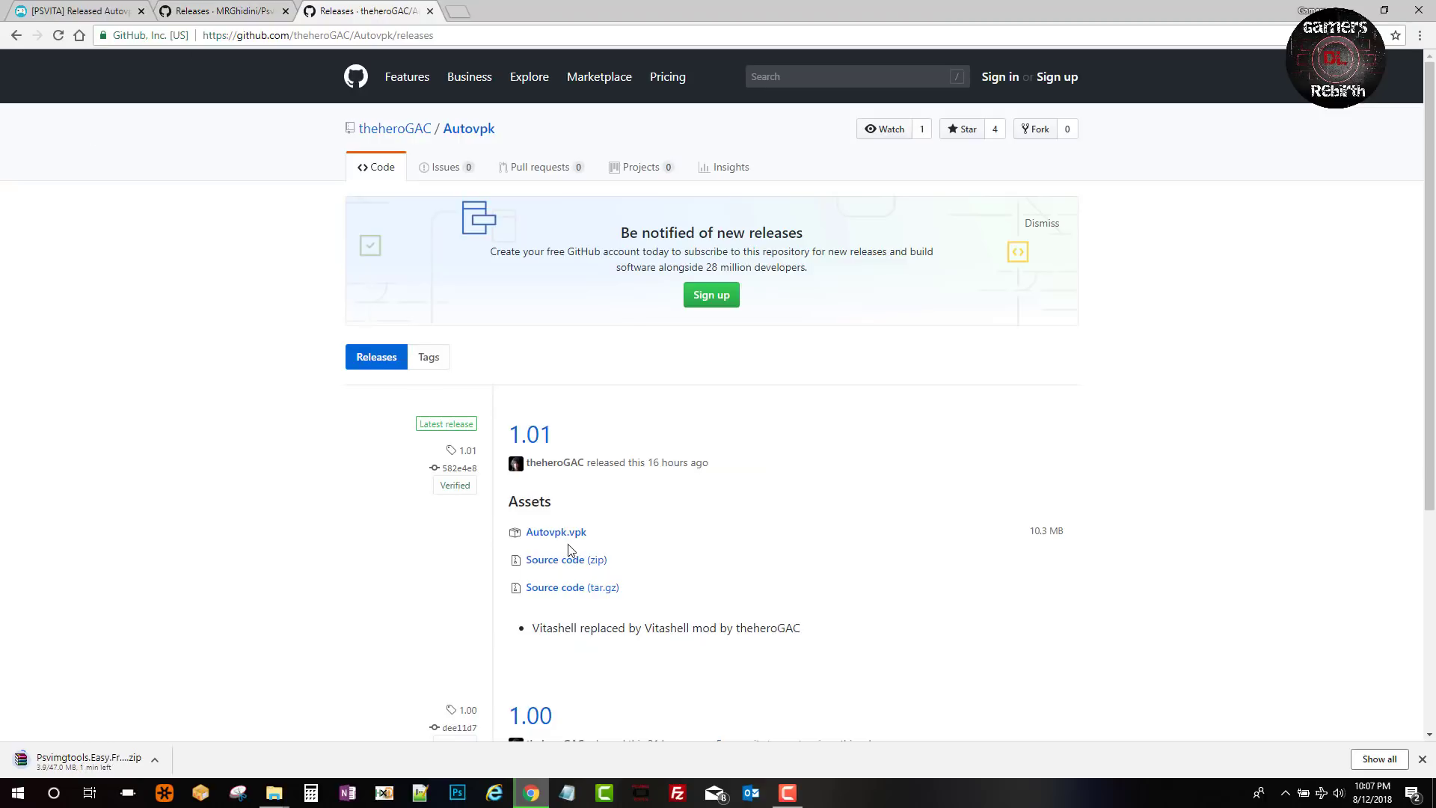
mouse_move(554, 532)
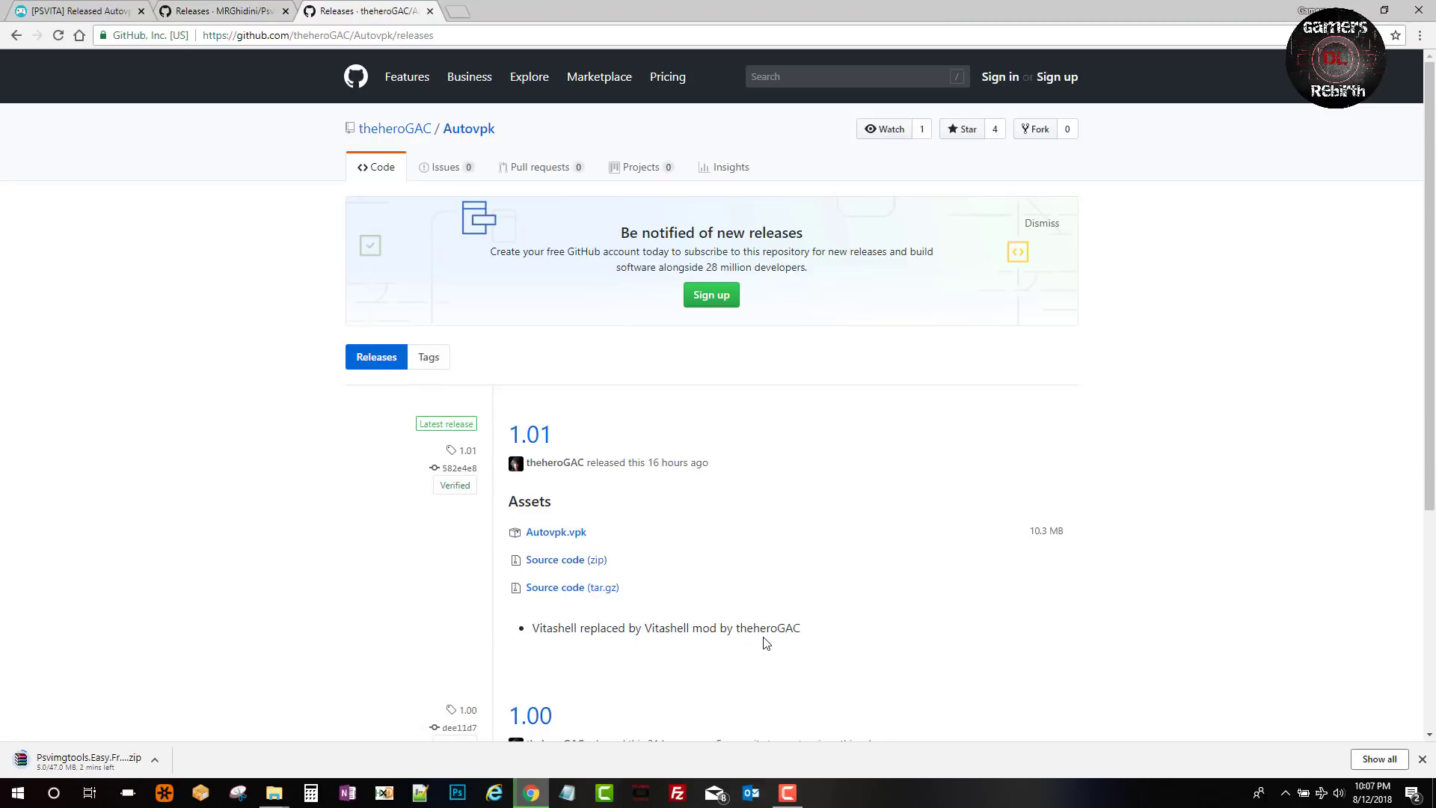
scroll(down, 3)
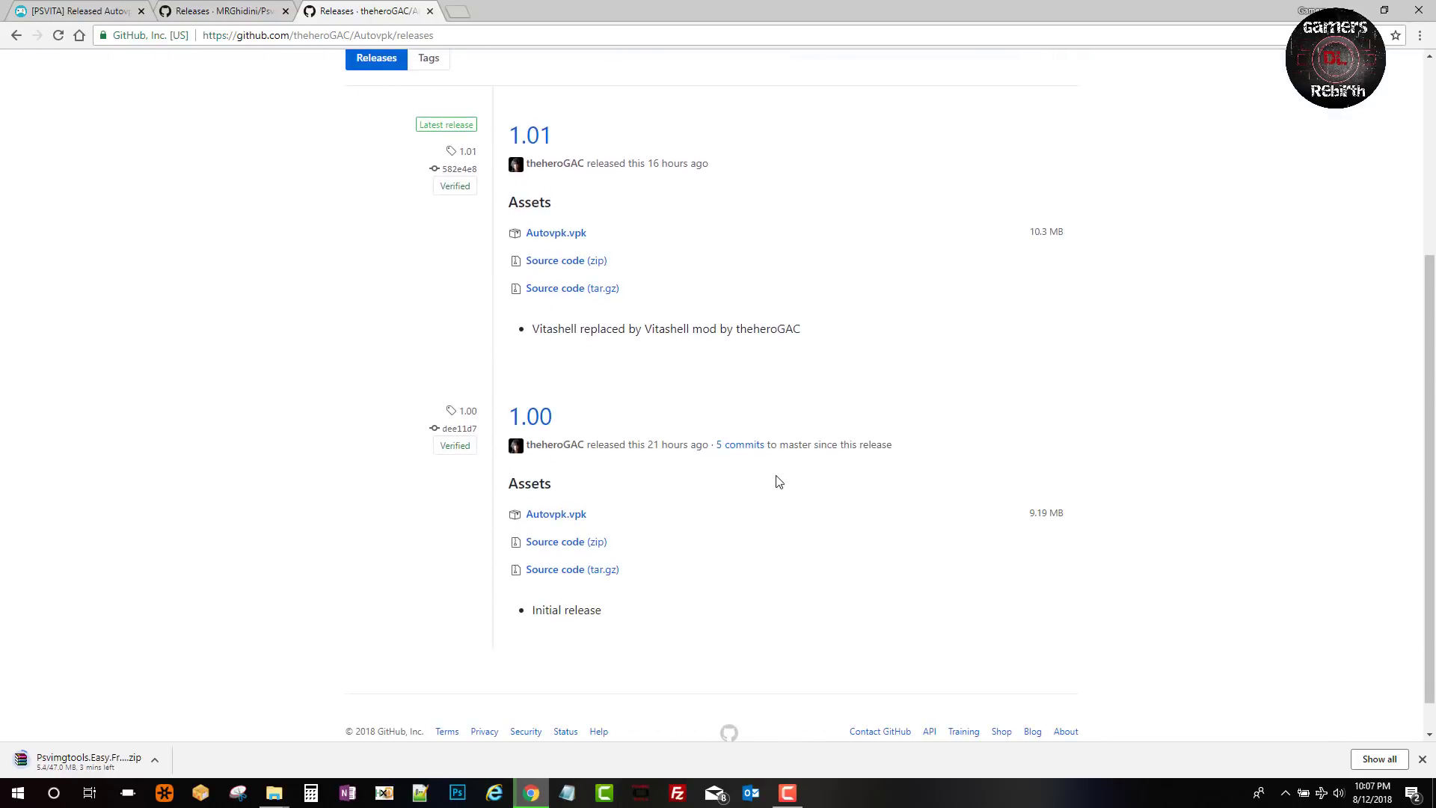
click(57, 34)
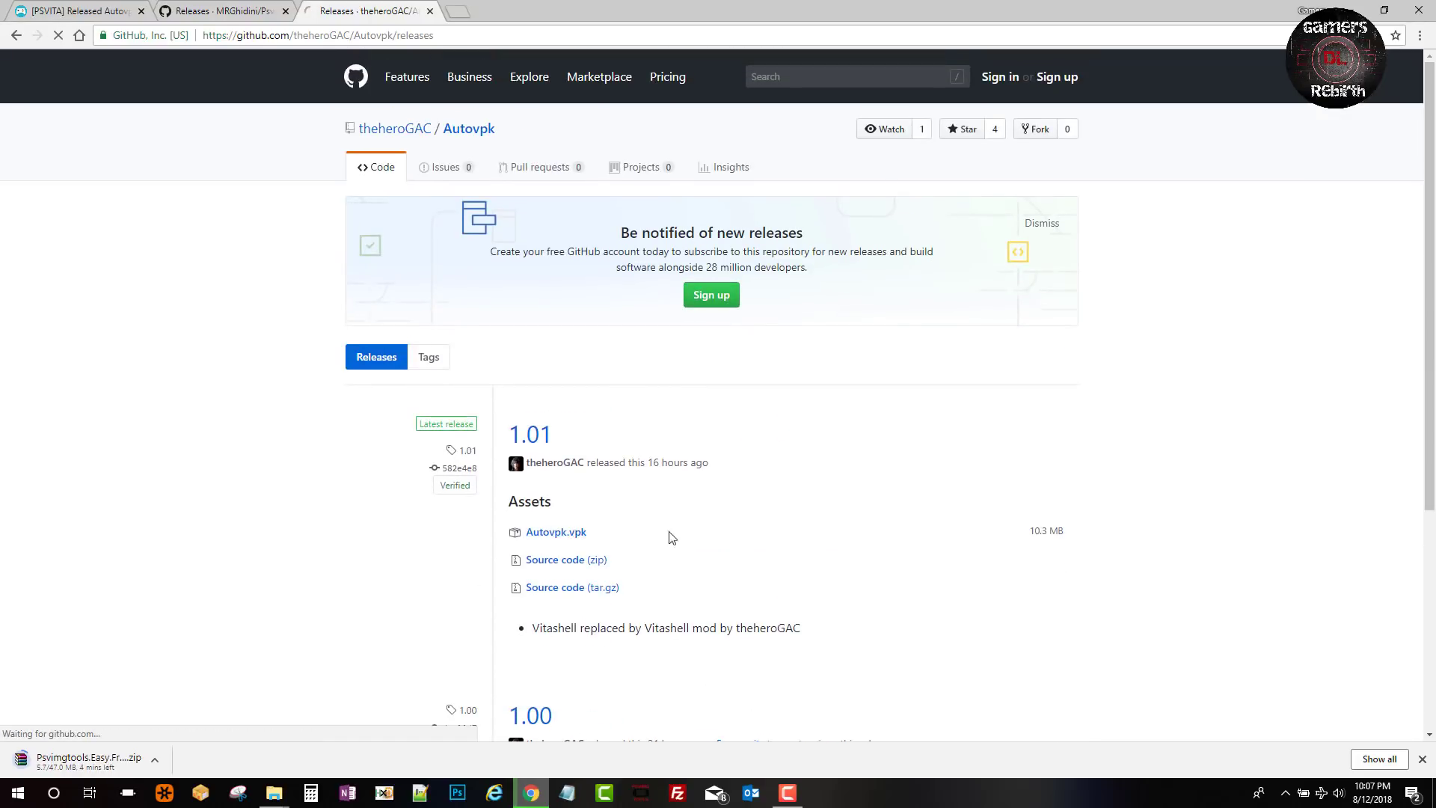
click(554, 532)
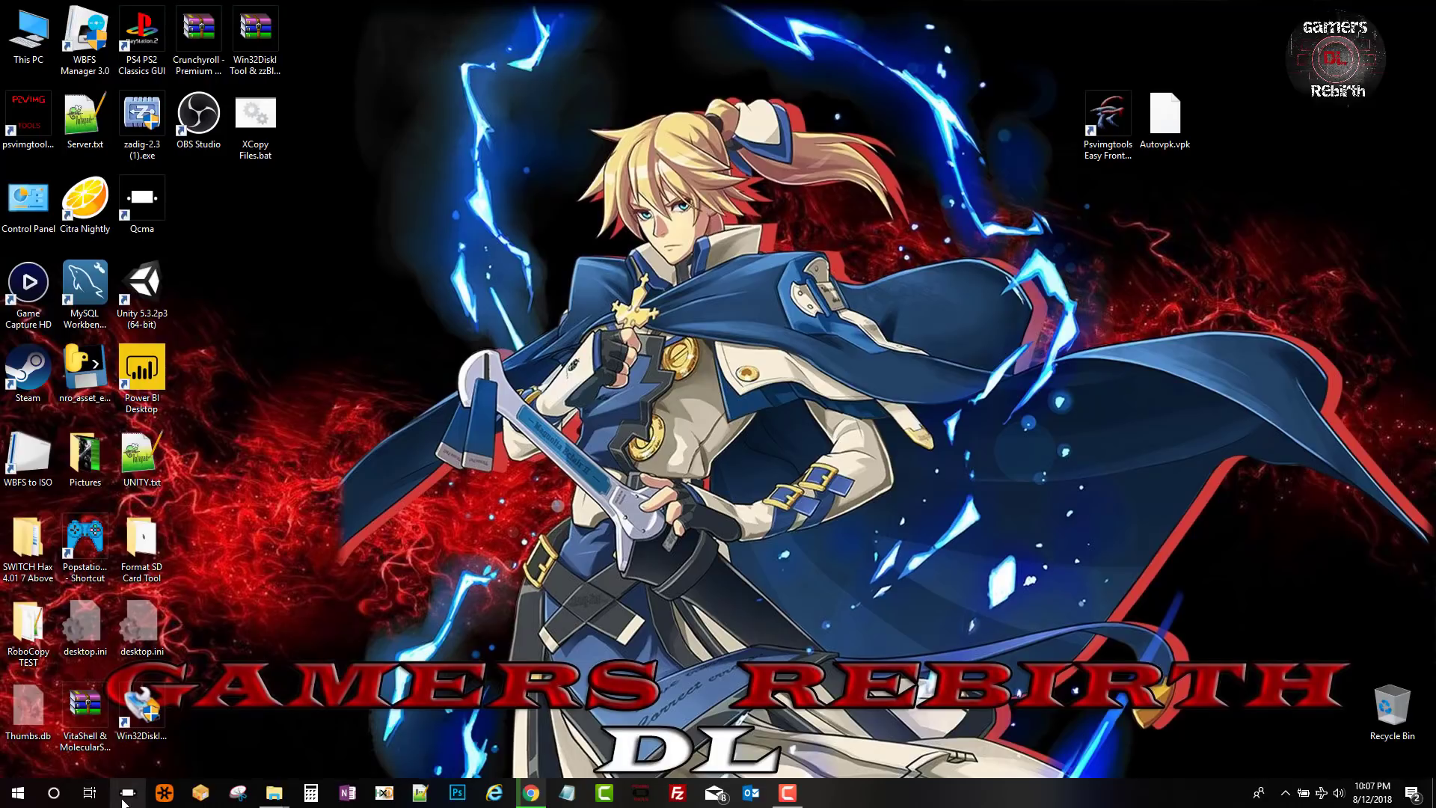
mouse_move(126, 793)
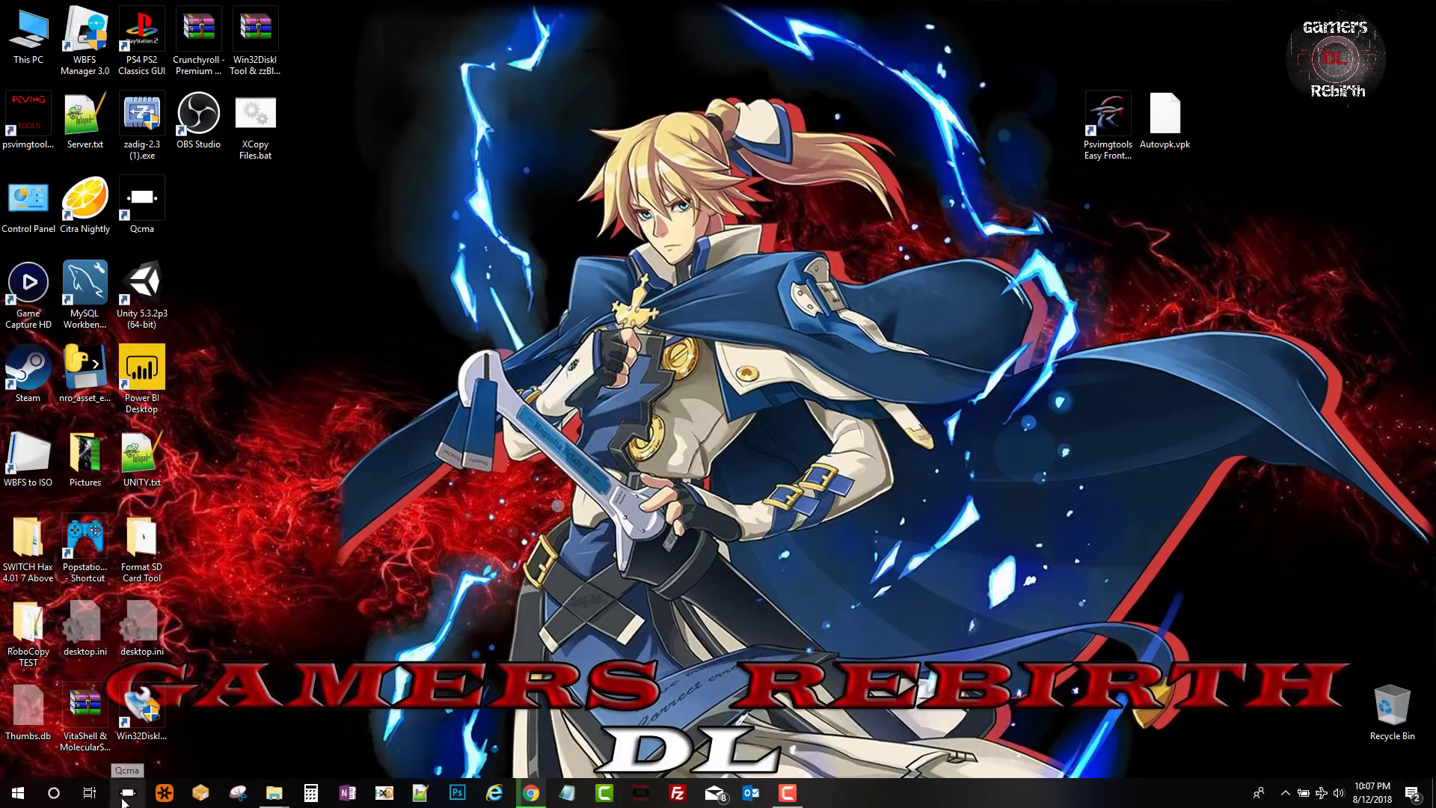
mouse_move(547, 532)
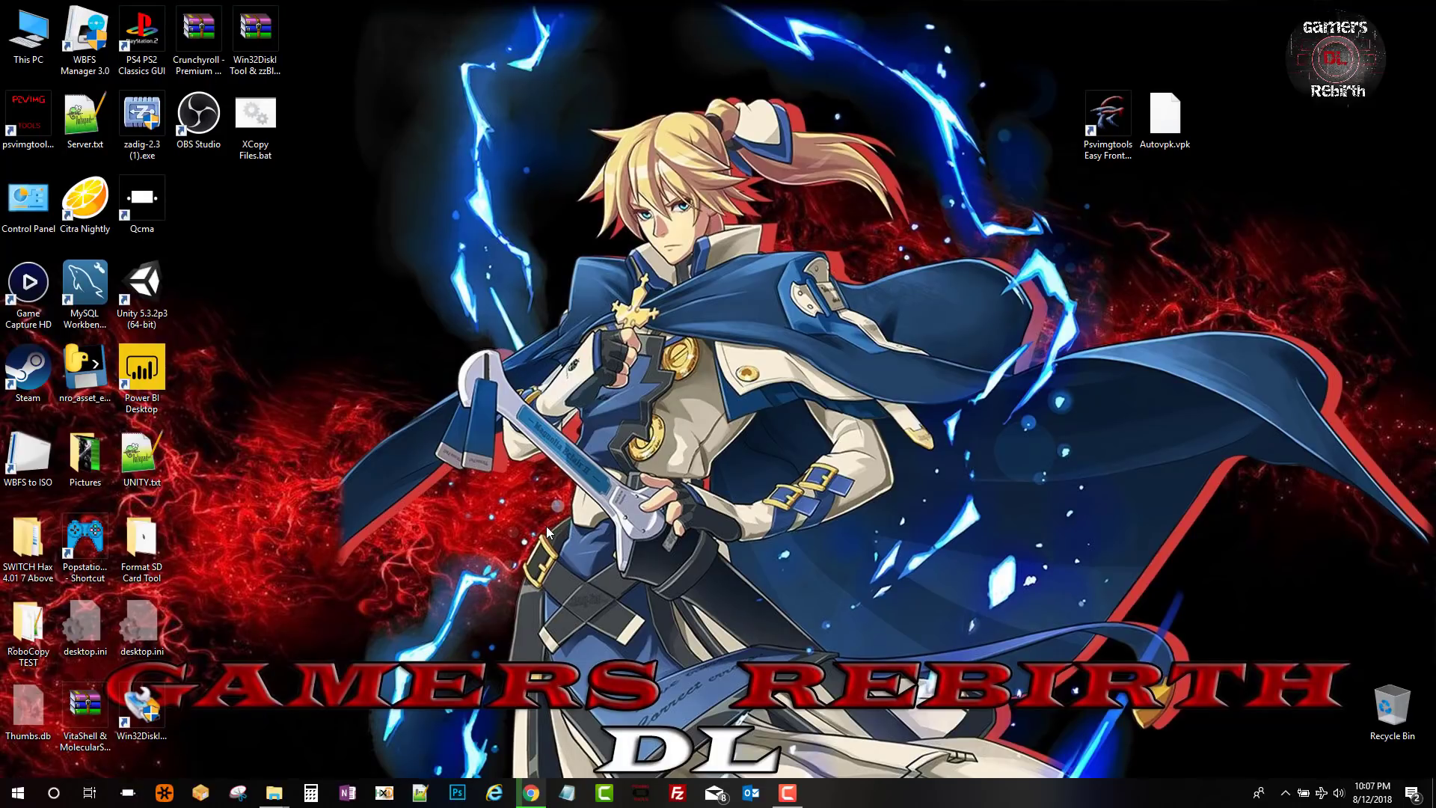
Launch Psvimgtools Easy FrontEnd and start a new QCMA user named Vita 3.68.
click(1106, 121)
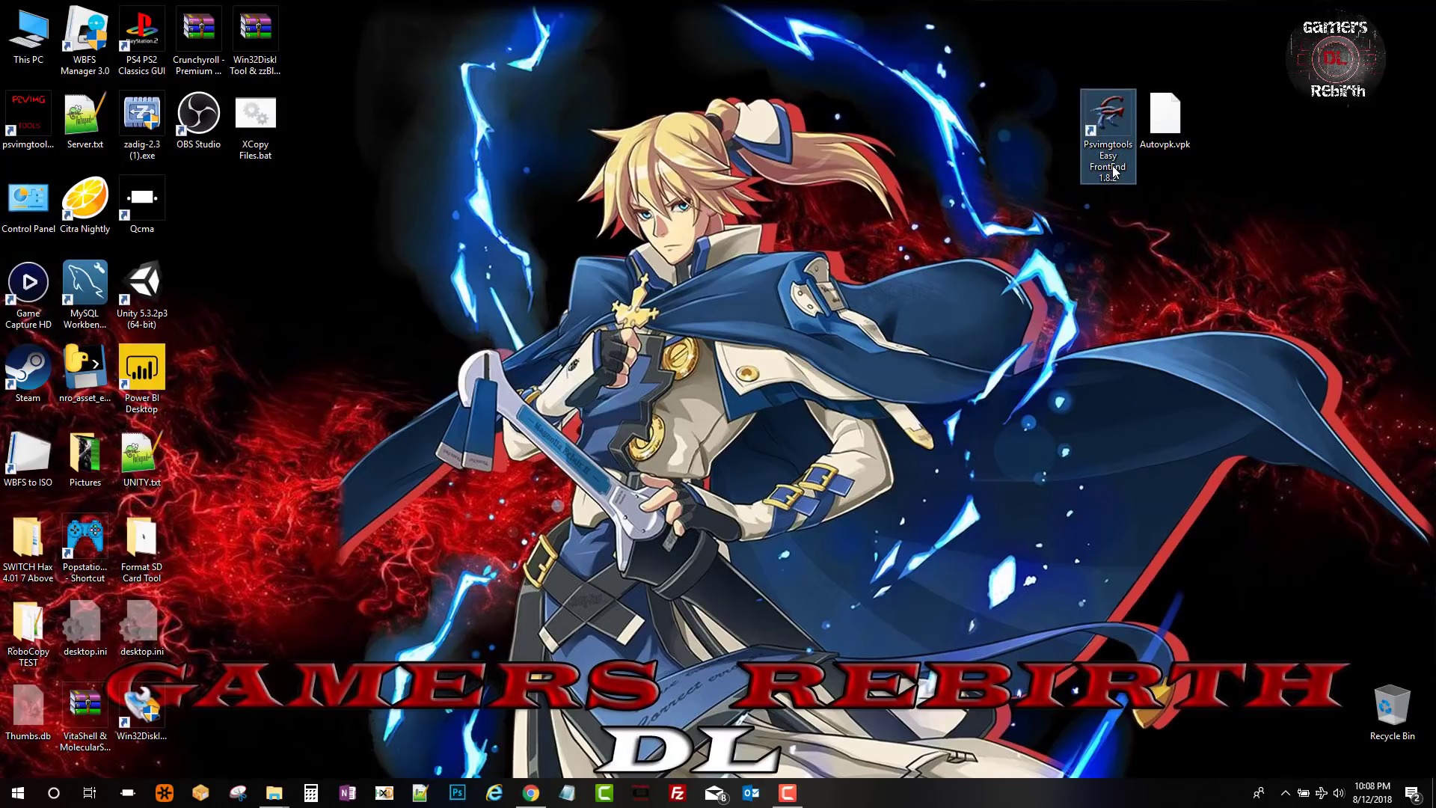
double_click(1107, 133)
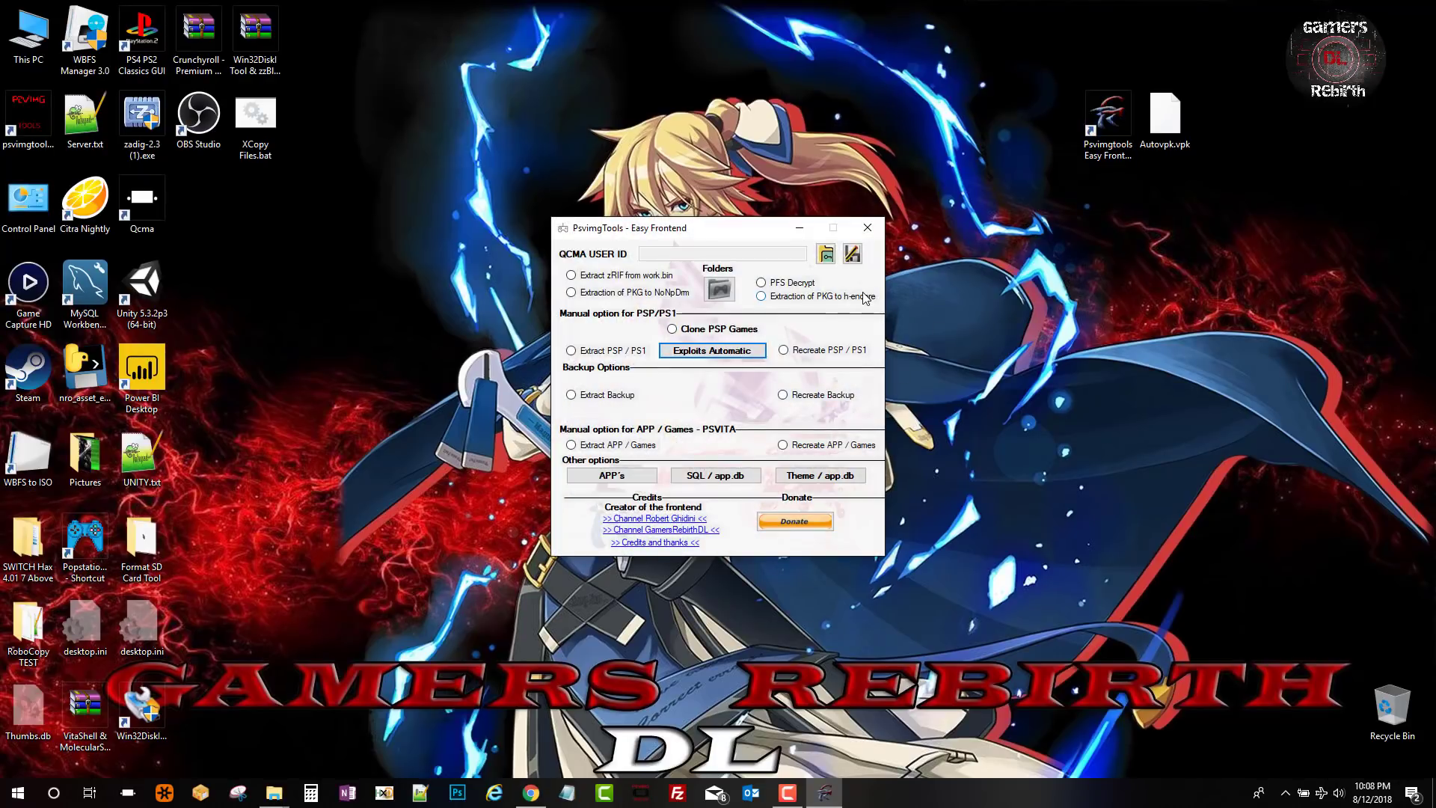
mouse_move(866, 276)
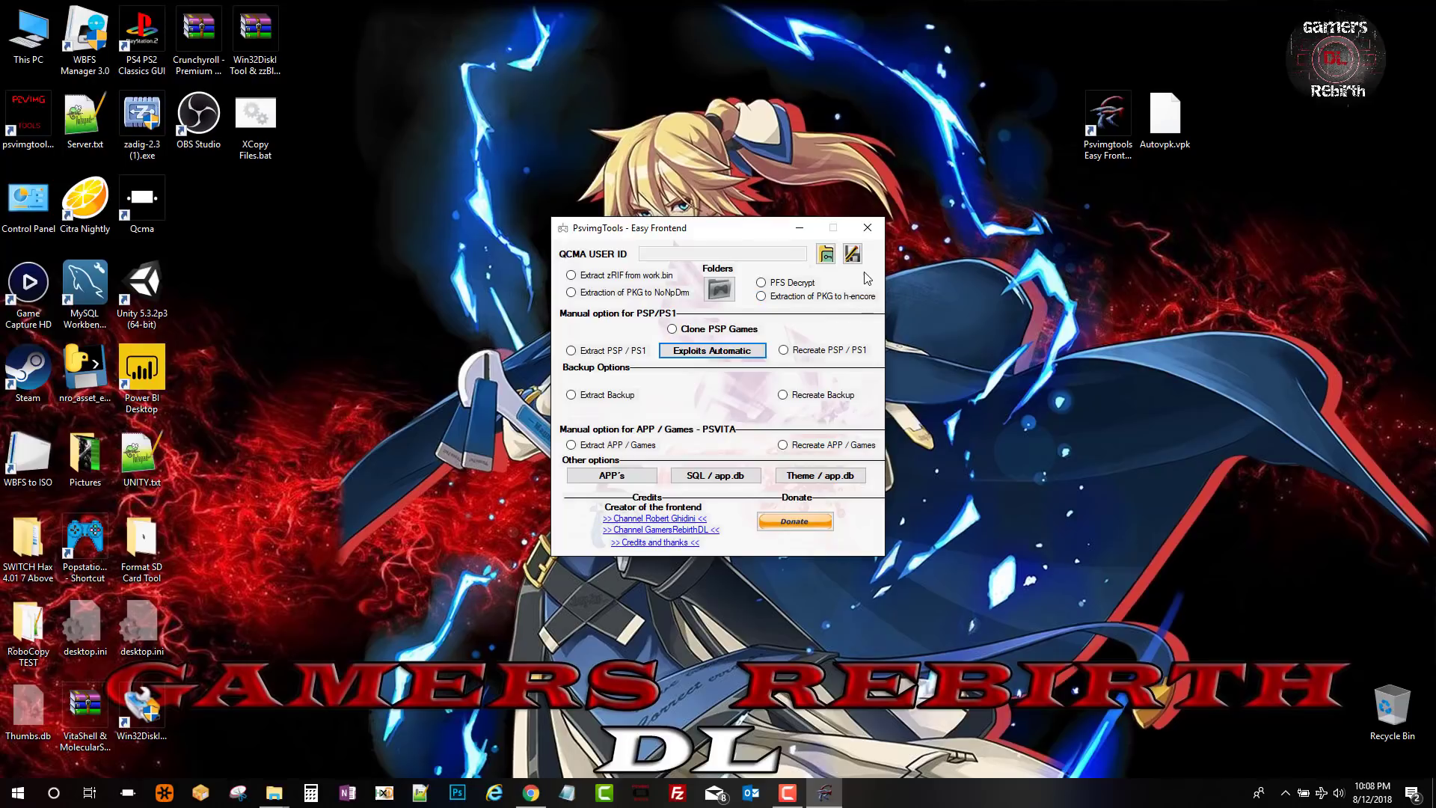
click(851, 254)
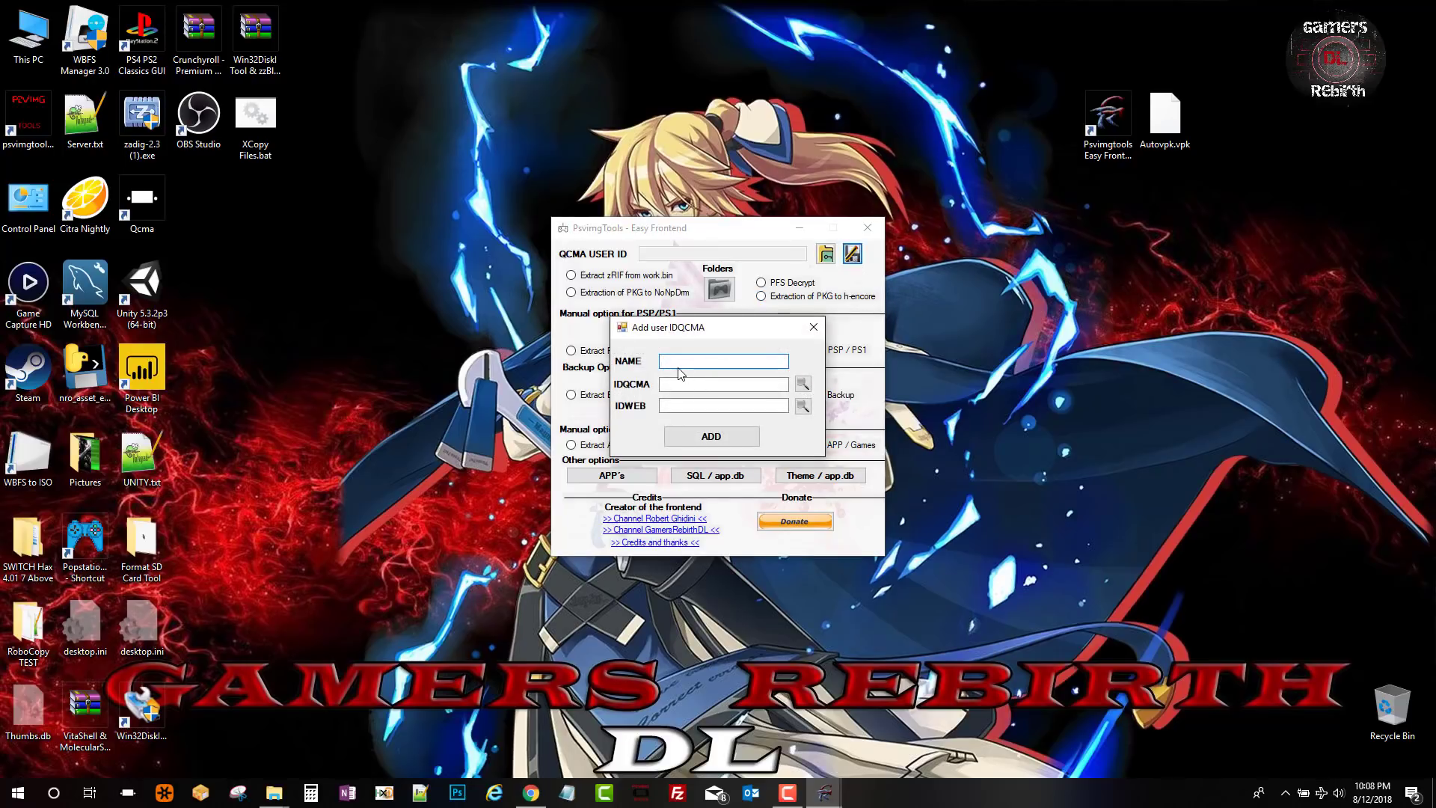
click(721, 360)
text(Vita 3.68)
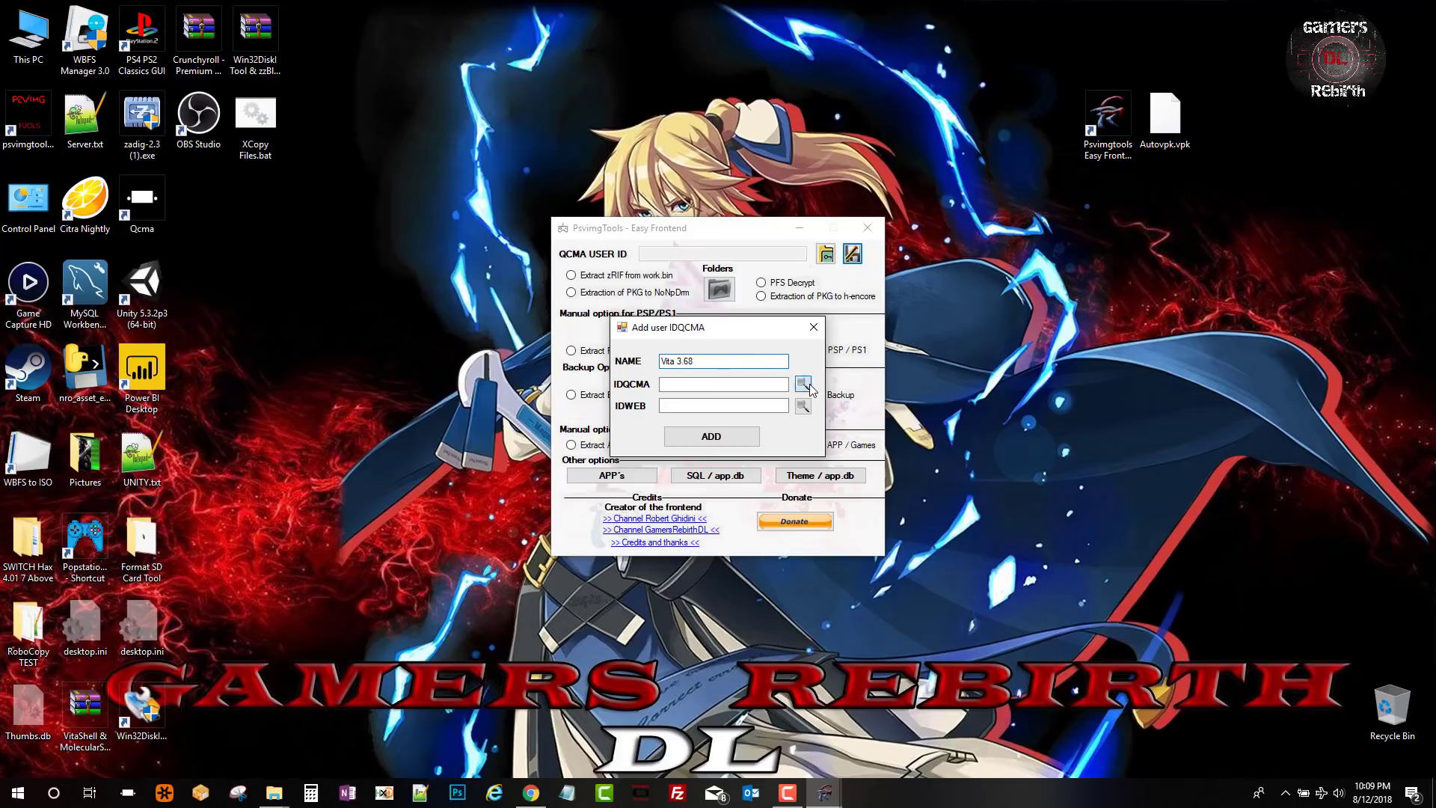
Look up the account ID, add the Vita 3.68 user with its keys and select it.
click(803, 383)
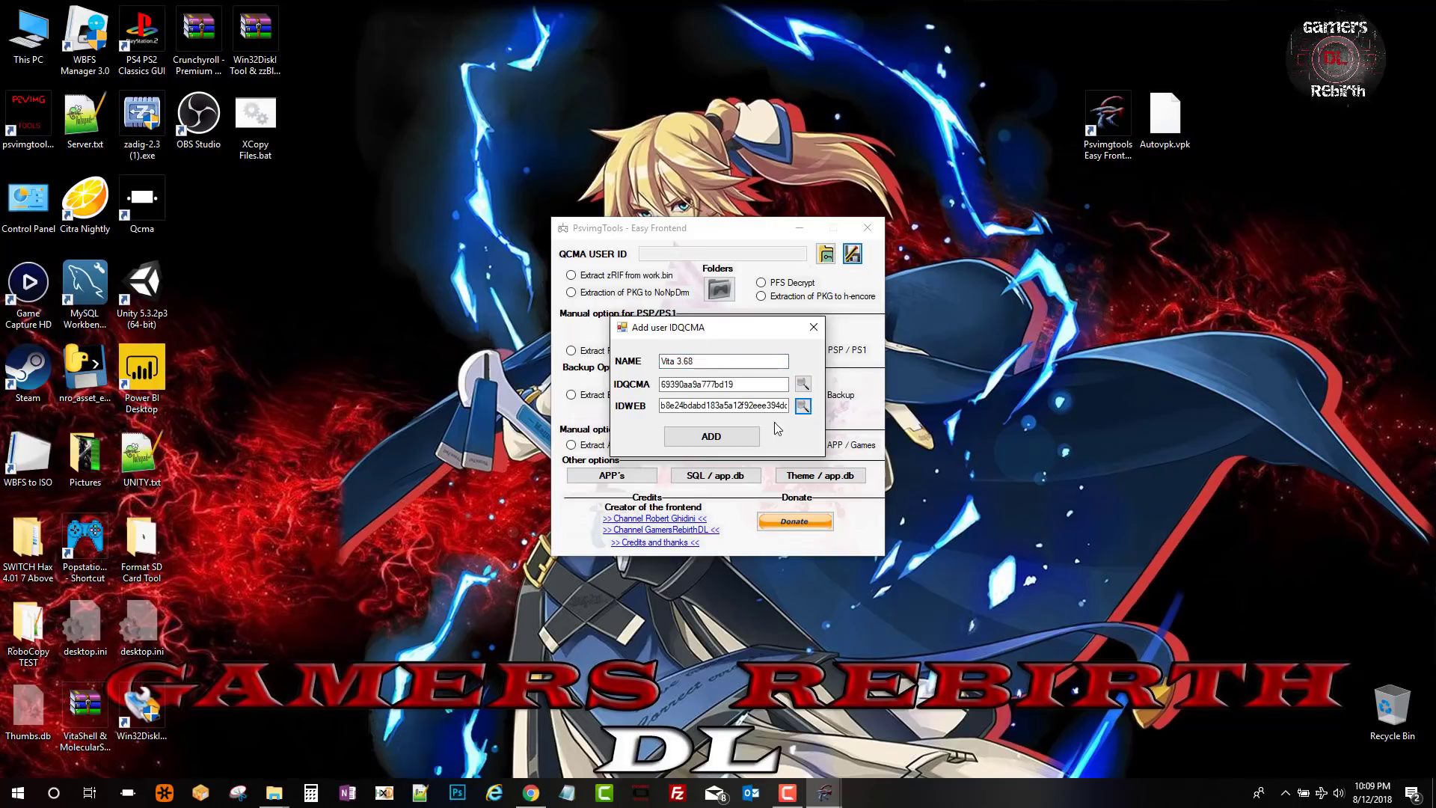
click(712, 435)
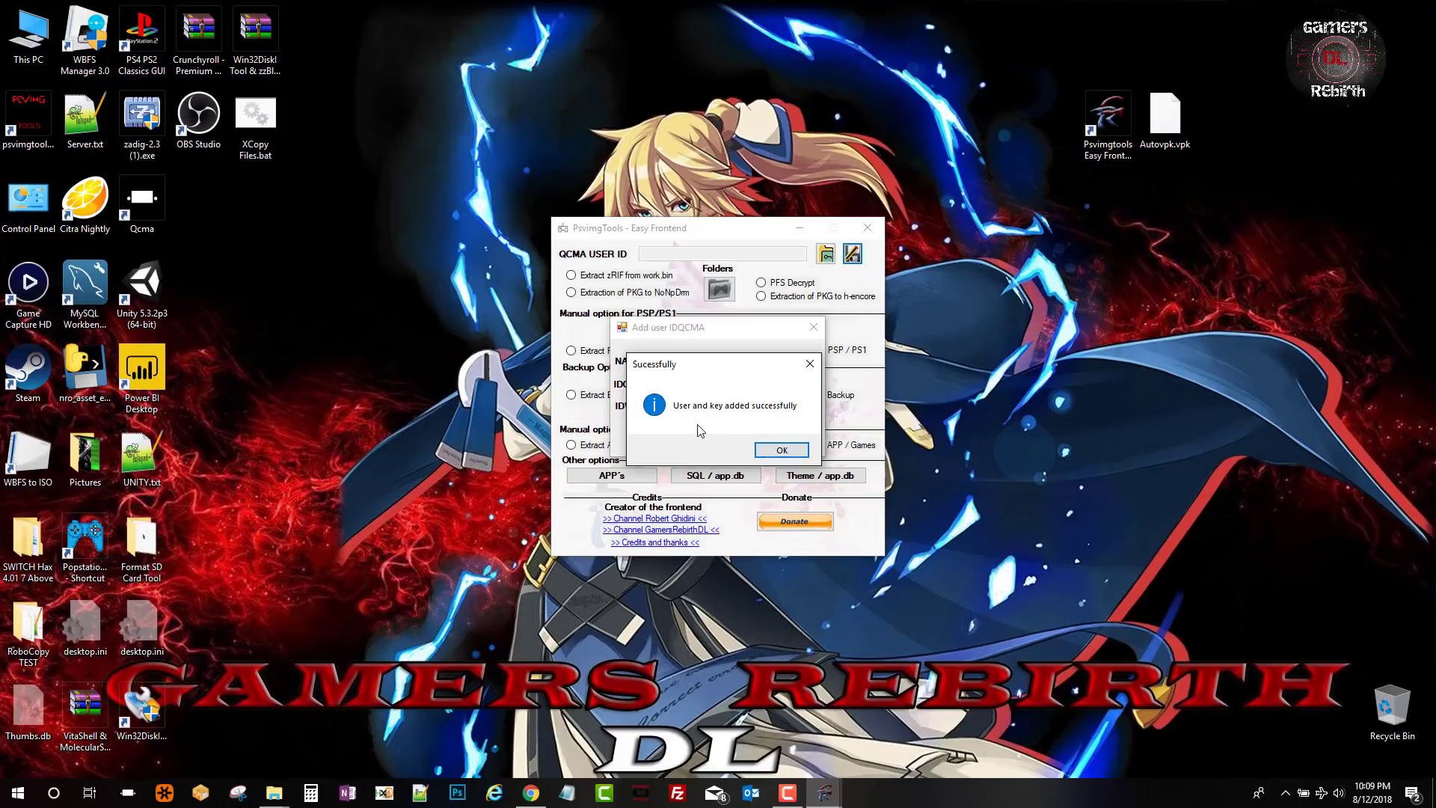
click(779, 450)
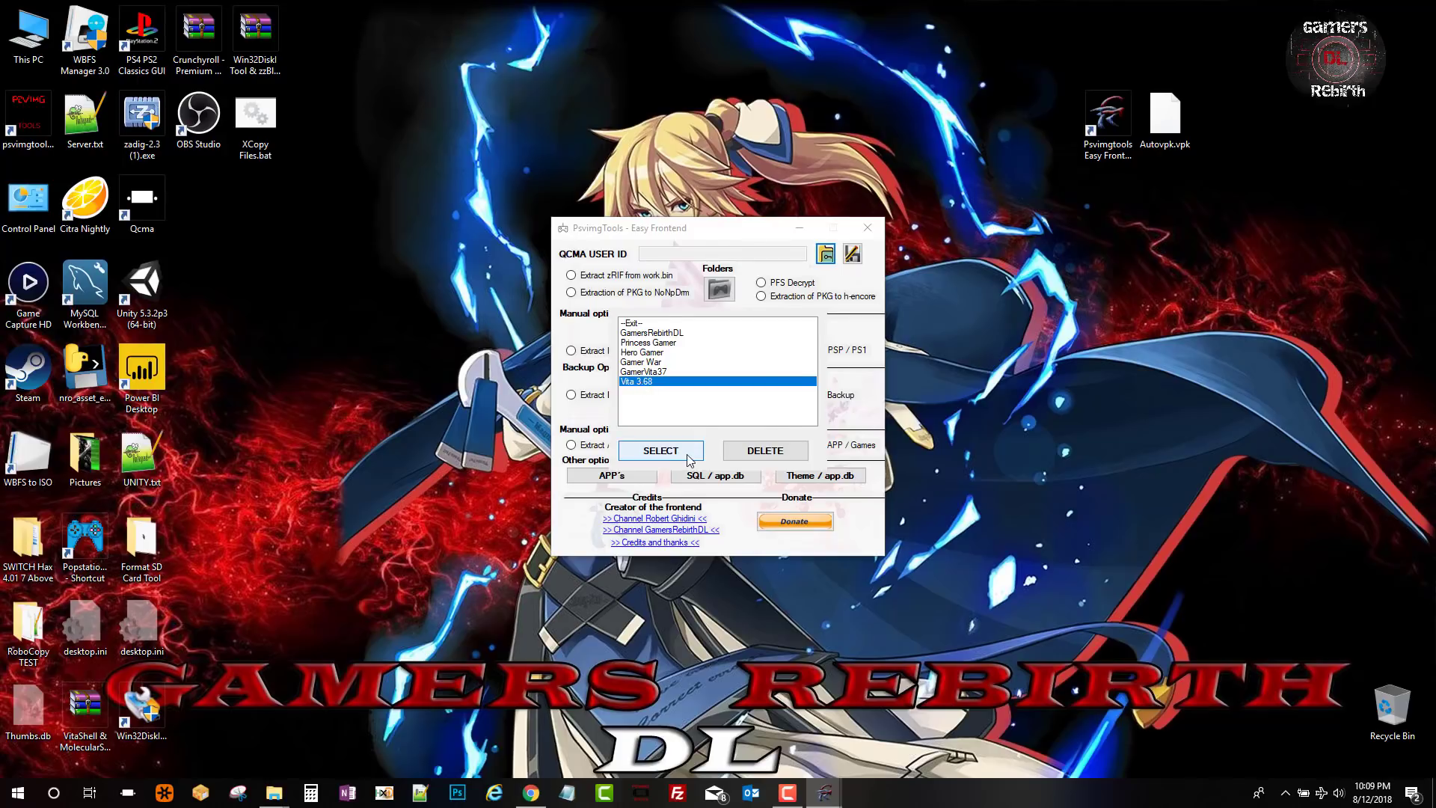
click(660, 450)
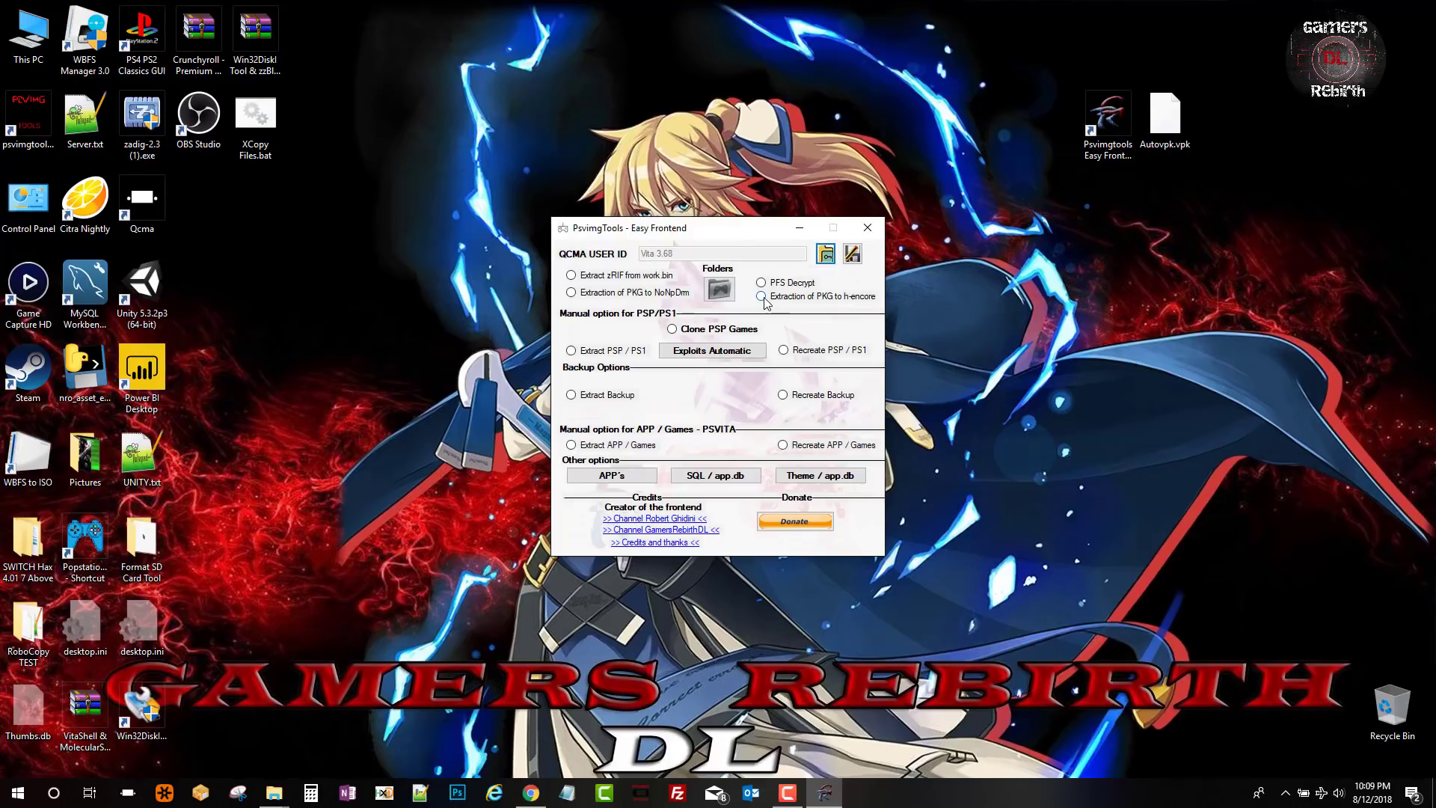
Extract PCSG80096 into a compressed 13 MB h-encore app.
click(761, 296)
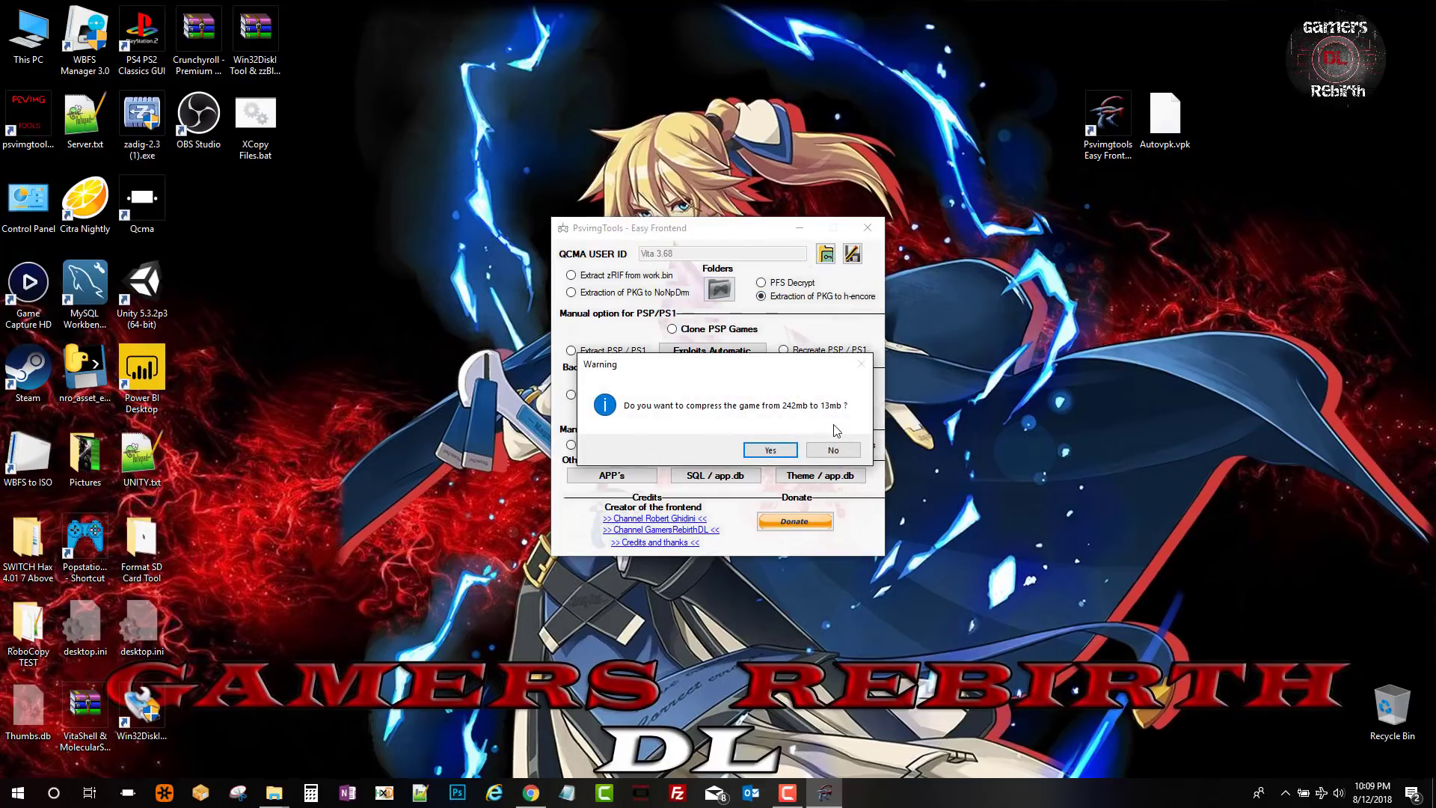
click(769, 450)
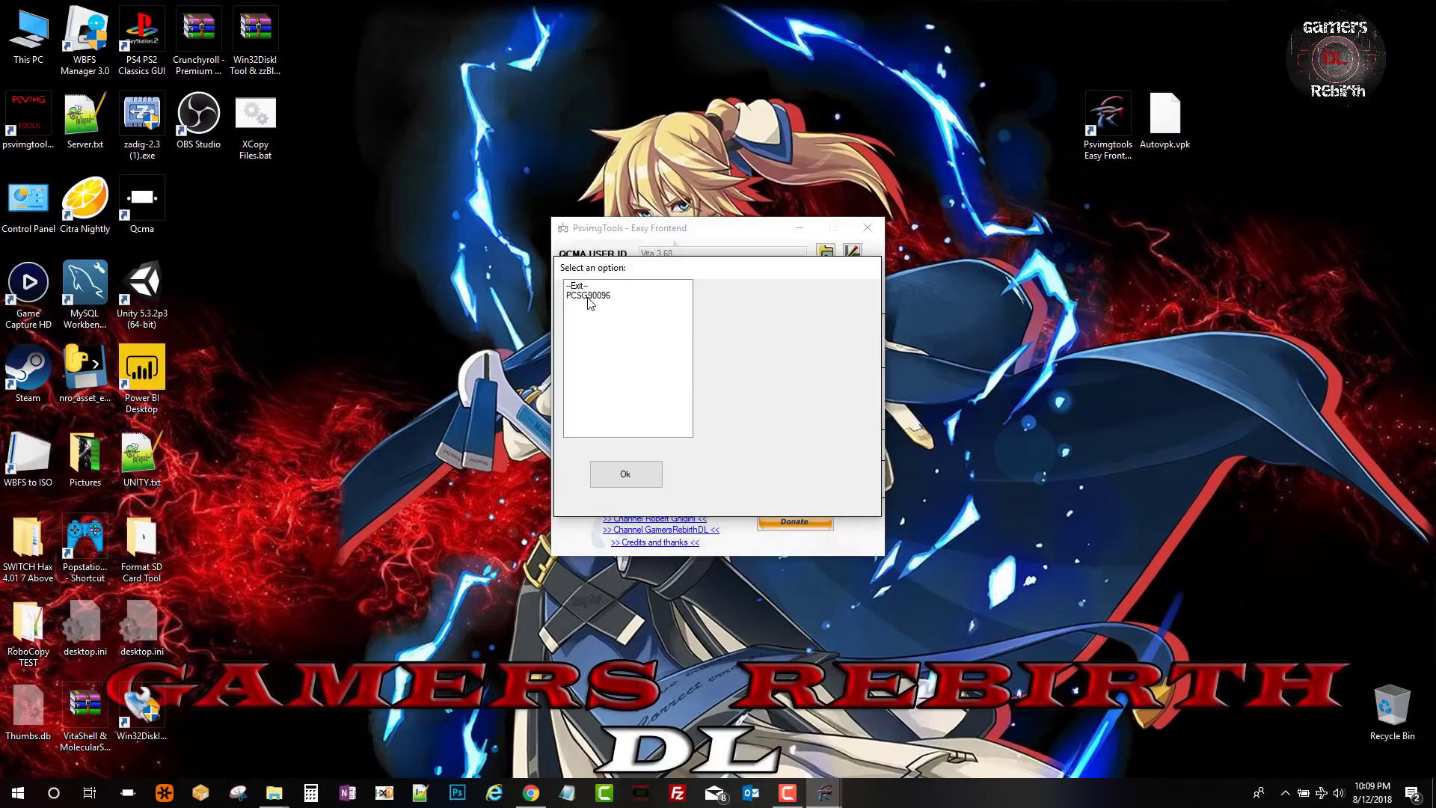
click(625, 475)
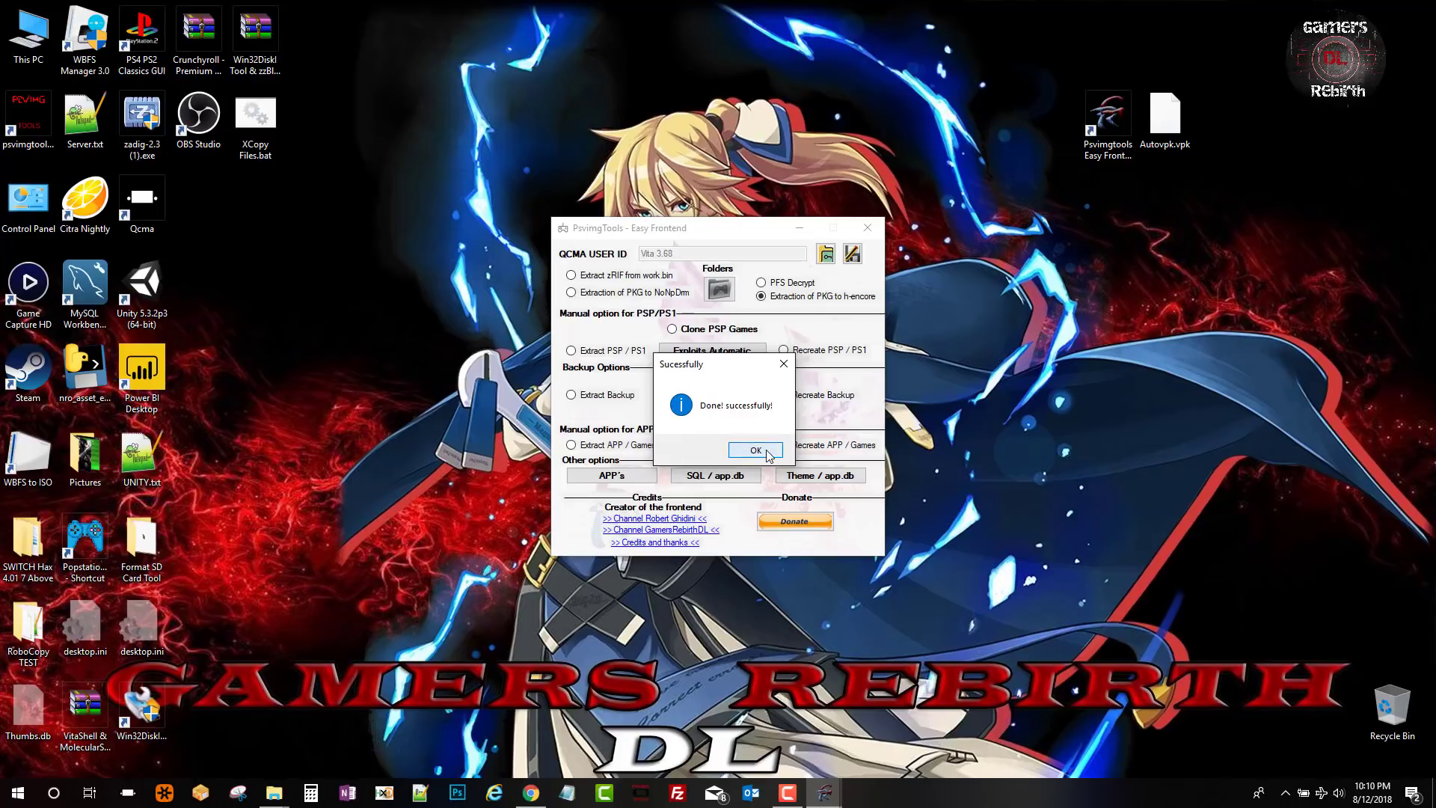
click(754, 450)
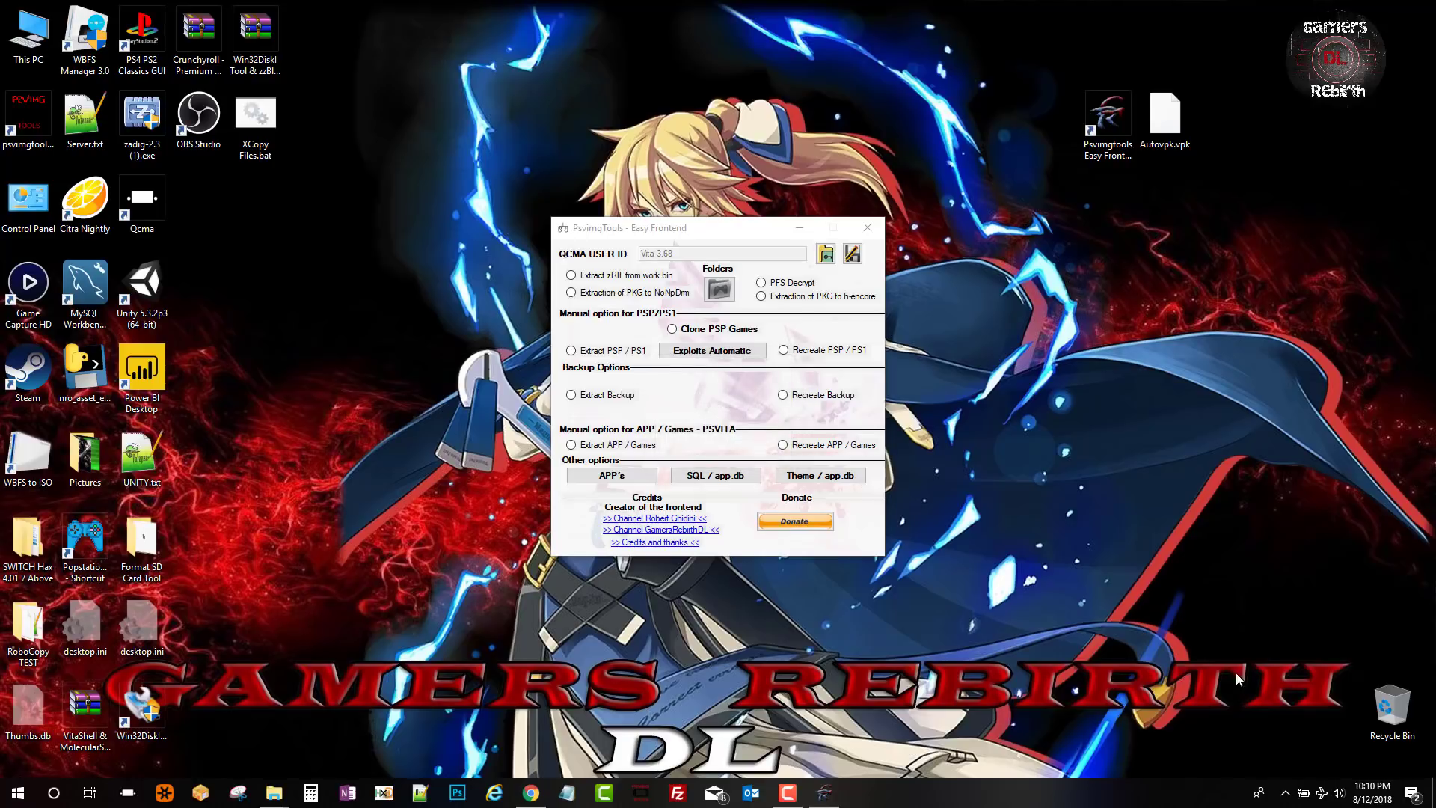
Browse the installed APP's list and exit to close the frontend.
click(1257, 793)
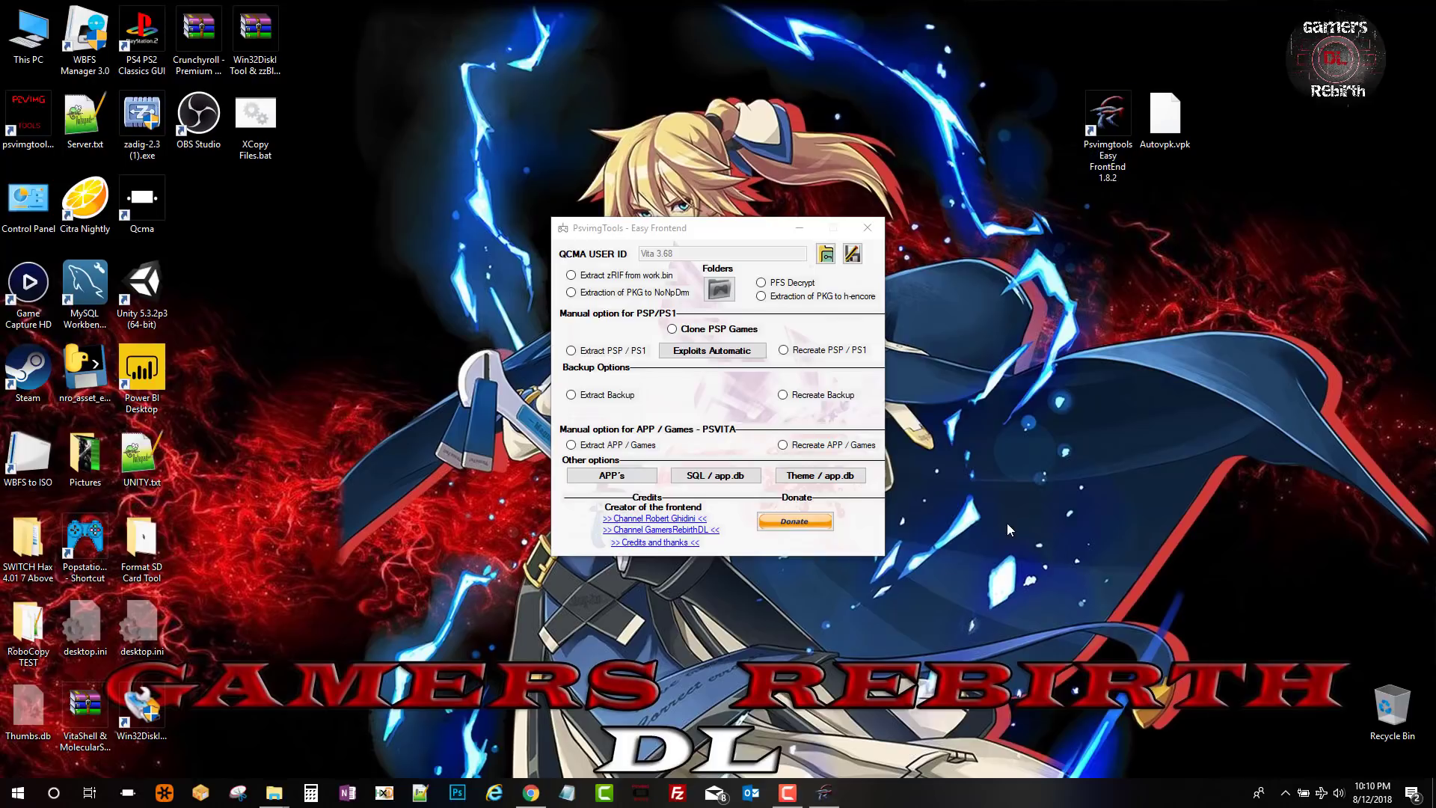
mouse_move(1026, 456)
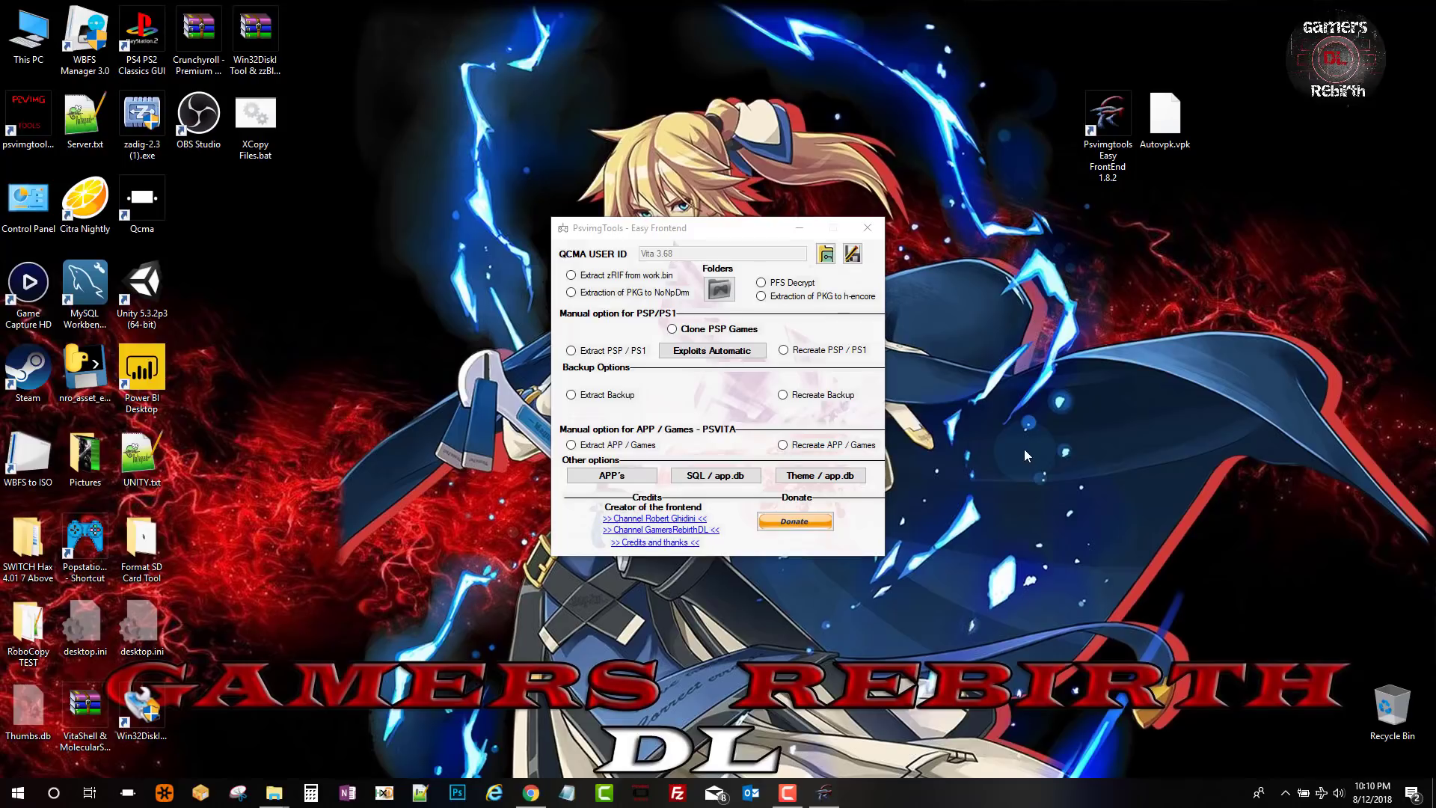
mouse_move(610, 464)
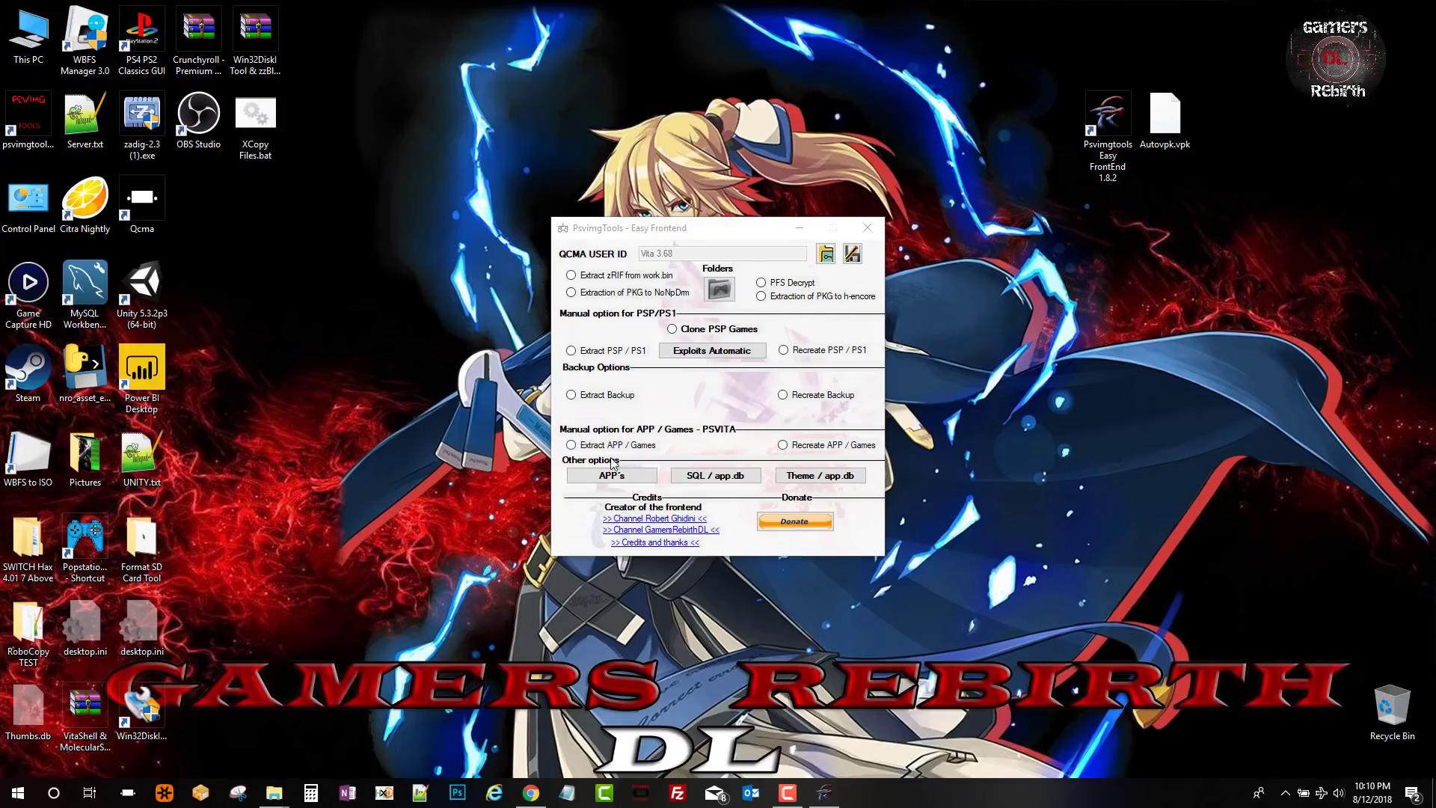
mouse_move(891, 209)
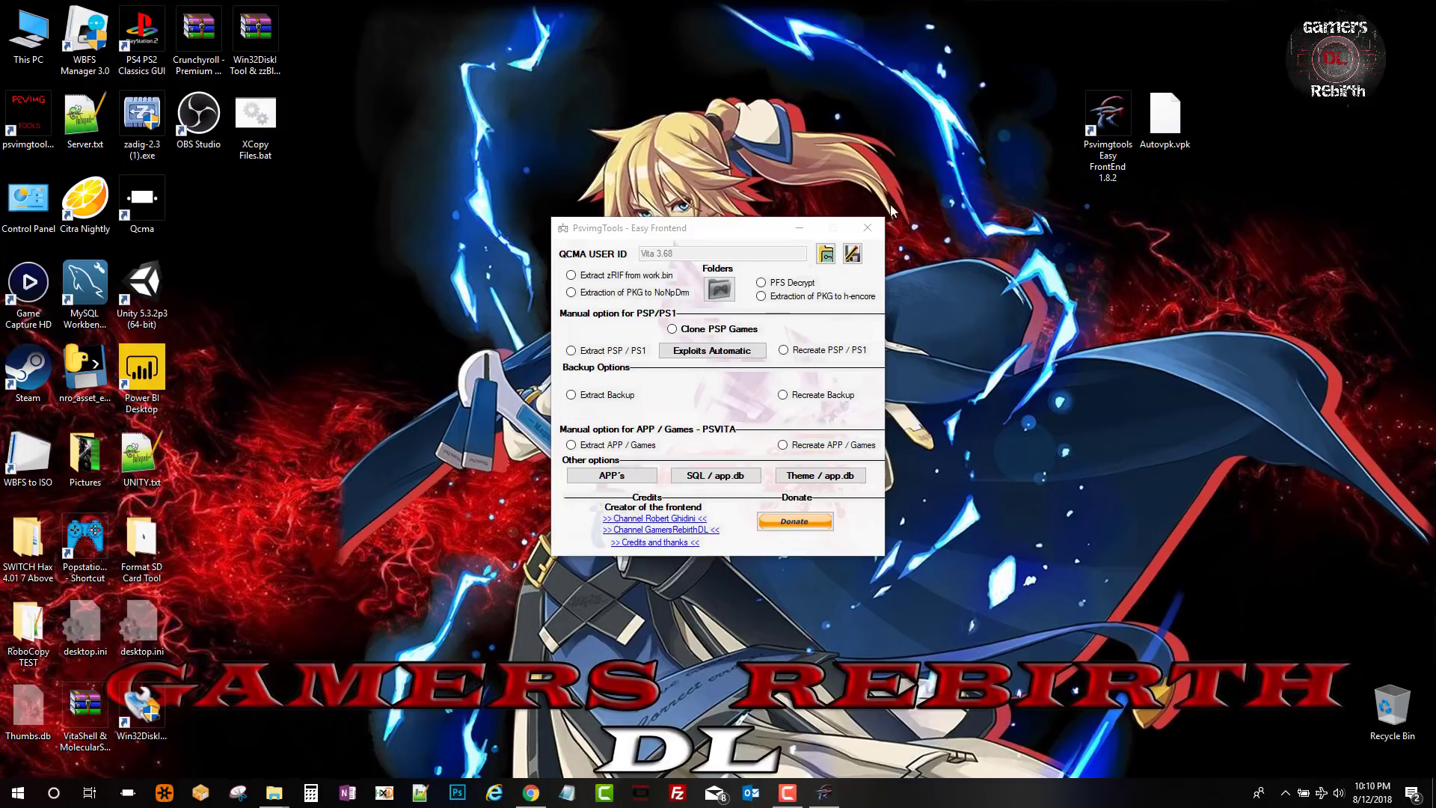
mouse_move(634, 475)
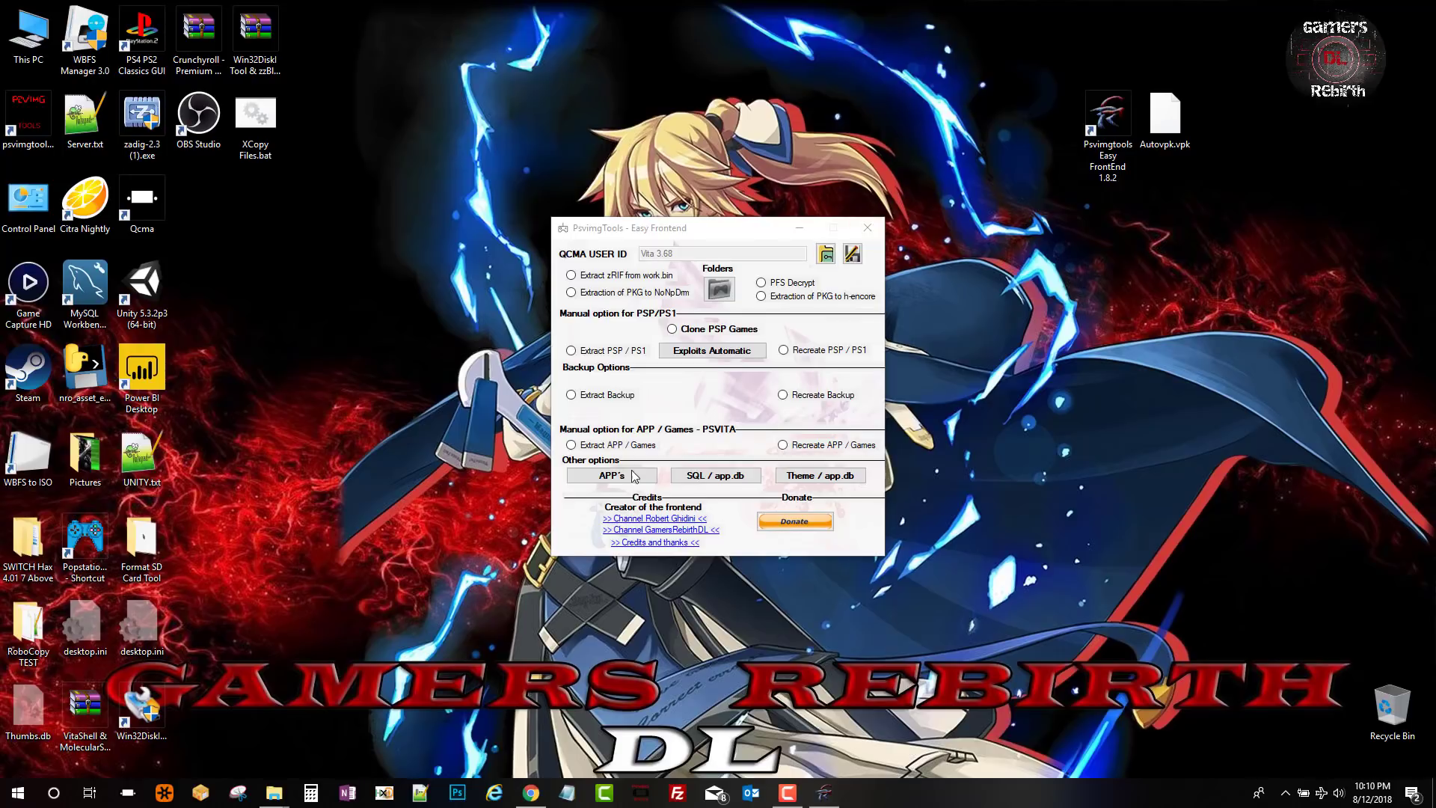
click(610, 474)
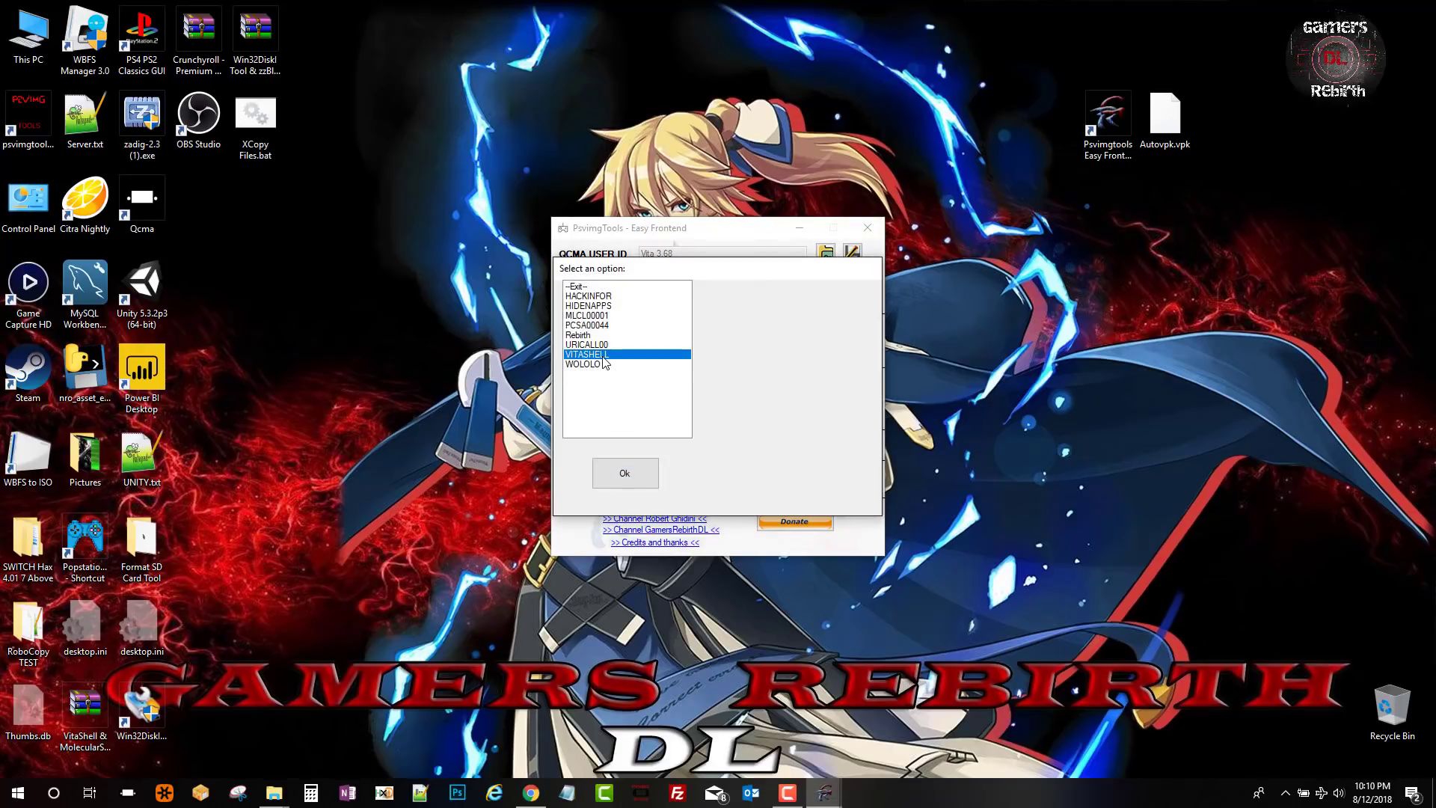
click(587, 315)
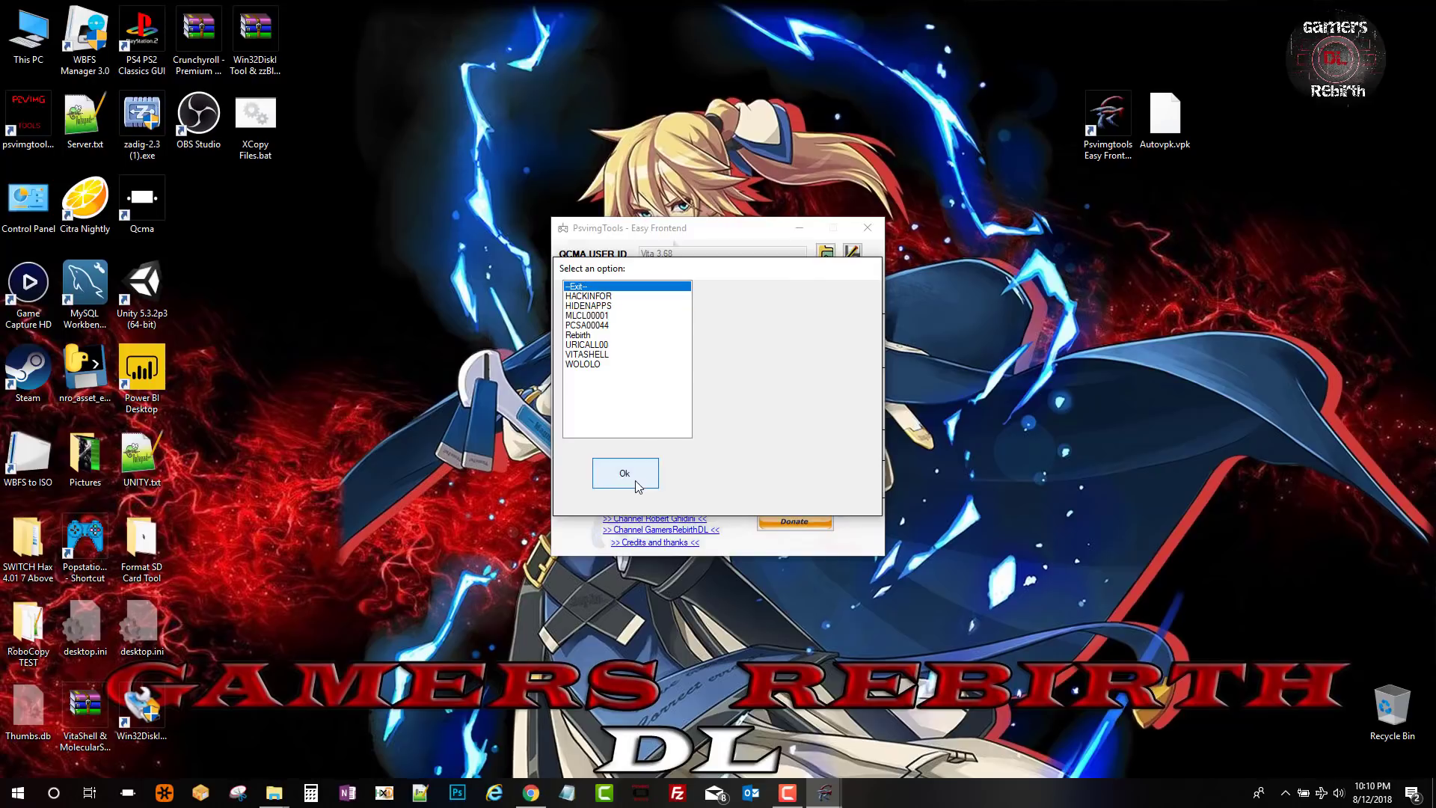
click(625, 474)
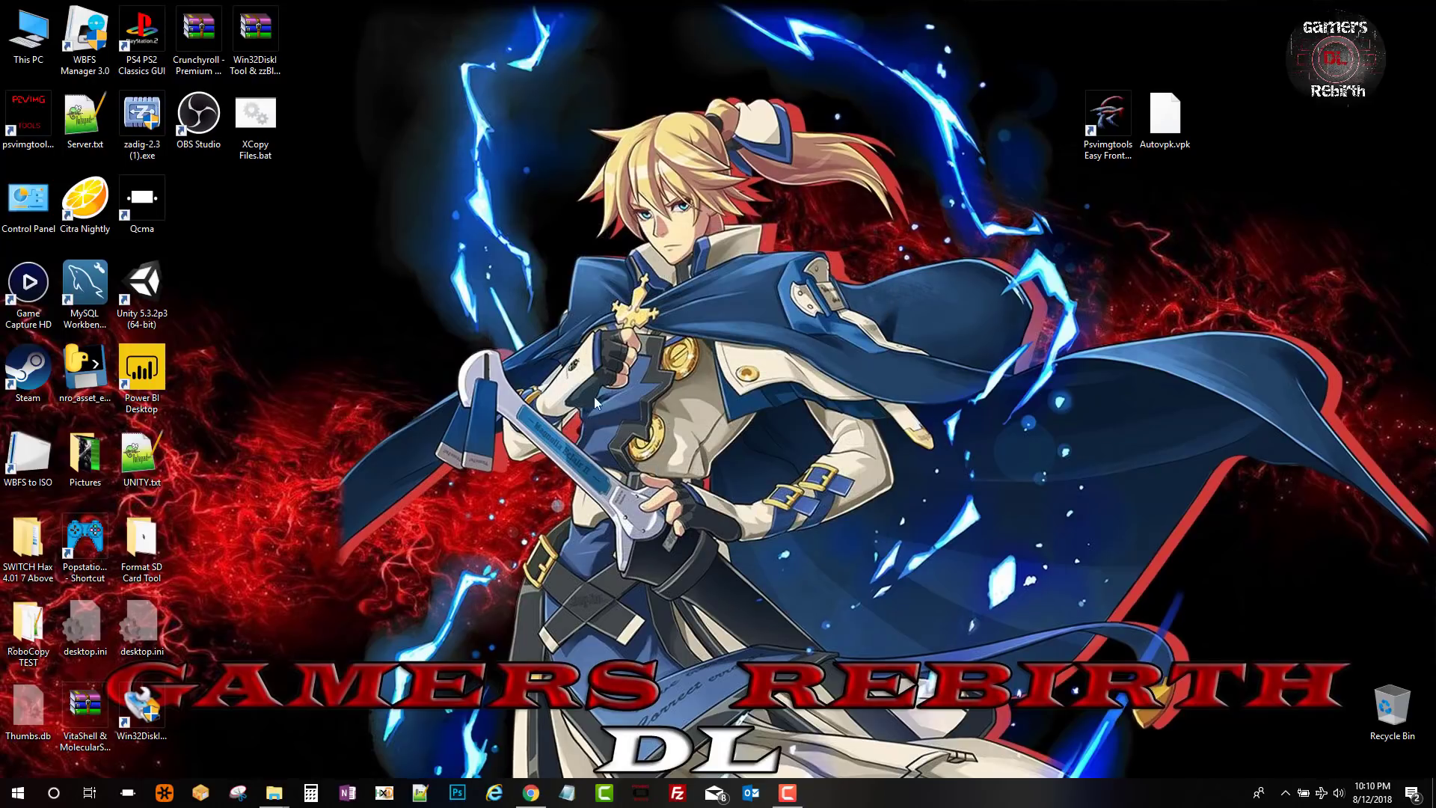
mouse_move(751, 282)
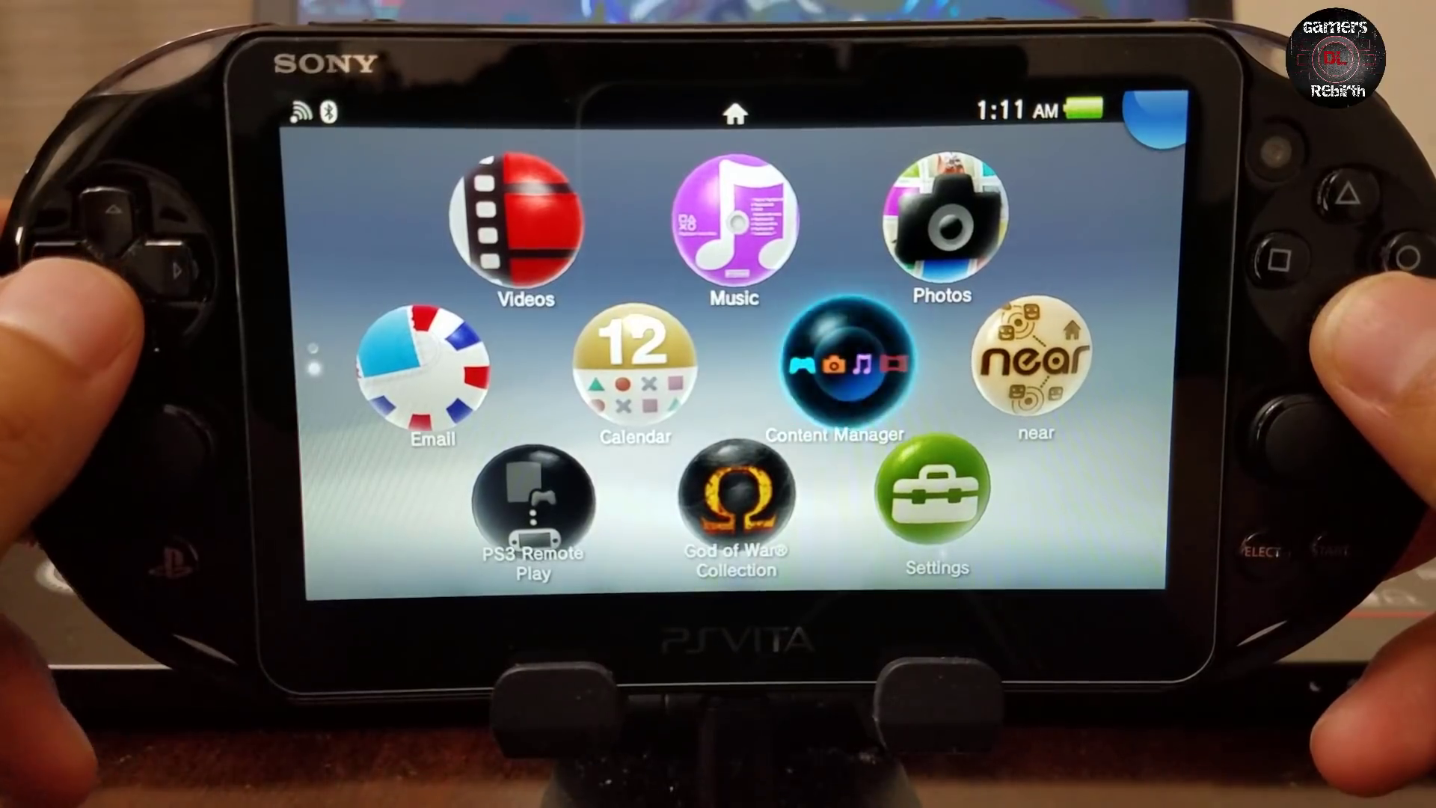
Copy h-encore from PC to PS Vita System via Content Manager's Applications list.
click(835, 366)
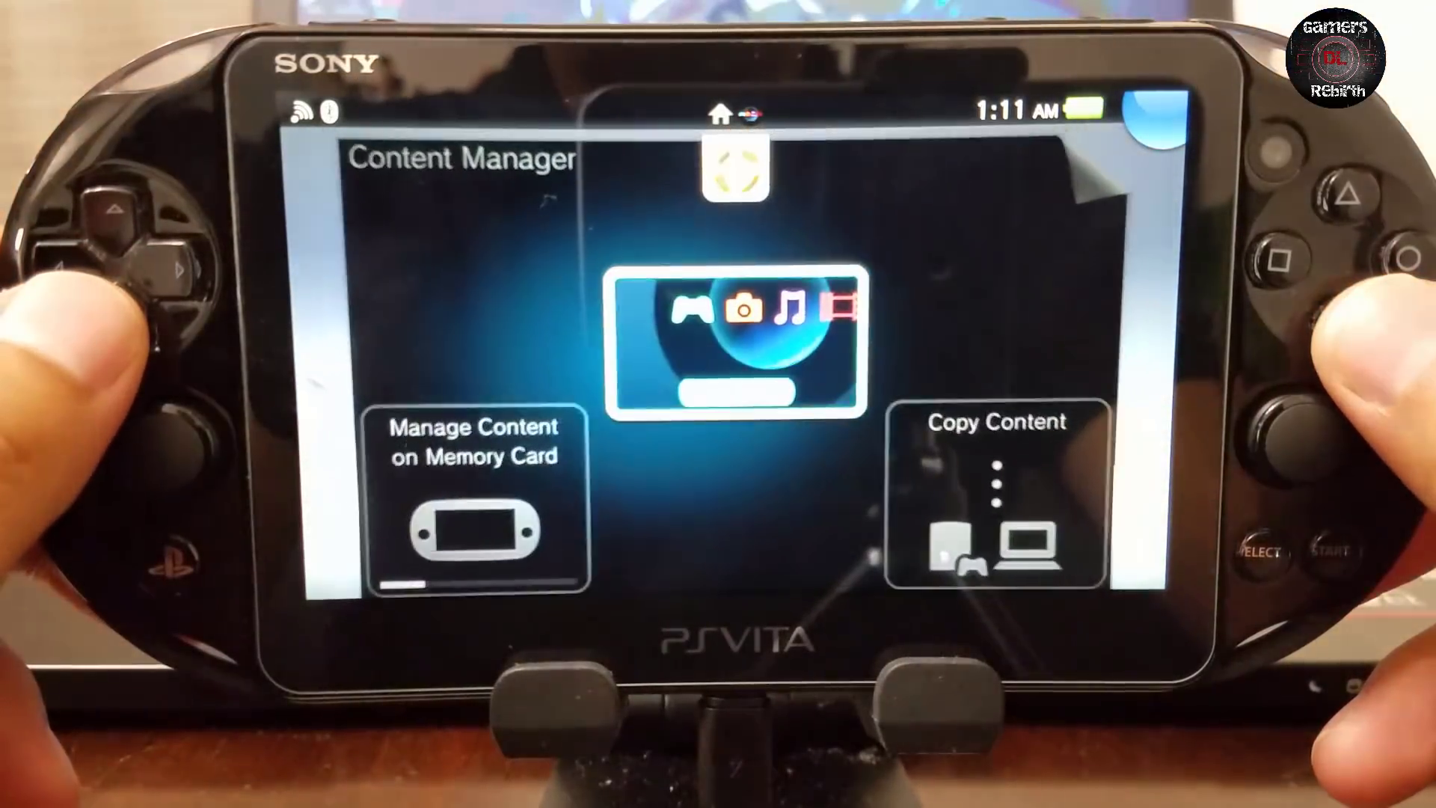
click(998, 495)
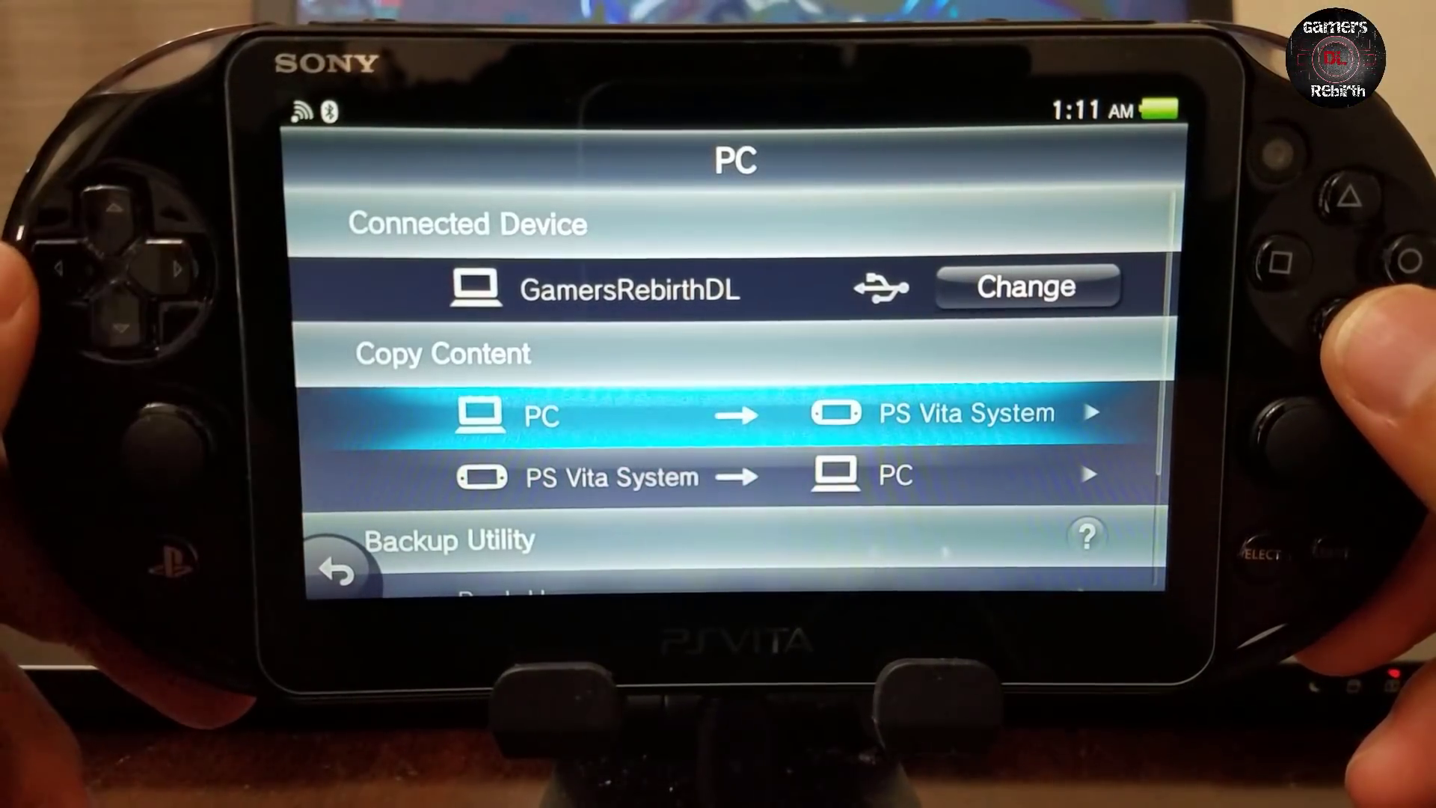
click(733, 413)
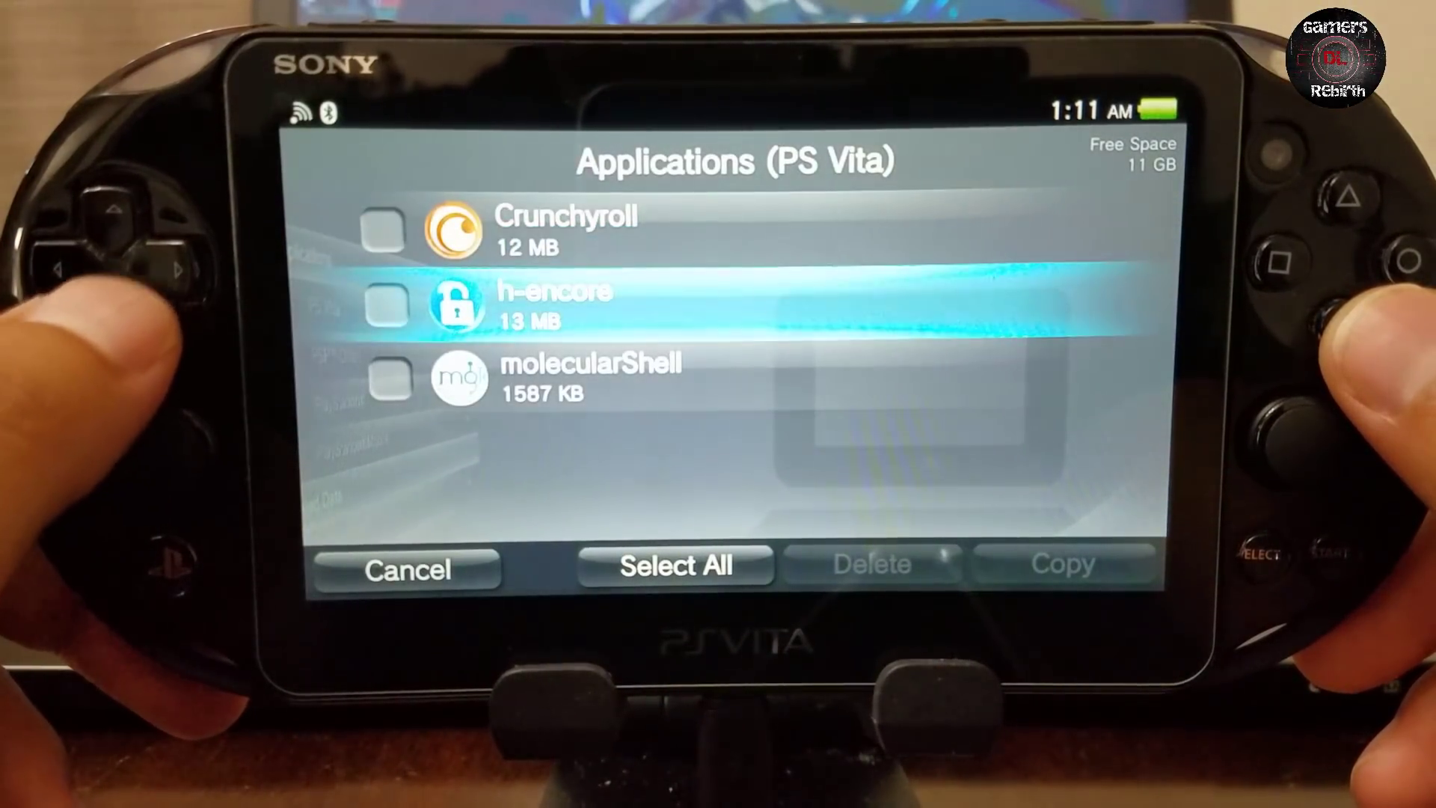
click(384, 305)
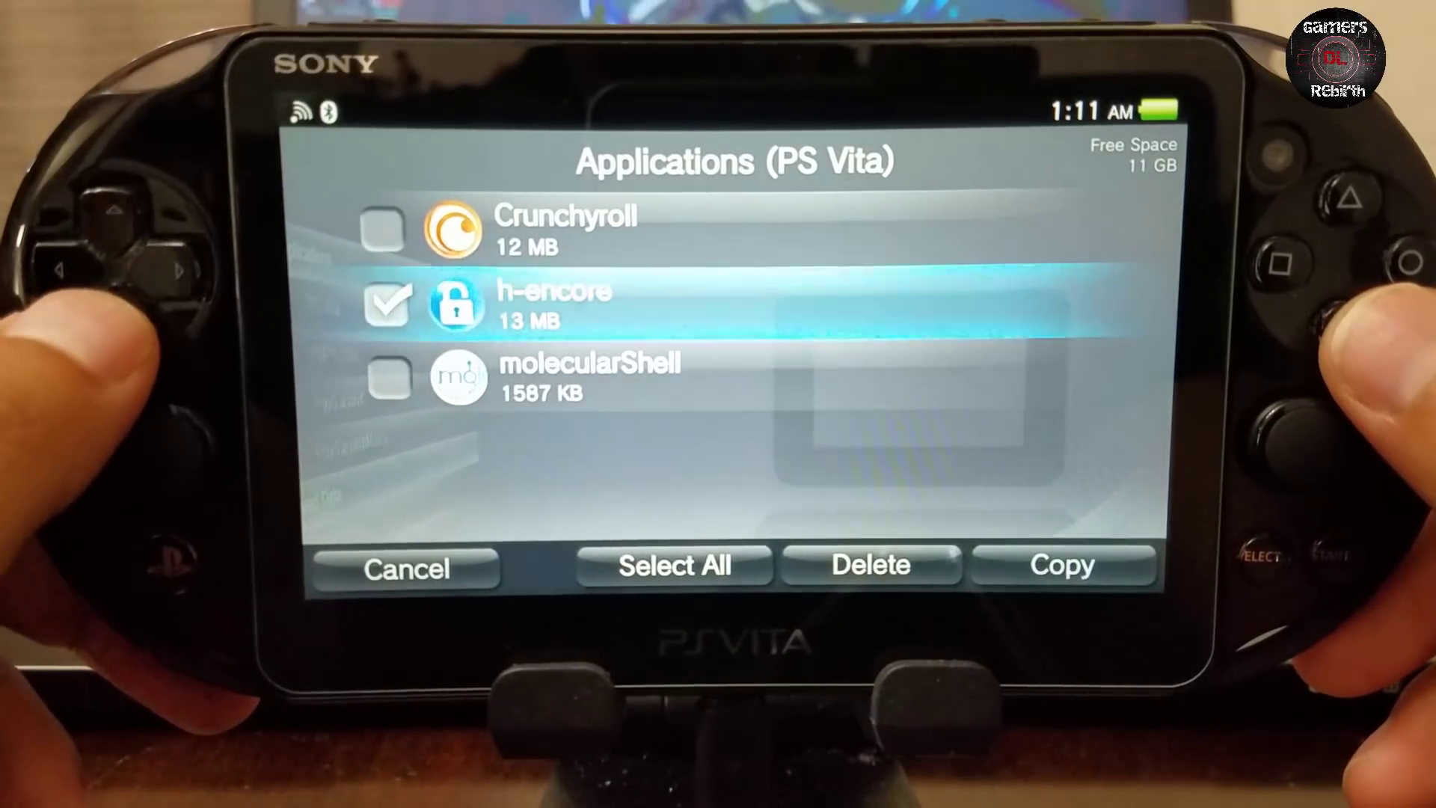
click(1062, 566)
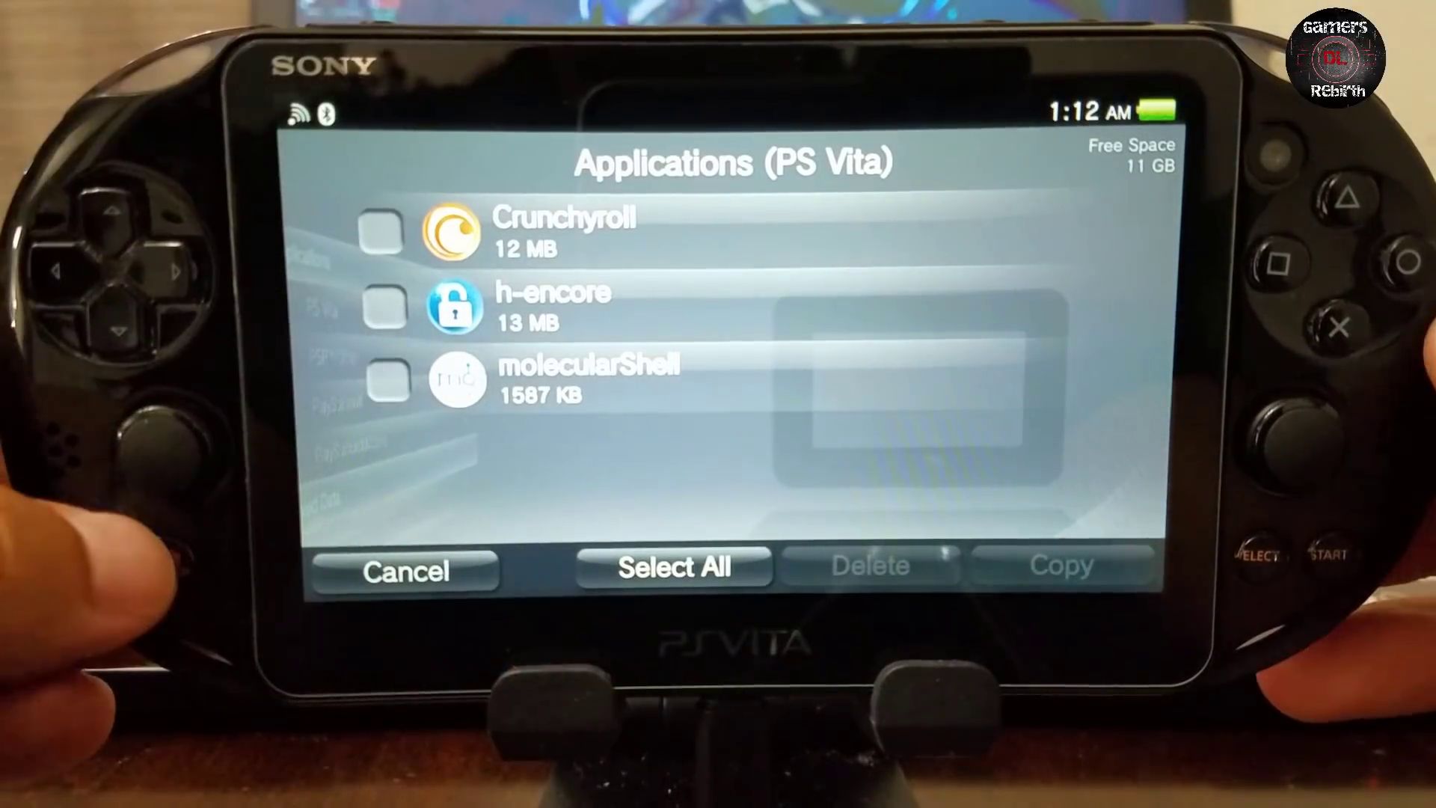
Run h-encore to install VitaShell and check HENkaku Settings in Settings.
click(405, 569)
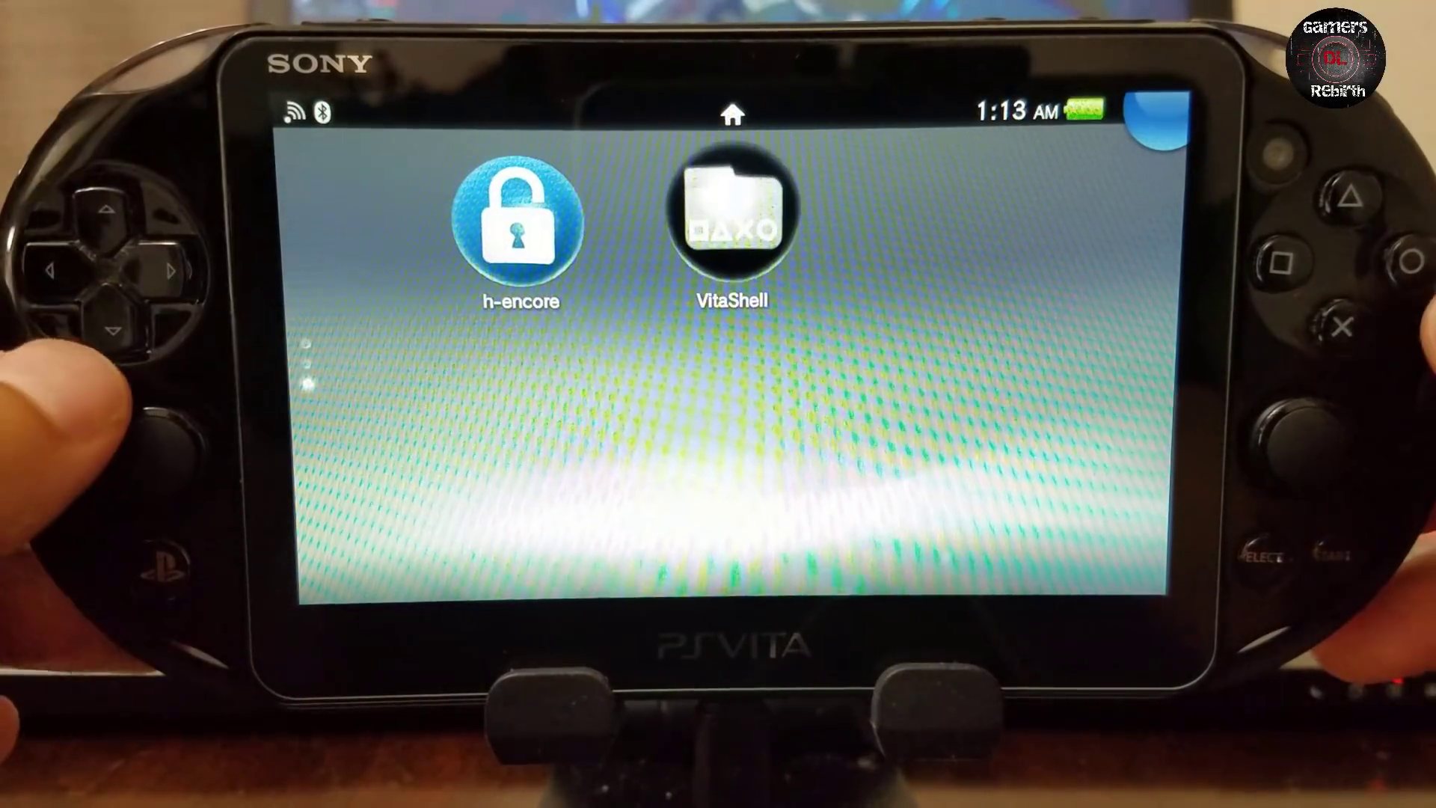
click(730, 225)
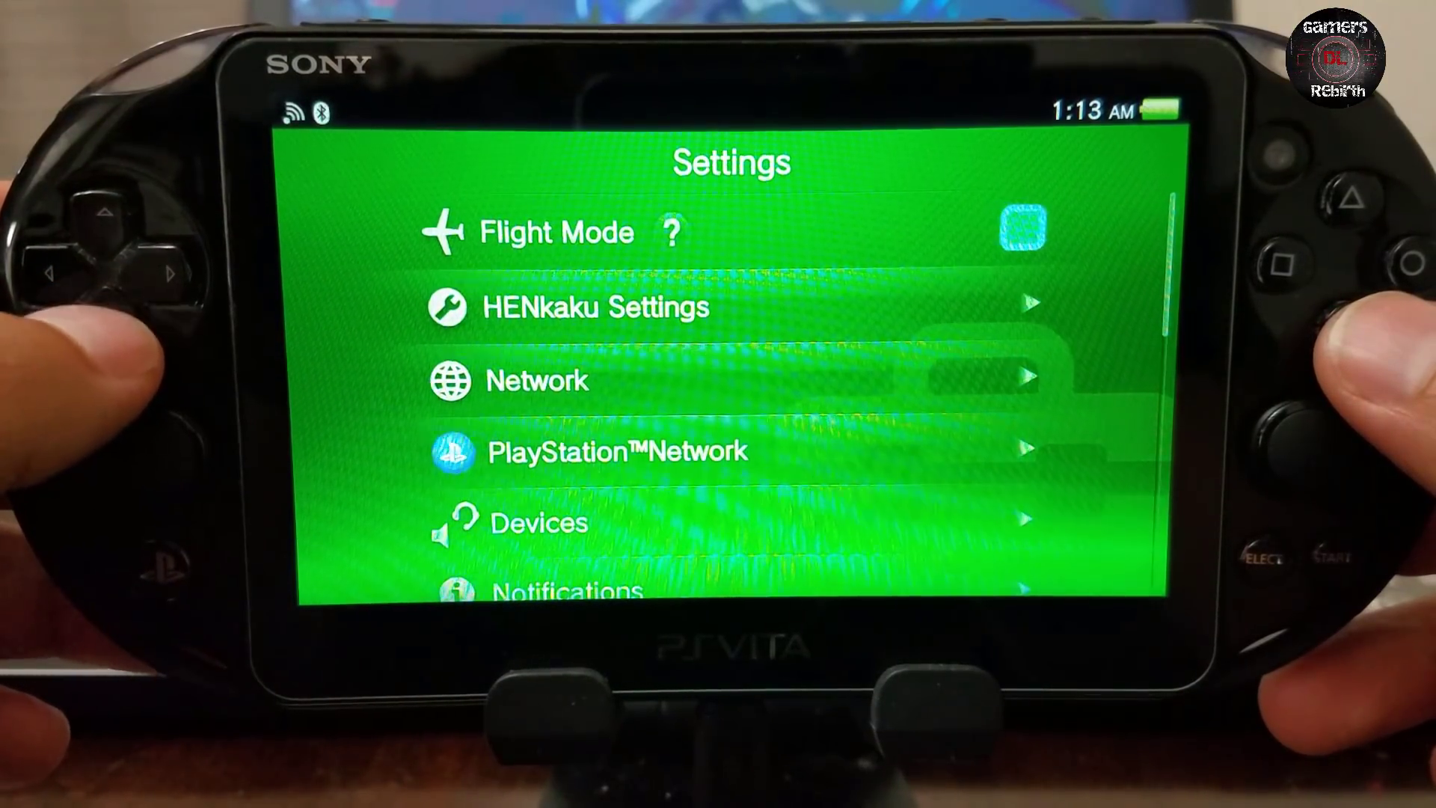
click(593, 306)
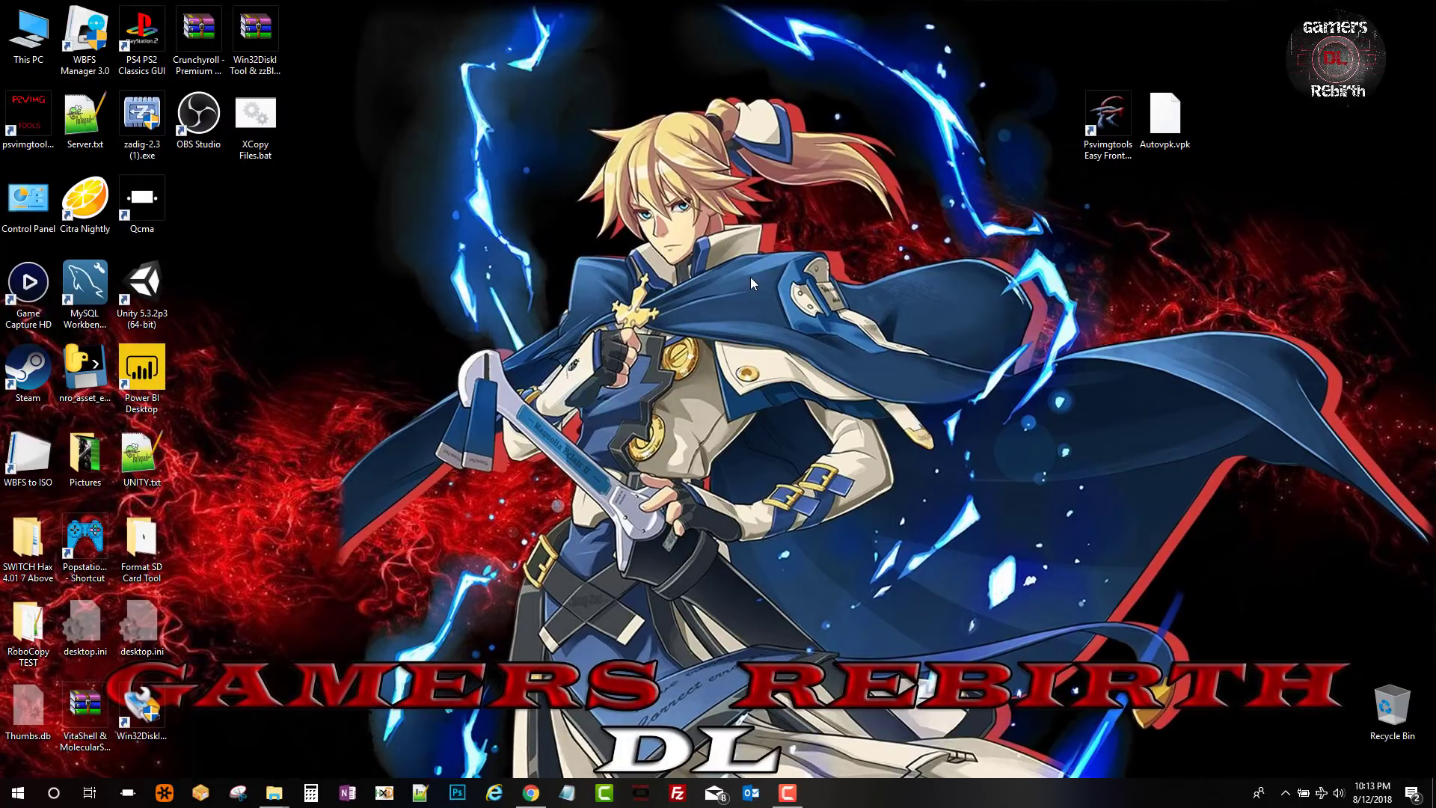
Copy Autovpk.vpk from the desktop into the root of USB Drive (E:).
click(274, 792)
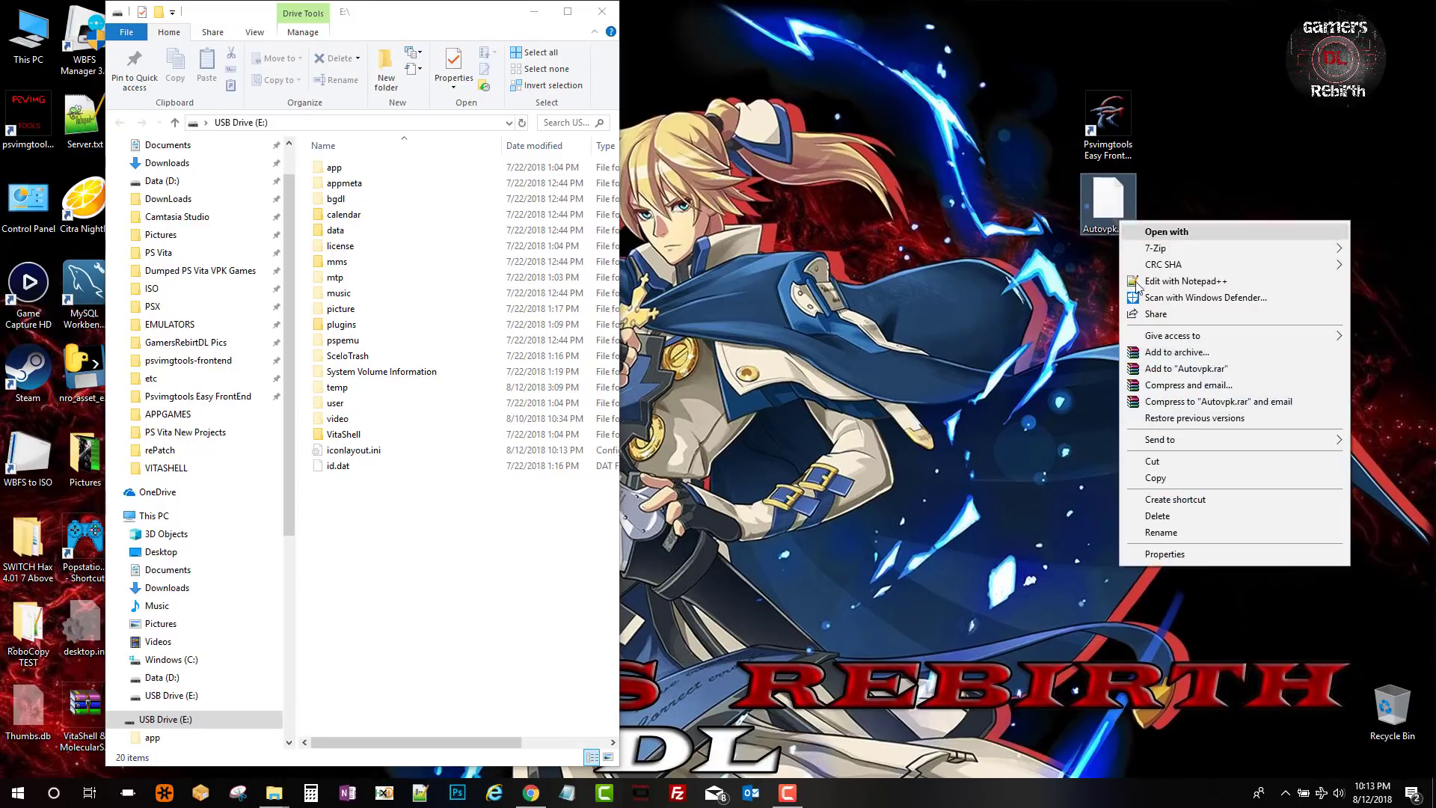
right_click(390, 556)
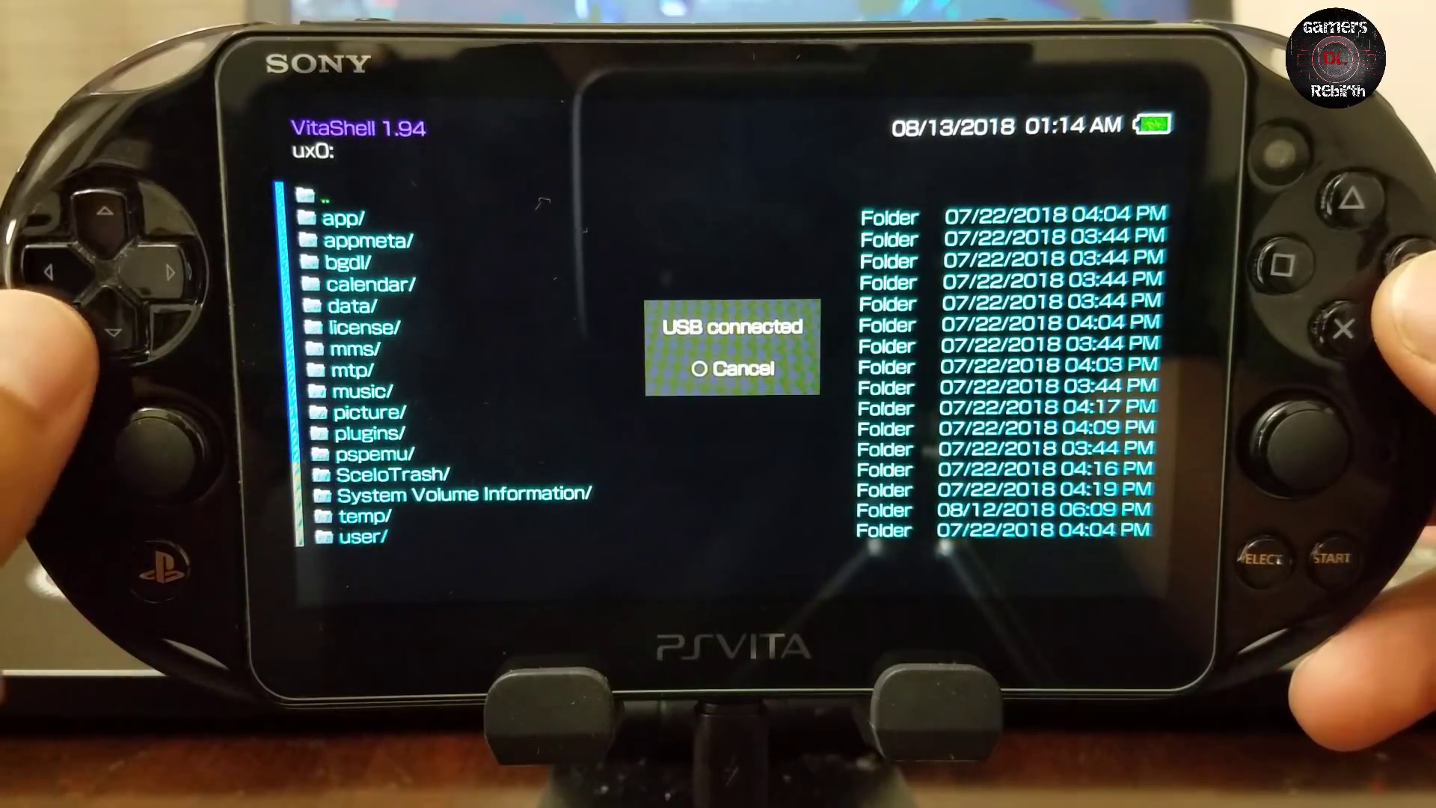
Cancel VitaShell's USB connection to return to the ux0: folder list.
key(circle)
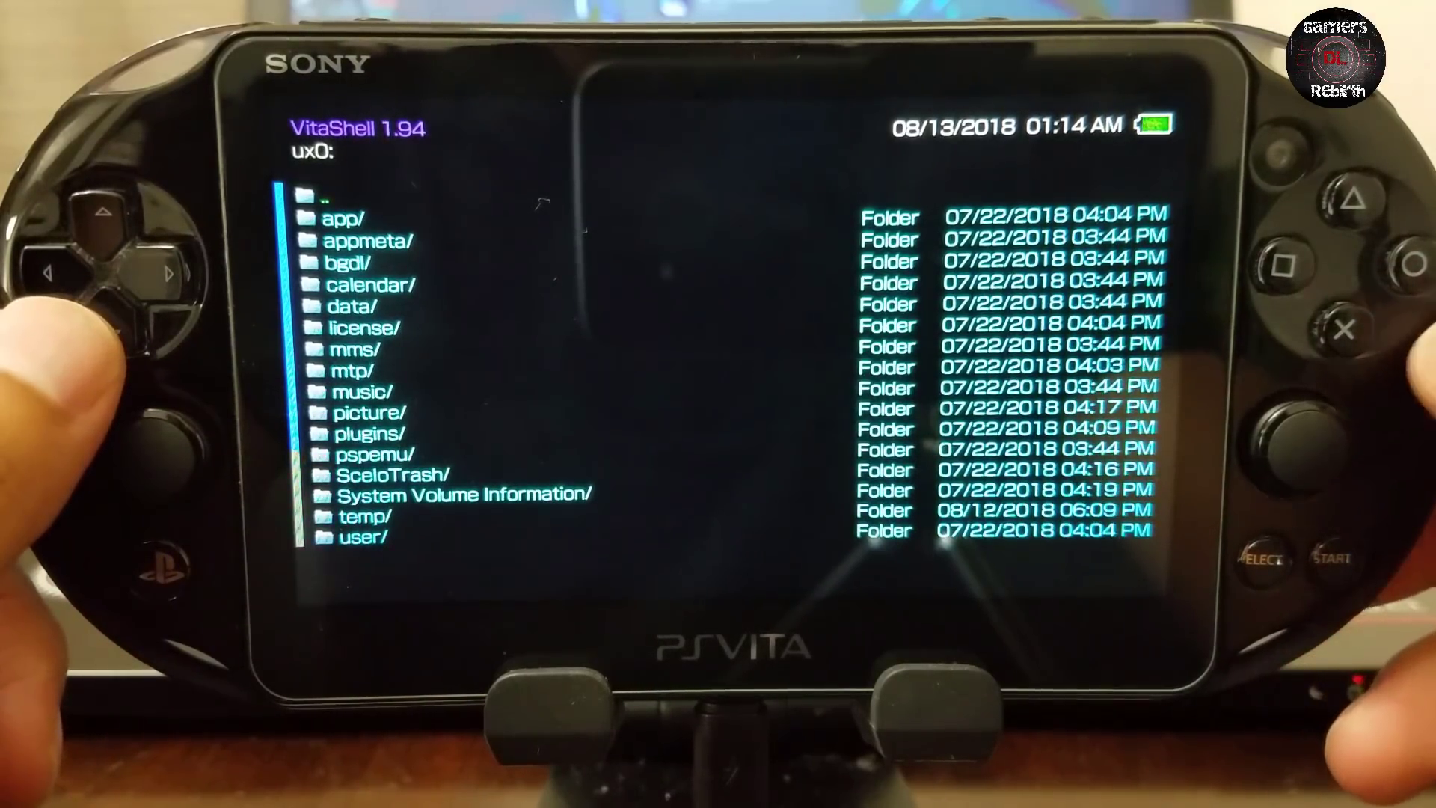